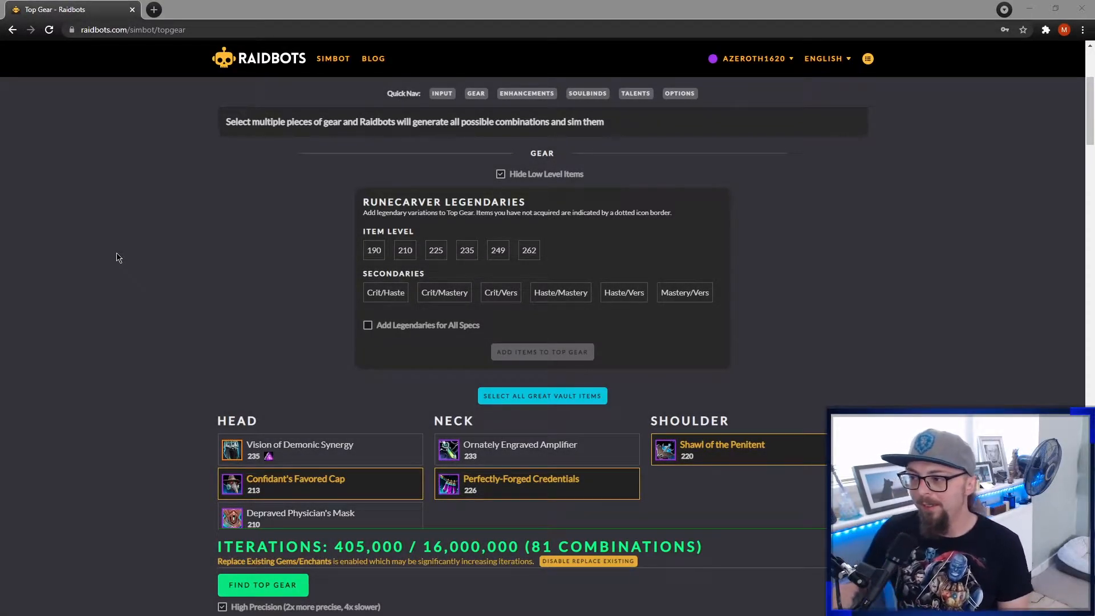
{"action": "mouse_move", "coordinate": [109, 271]}
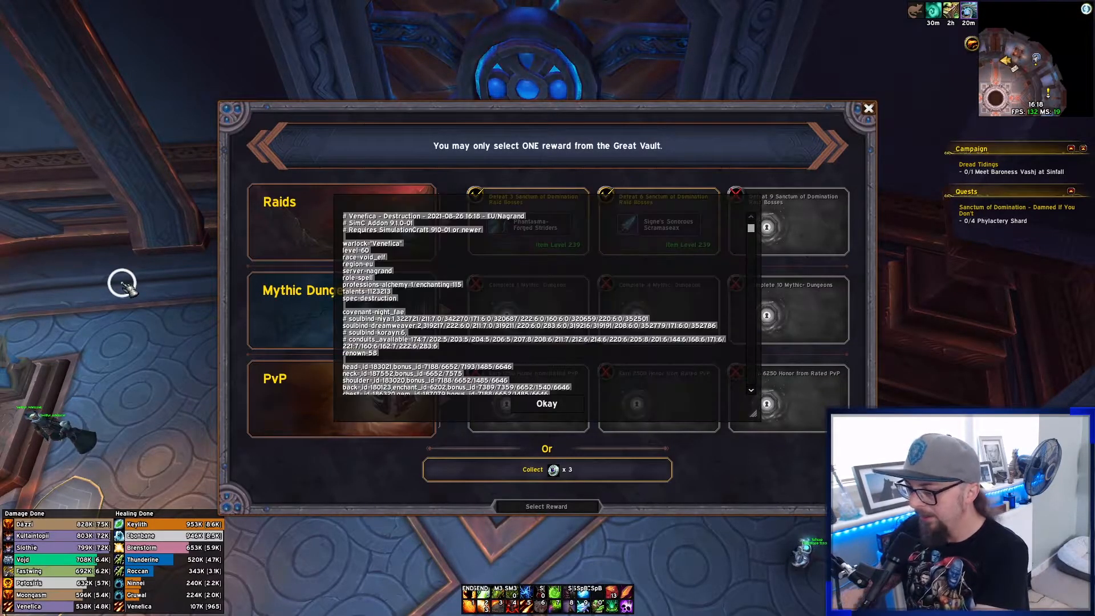
Close the in-game SimC addon export window after copying the warlock's profile text.
{"action": "left_click", "coordinate": [547, 403]}
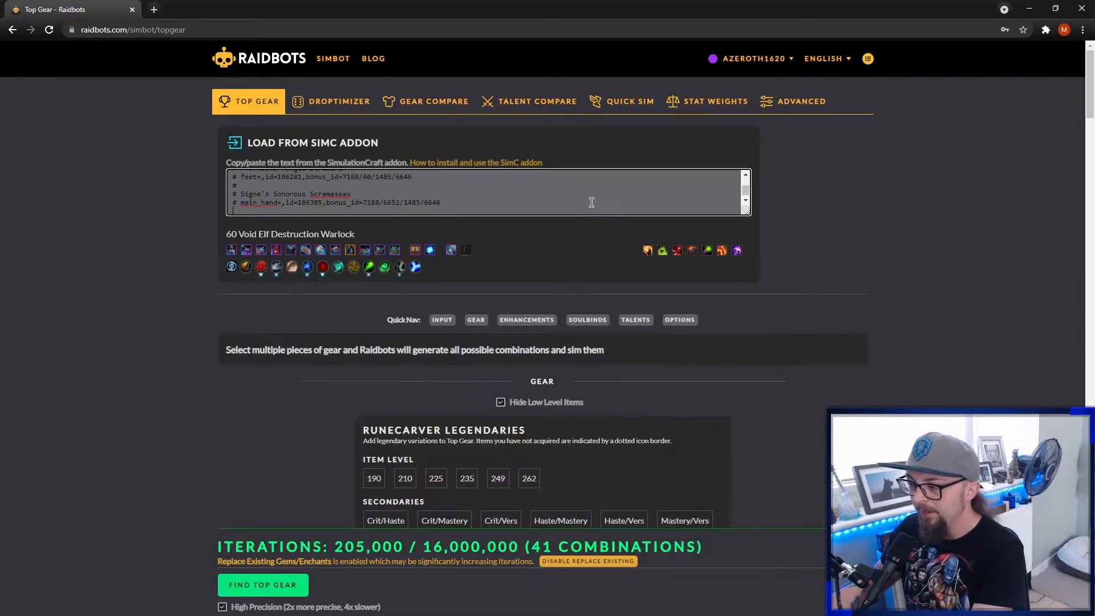
{"action": "scroll", "scroll_direction": "down", "scroll_amount": 3}
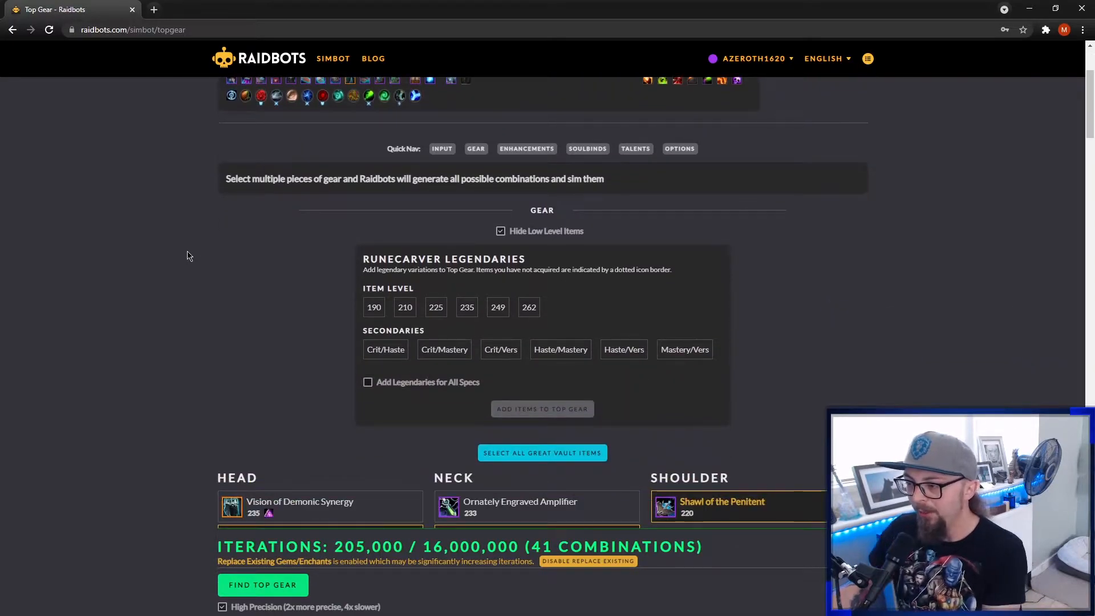
{"action": "scroll", "scroll_direction": "down", "scroll_amount": 3}
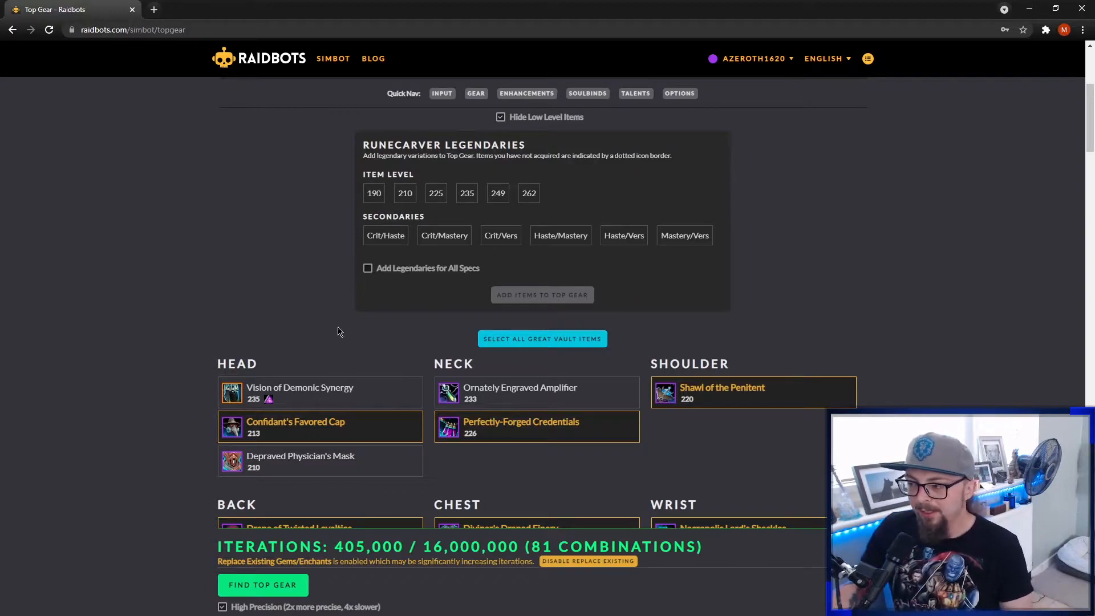
{"action": "mouse_move", "coordinate": [205, 251]}
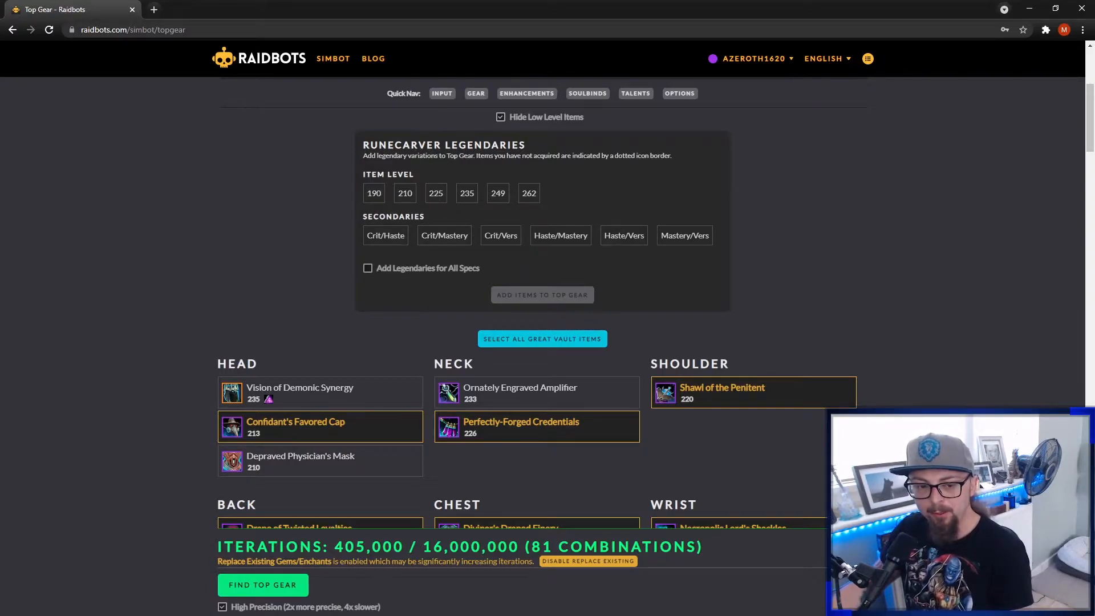
{"action": "key", "text": "alt+tab"}
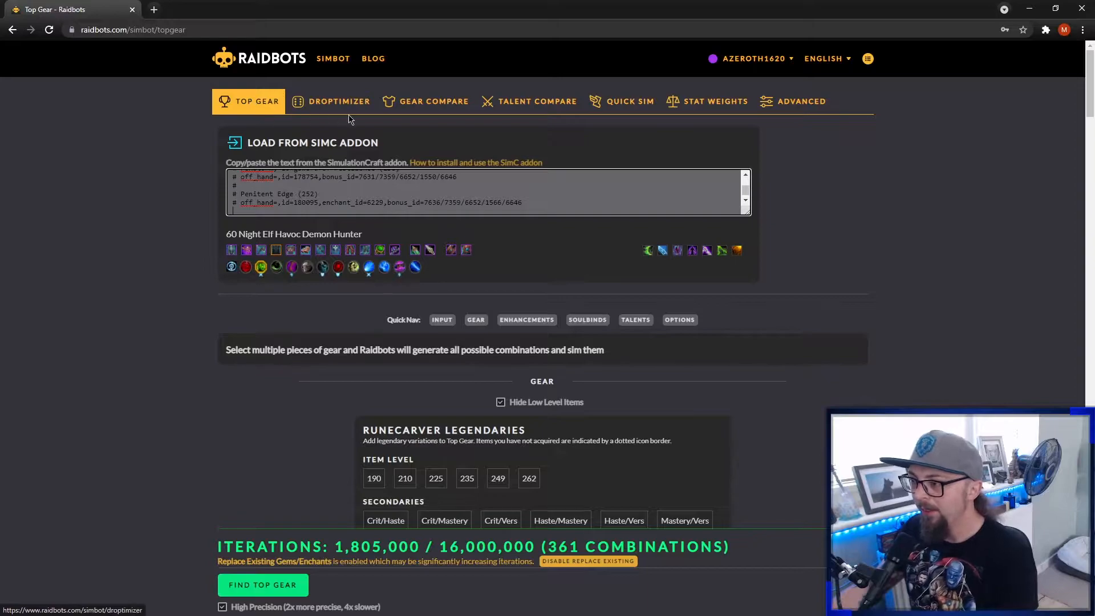
{"action": "mouse_move", "coordinate": [614, 211]}
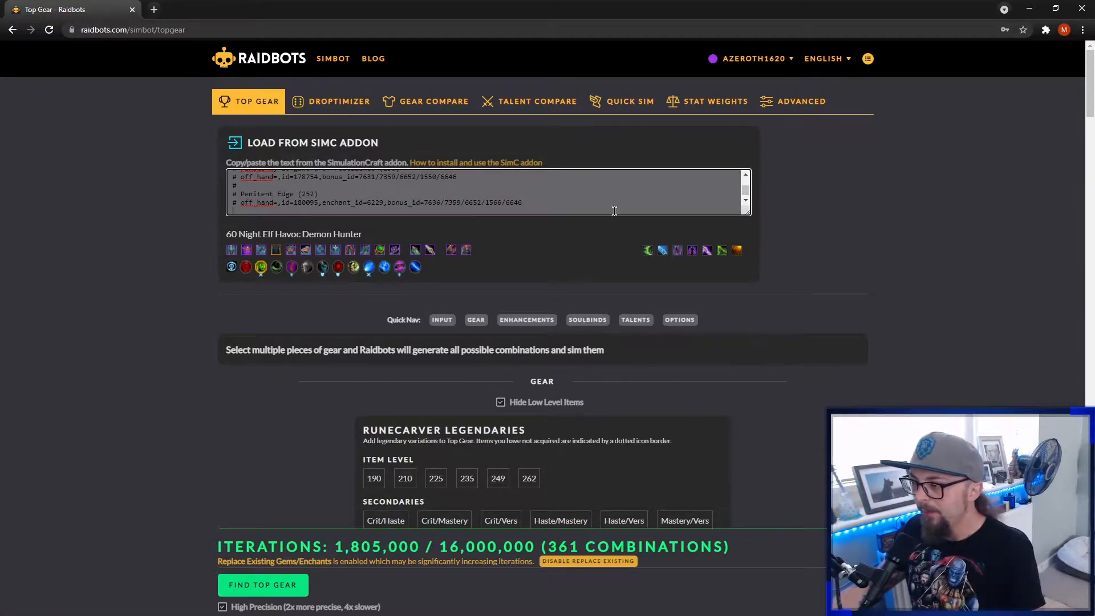
Scroll through the Demon Hunter's gear list down to the enchant and gem enhancement options.
{"action": "scroll", "scroll_direction": "down", "scroll_amount": 3}
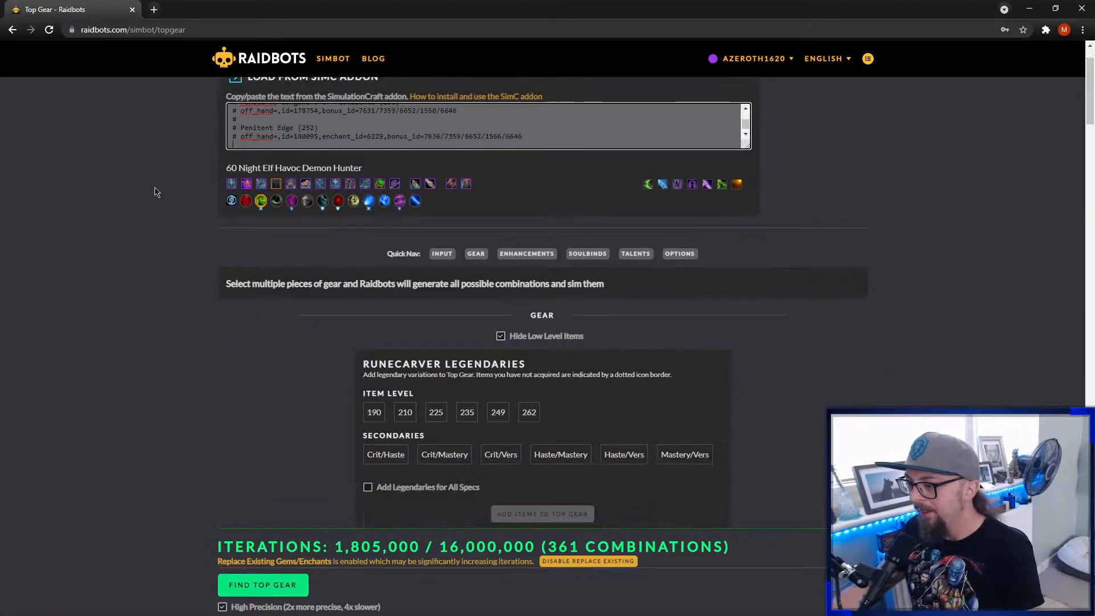
{"action": "scroll", "scroll_direction": "down", "scroll_amount": 3}
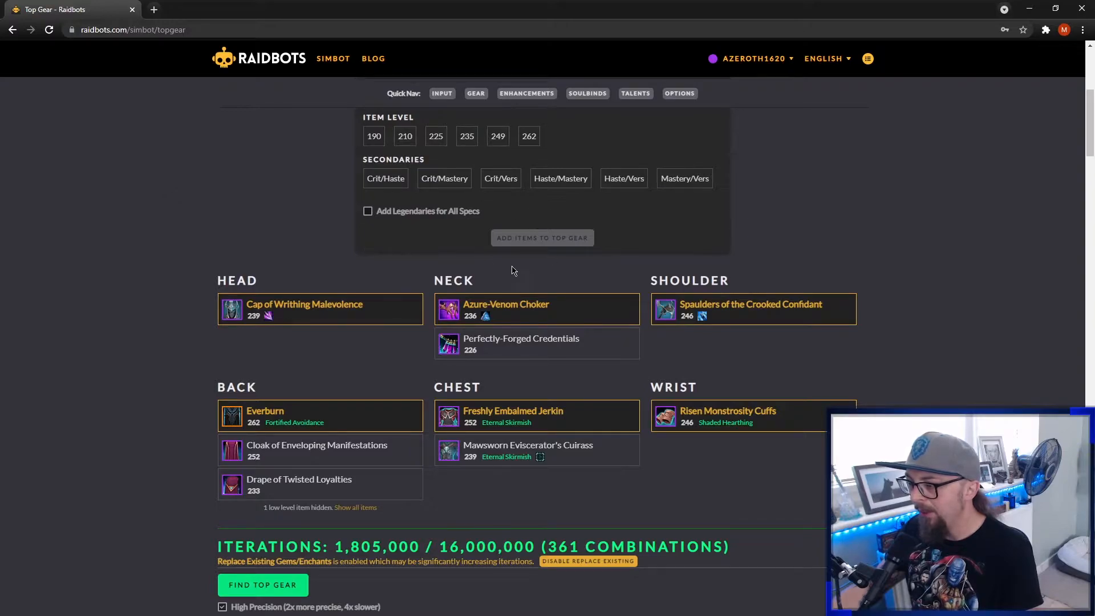
{"action": "scroll", "scroll_direction": "down", "scroll_amount": 3}
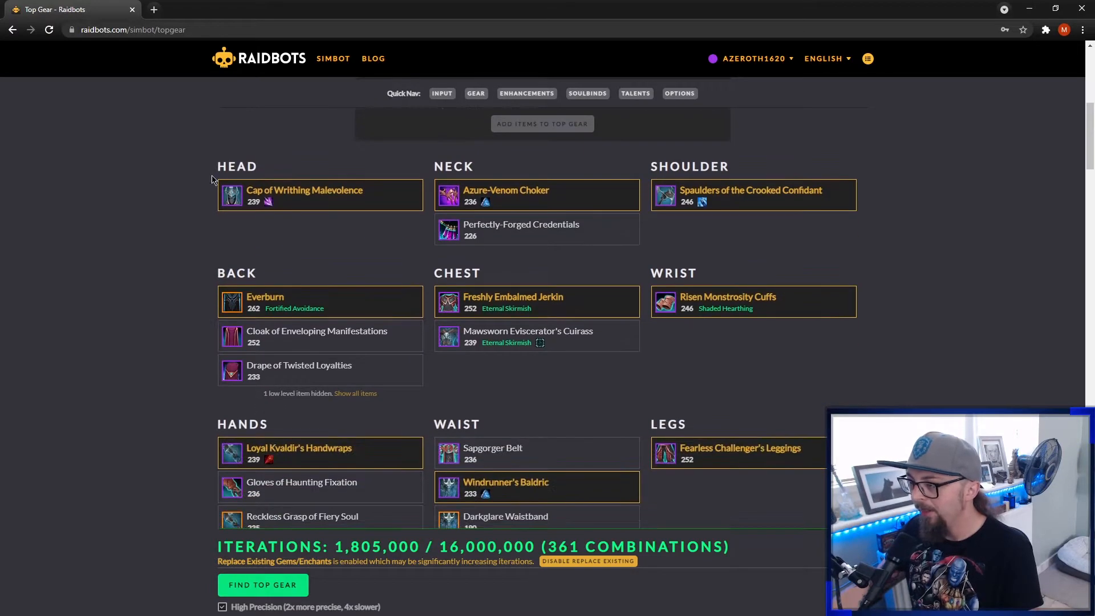
{"action": "mouse_move", "coordinate": [489, 346]}
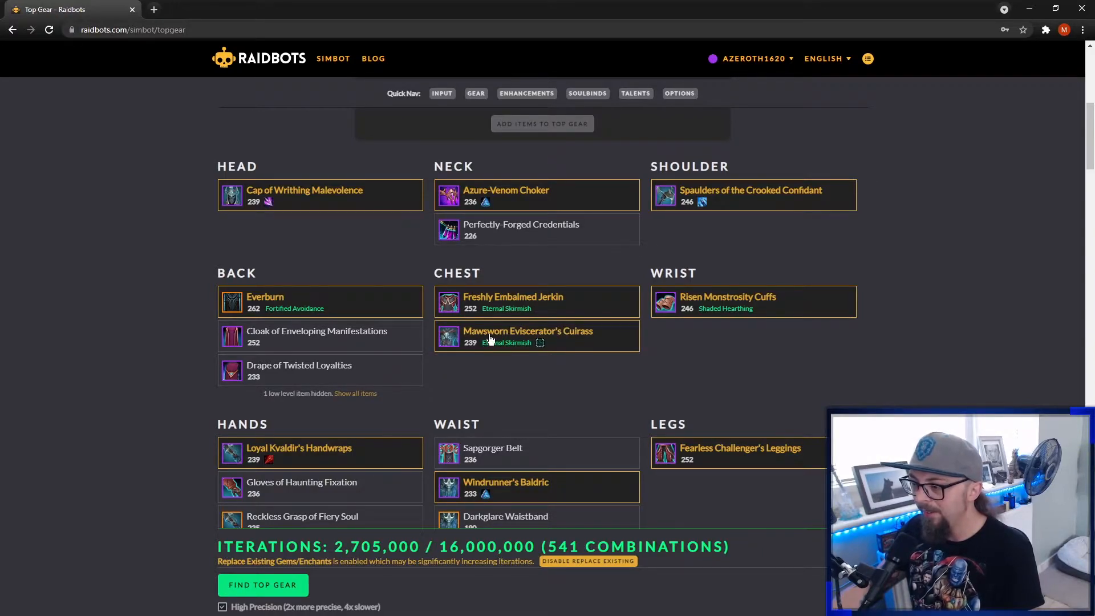
{"action": "scroll", "scroll_direction": "down", "scroll_amount": 3}
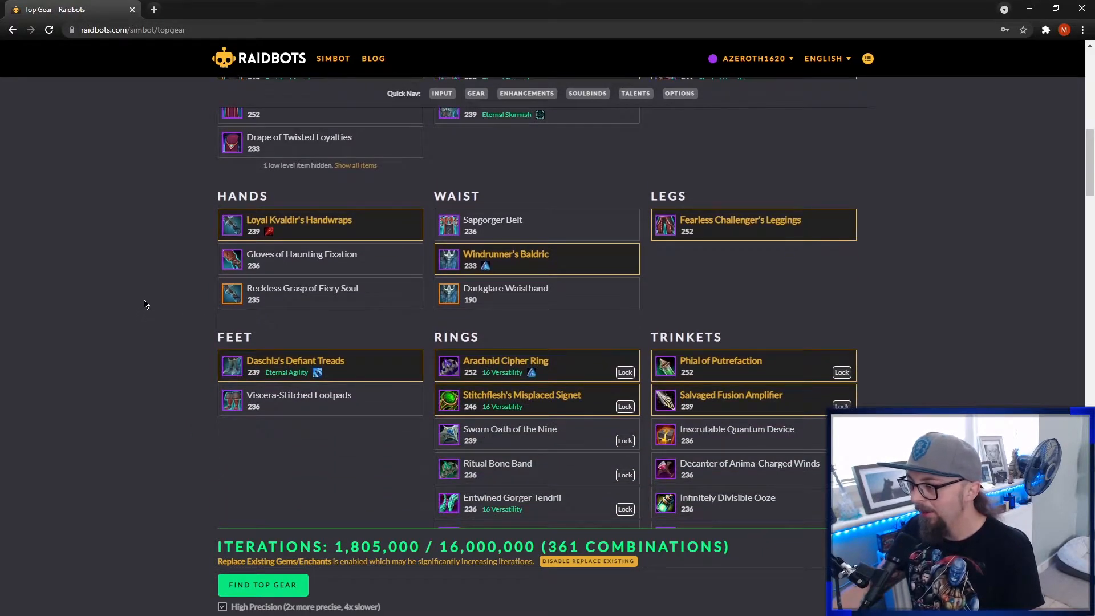
{"action": "scroll", "scroll_direction": "down", "scroll_amount": 3}
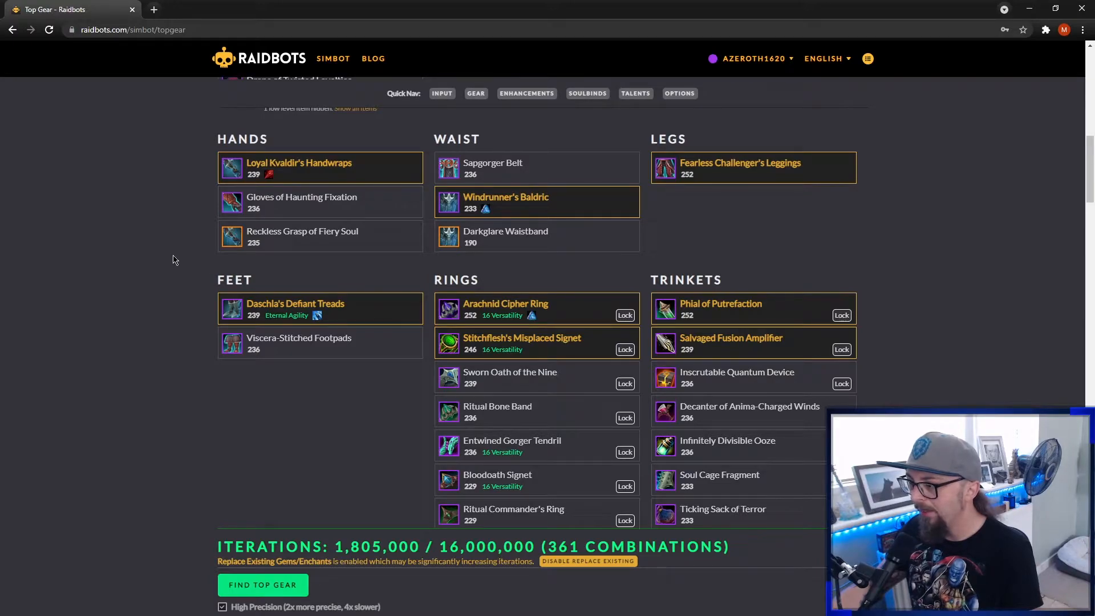
{"action": "scroll", "scroll_direction": "down", "scroll_amount": 3}
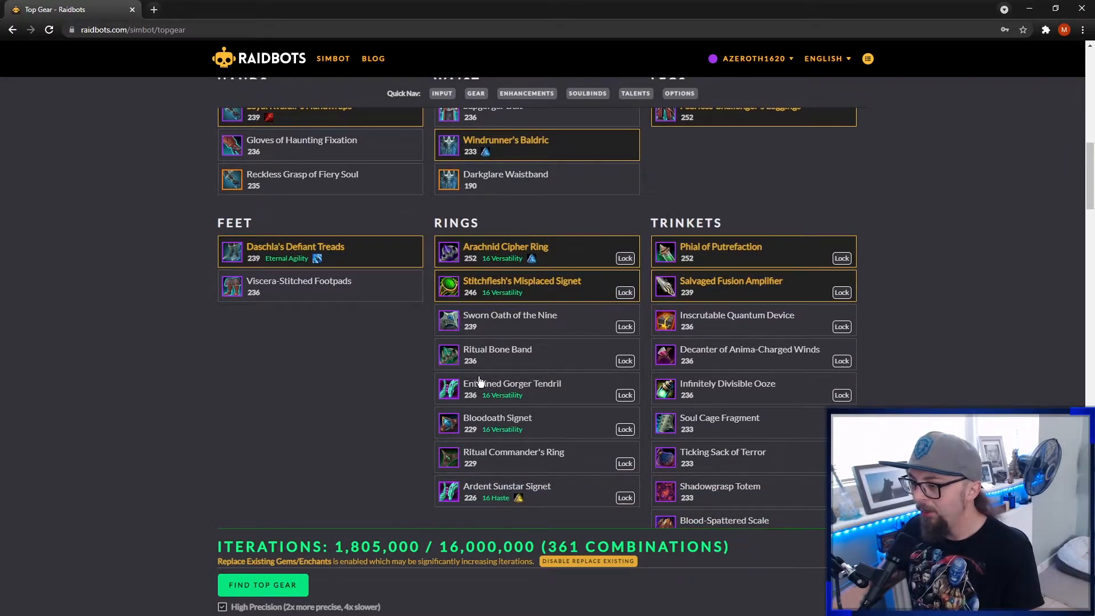
{"action": "mouse_move", "coordinate": [705, 383]}
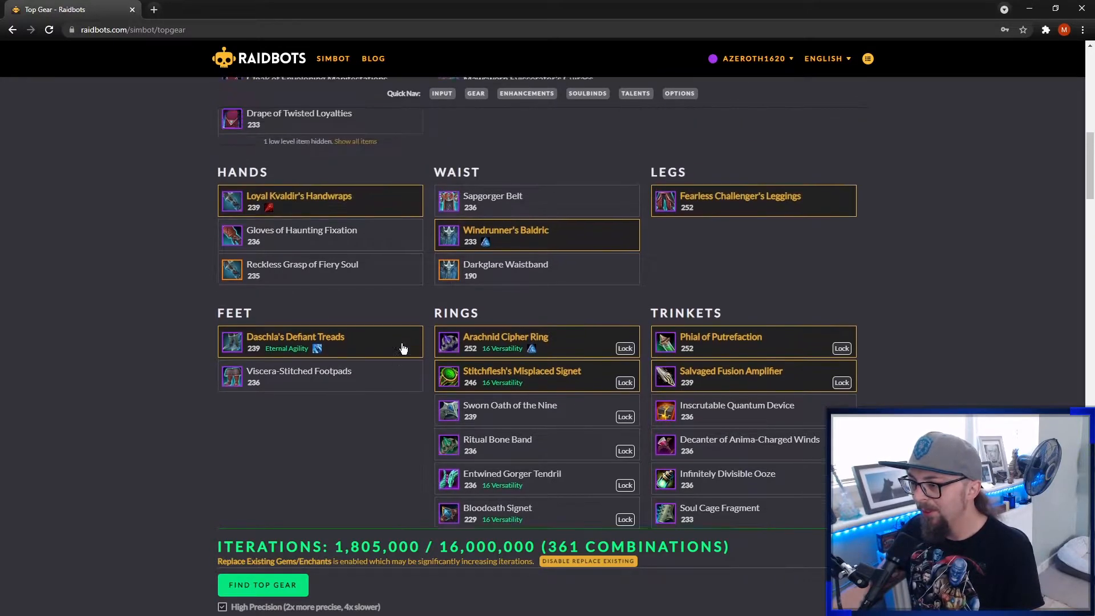
{"action": "scroll", "scroll_direction": "down", "scroll_amount": 3}
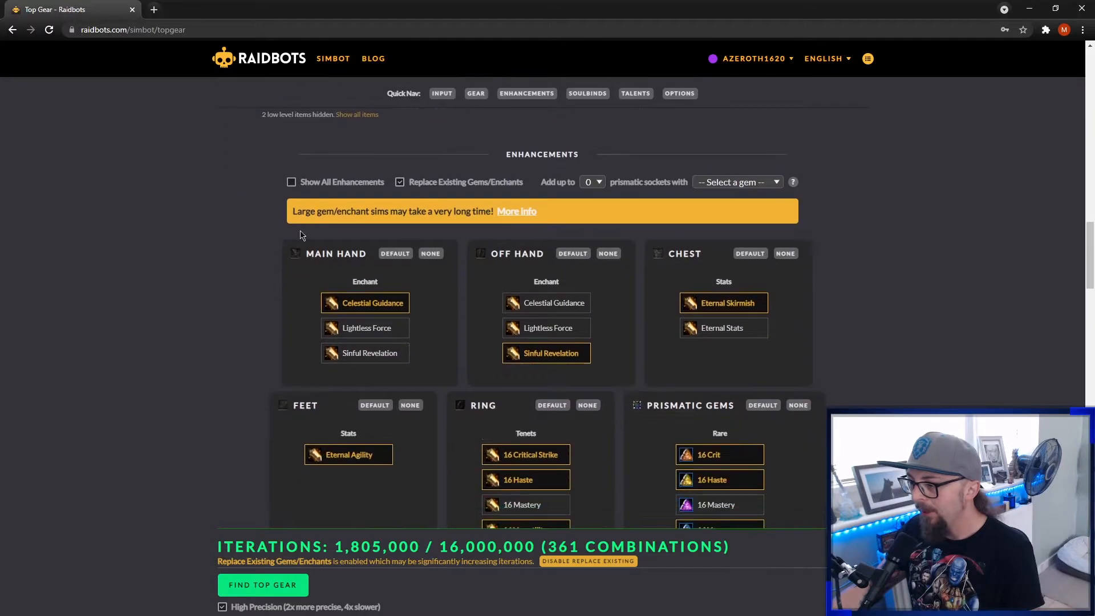
{"action": "left_click", "coordinate": [399, 181]}
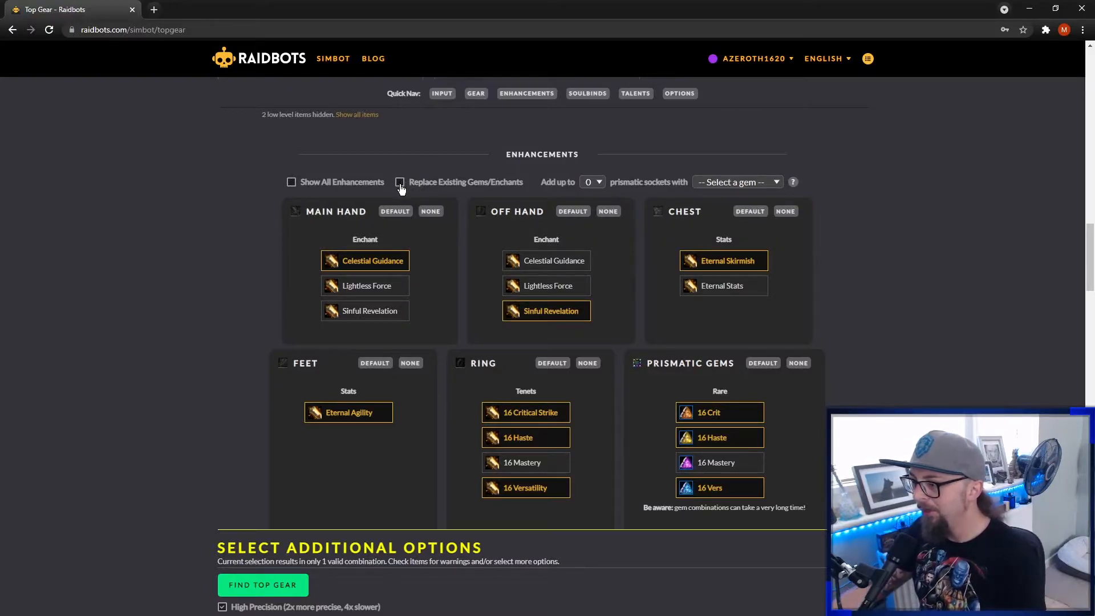
{"action": "scroll", "scroll_direction": "up", "scroll_amount": 3}
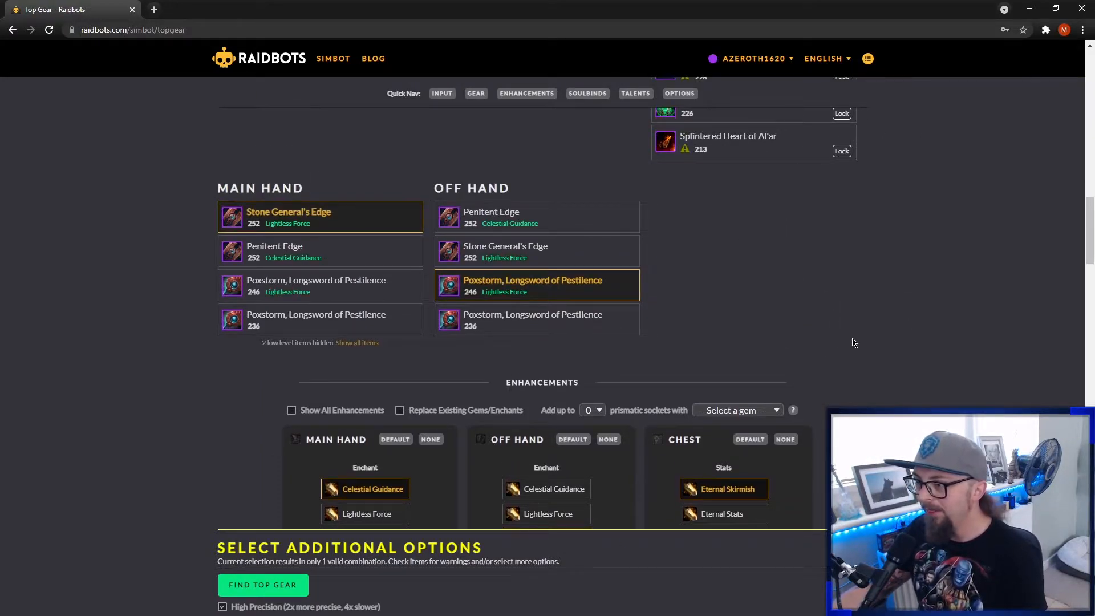
{"action": "scroll", "scroll_direction": "down", "scroll_amount": 3}
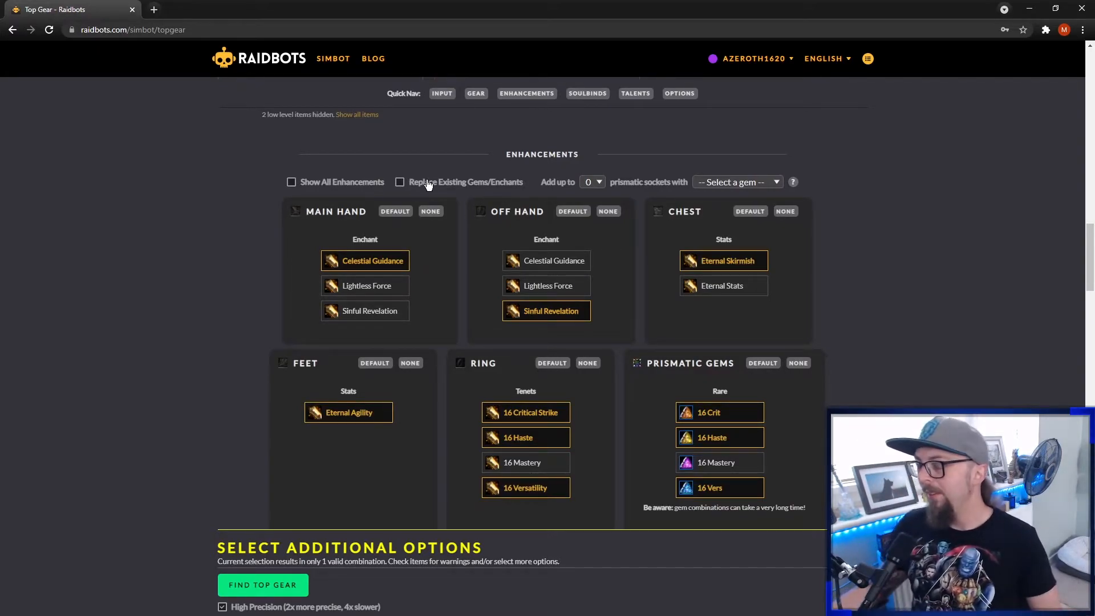
{"action": "mouse_move", "coordinate": [479, 268]}
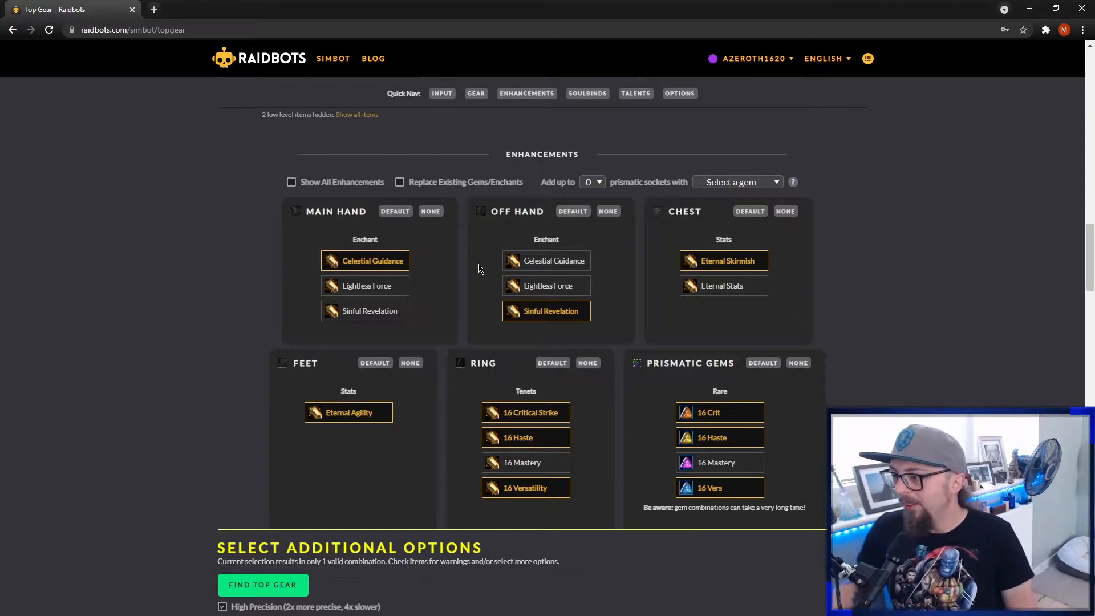
{"action": "mouse_move", "coordinate": [564, 289]}
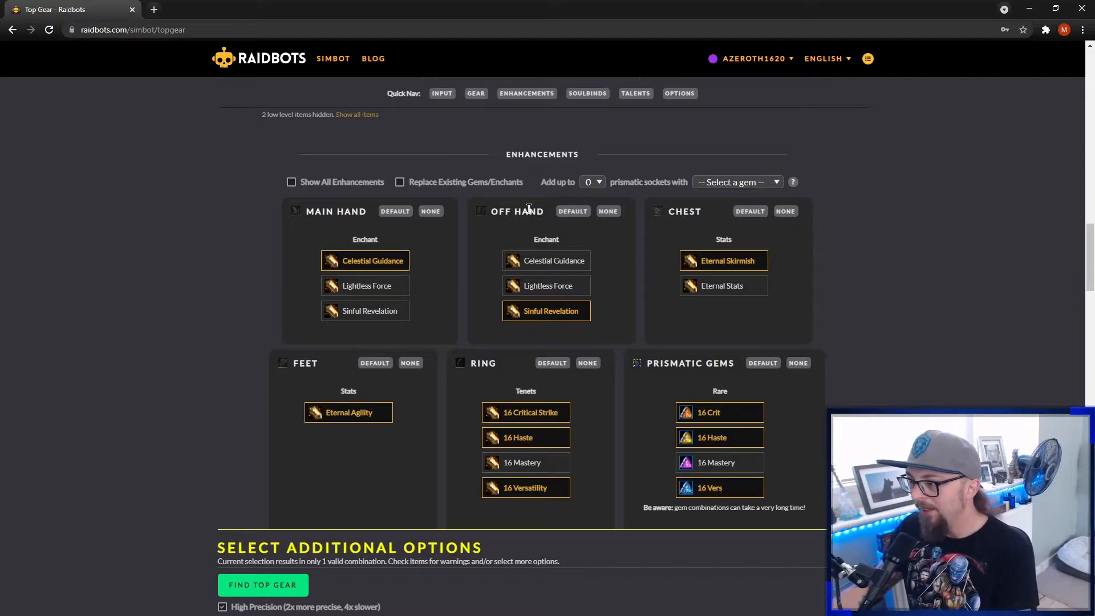
{"action": "scroll", "scroll_direction": "up", "scroll_amount": 3}
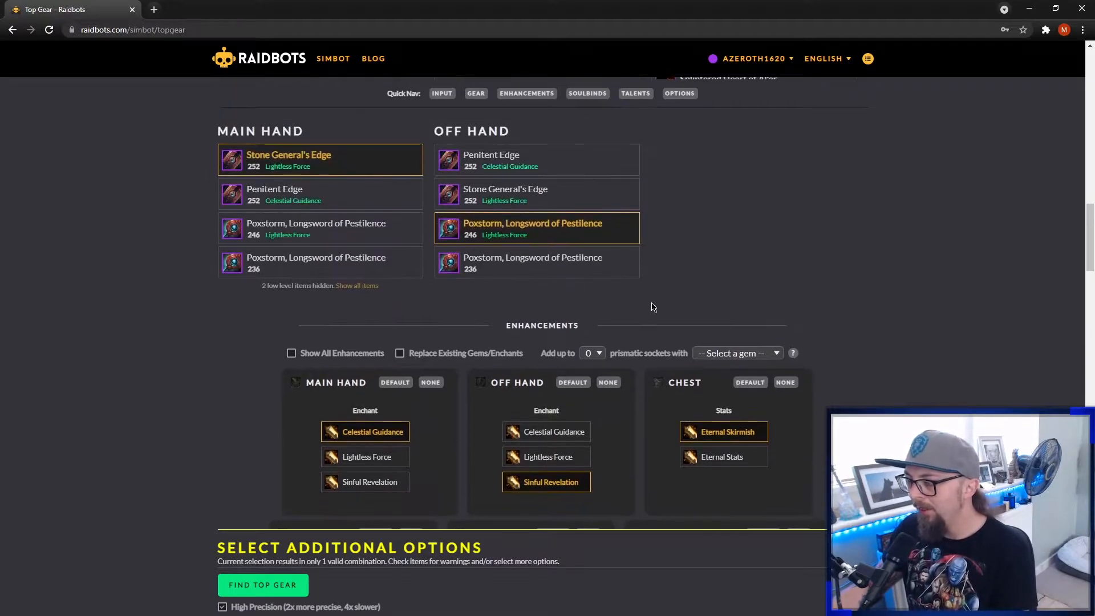
{"action": "scroll", "scroll_direction": "up", "scroll_amount": 3}
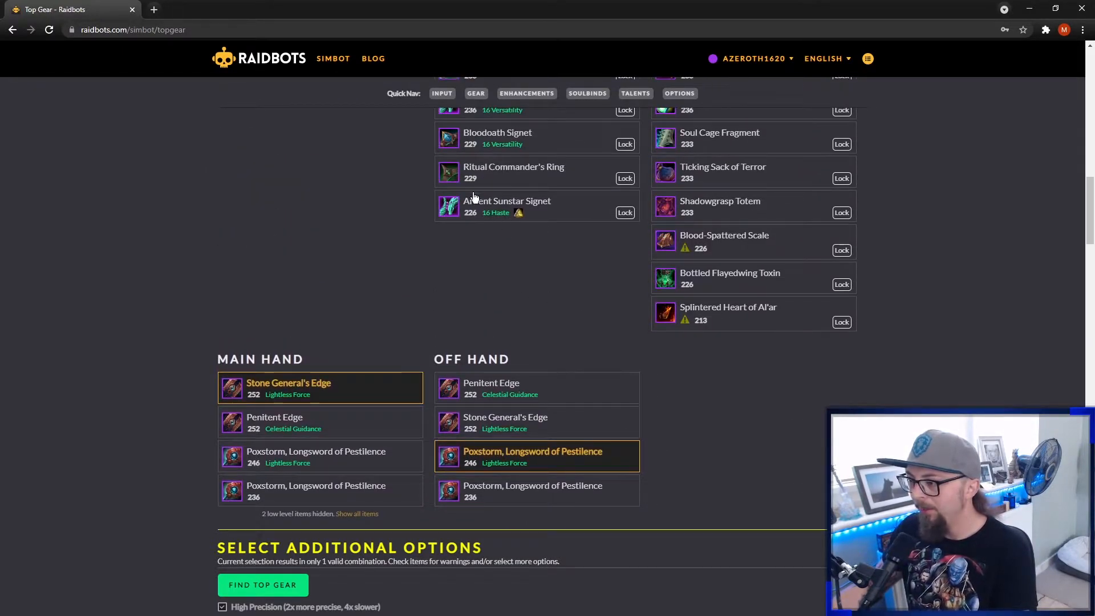
{"action": "scroll", "scroll_direction": "up", "scroll_amount": 3}
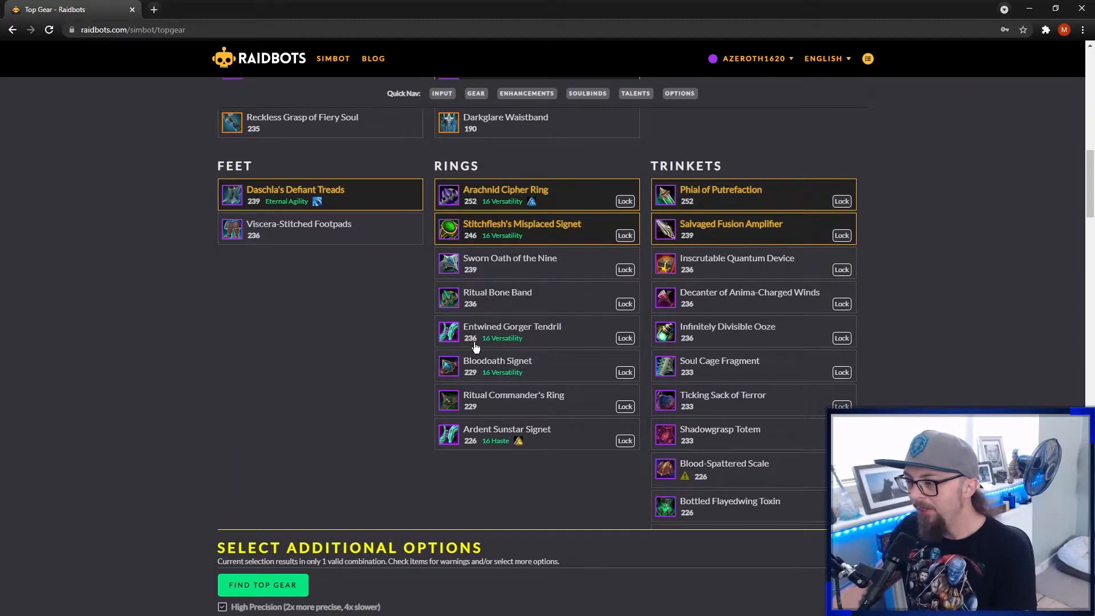
{"action": "scroll", "scroll_direction": "down", "scroll_amount": 3}
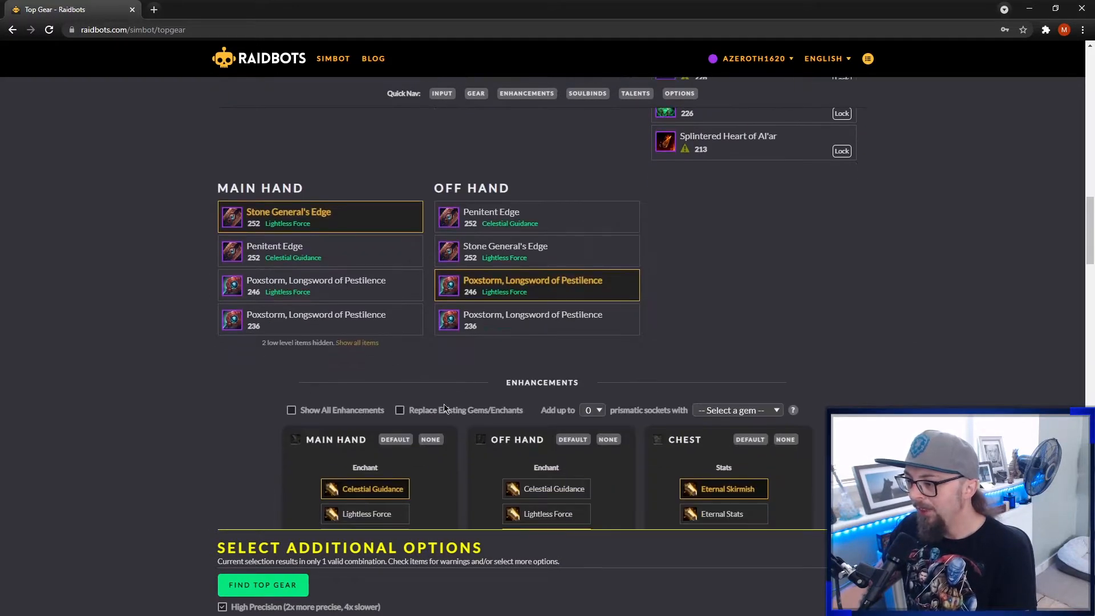
{"action": "mouse_move", "coordinate": [412, 391]}
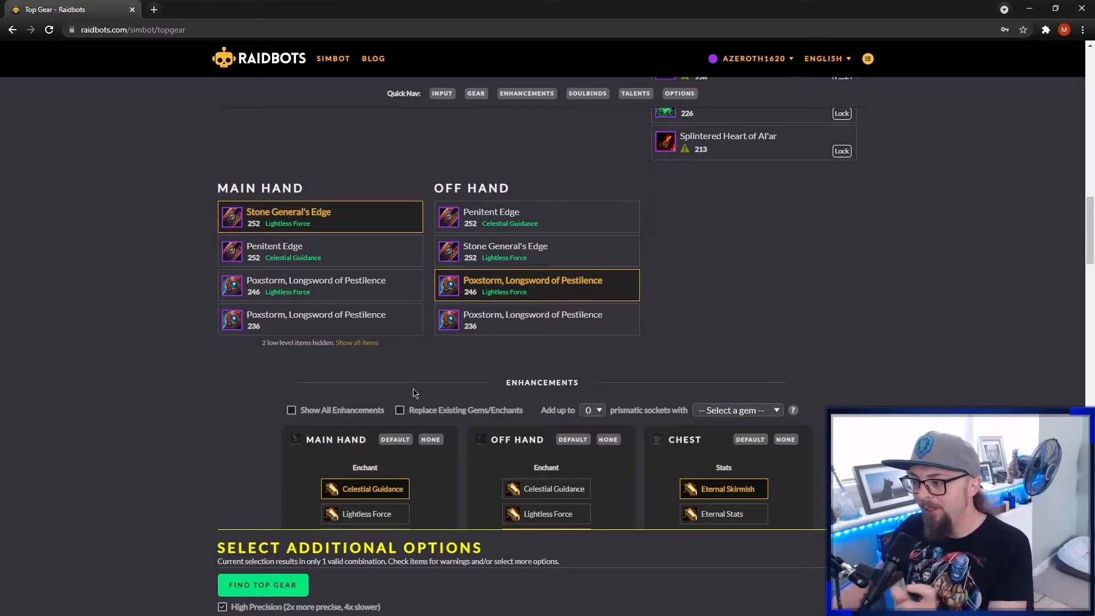
{"action": "mouse_move", "coordinate": [431, 406]}
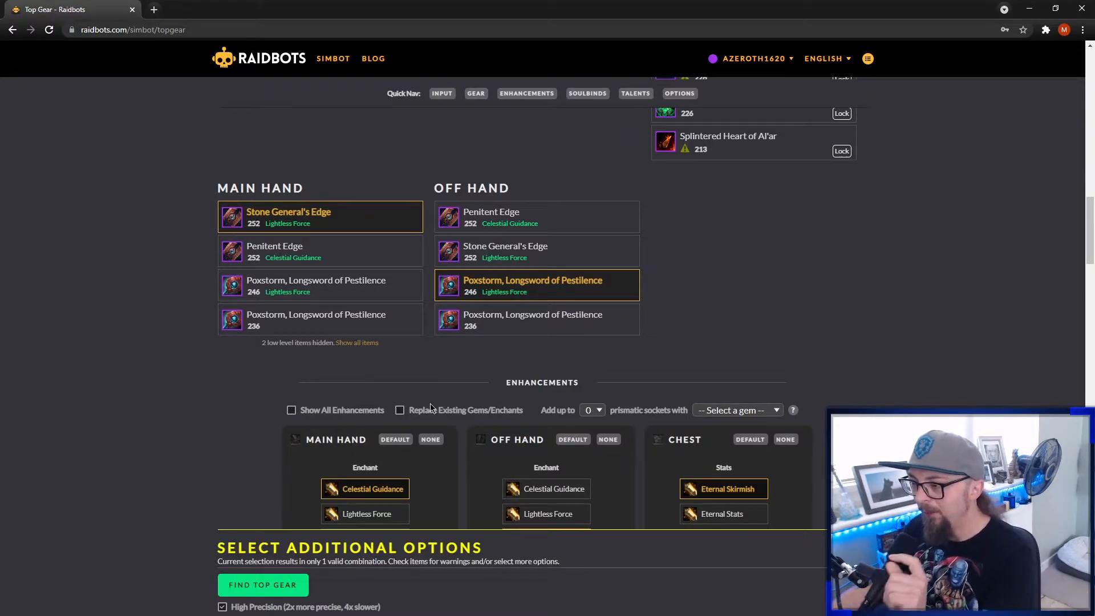
{"action": "mouse_move", "coordinate": [462, 419]}
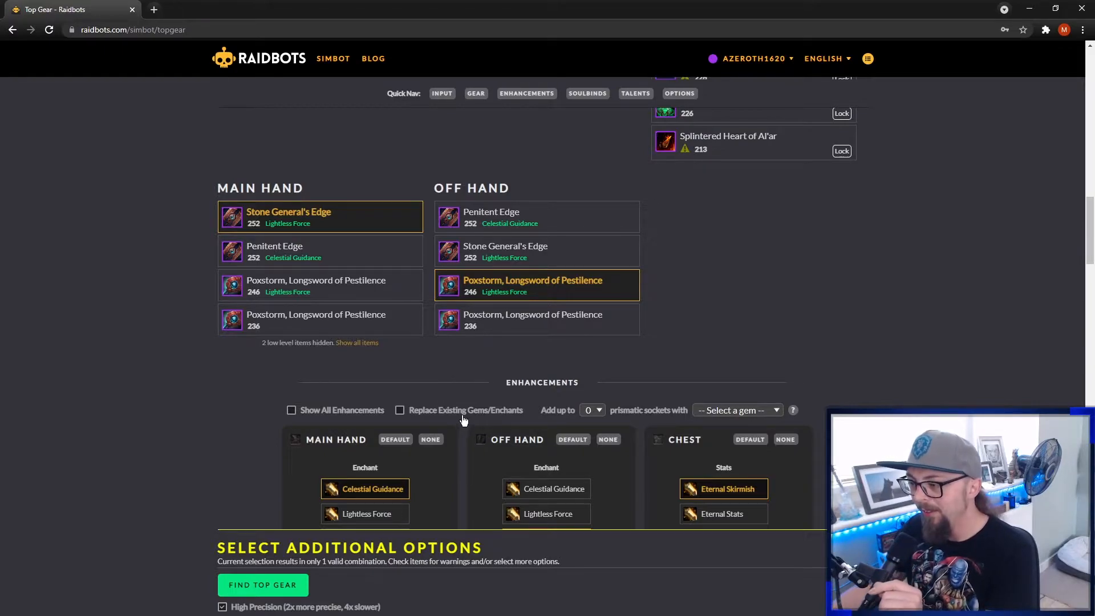
{"action": "scroll", "scroll_direction": "down", "scroll_amount": 3}
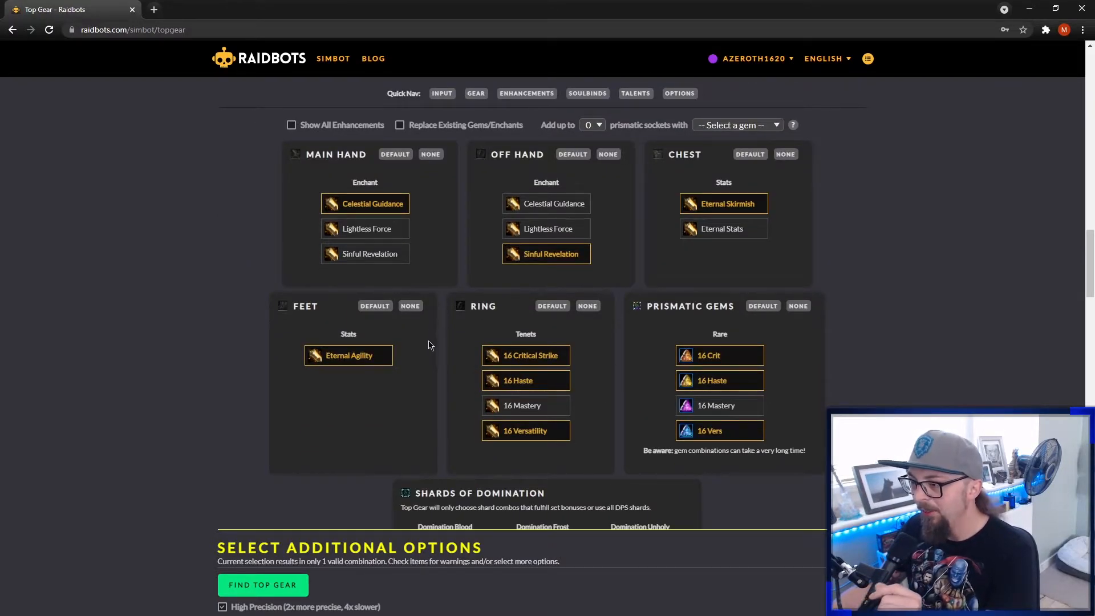
{"action": "mouse_move", "coordinate": [427, 369]}
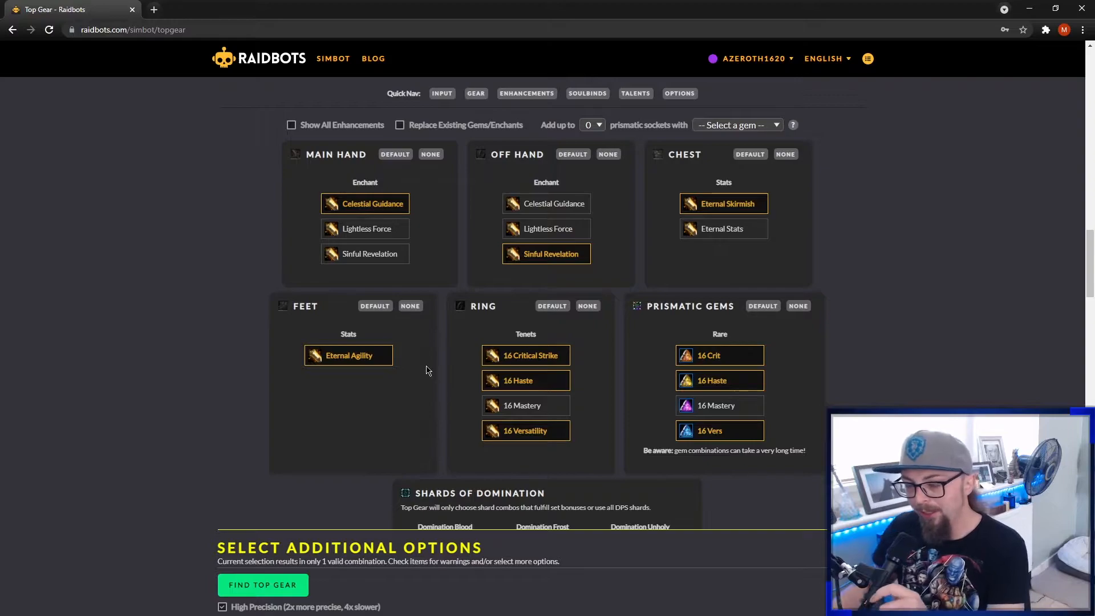
{"action": "mouse_move", "coordinate": [414, 348]}
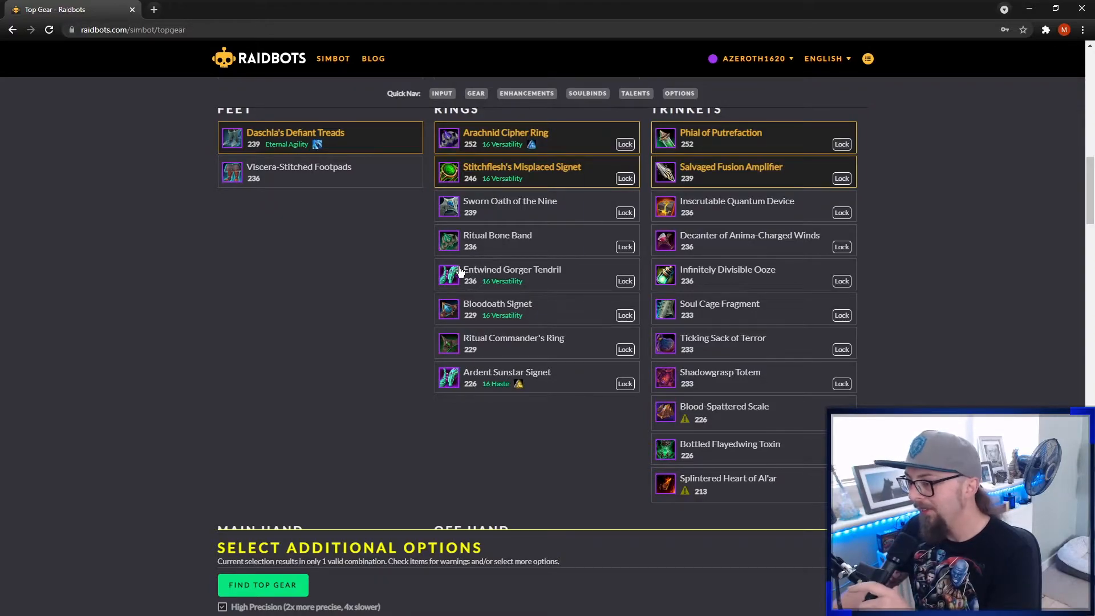
{"action": "scroll", "scroll_direction": "down", "scroll_amount": 3}
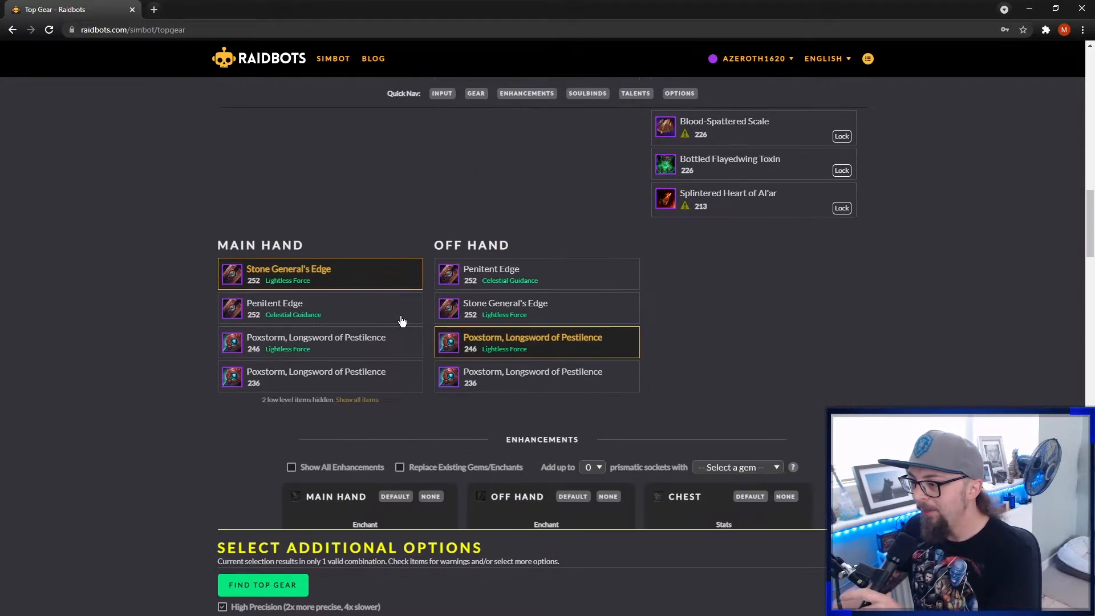
{"action": "scroll", "scroll_direction": "down", "scroll_amount": 3}
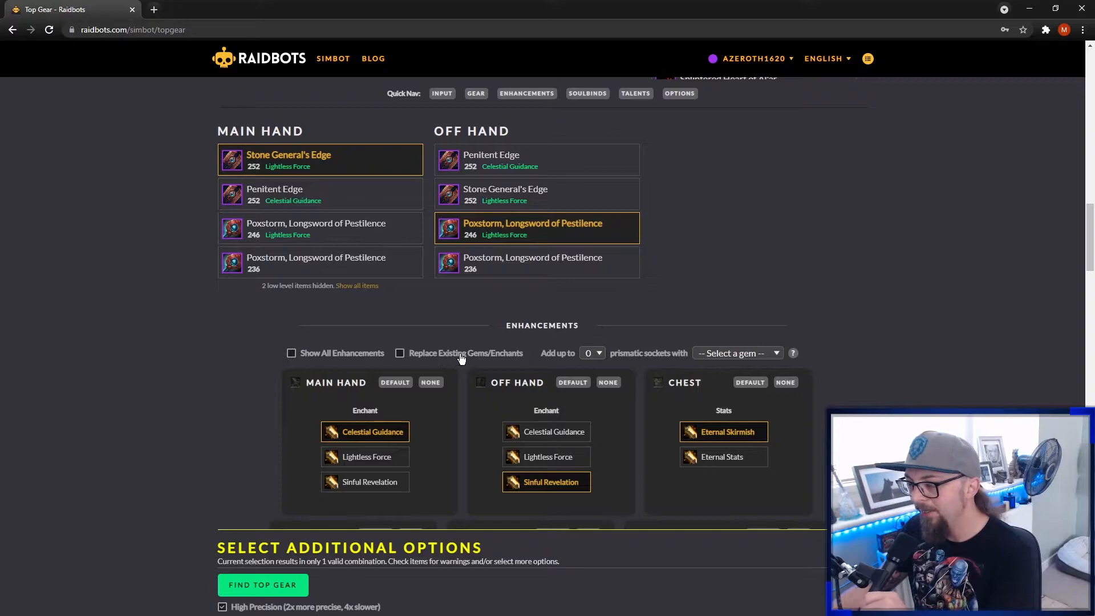
{"action": "mouse_move", "coordinate": [480, 362]}
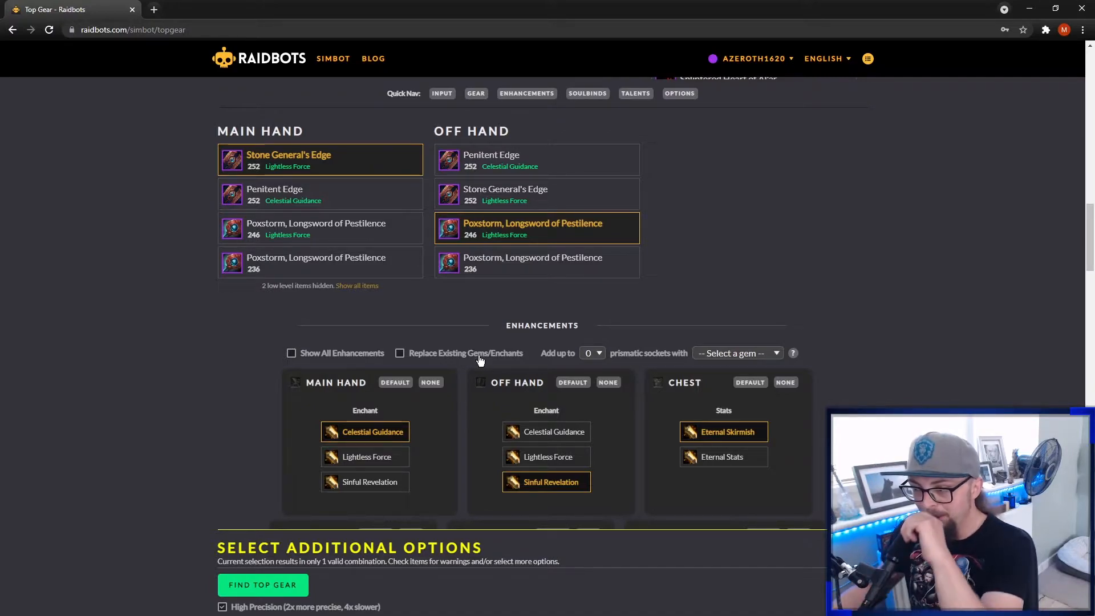
{"action": "scroll", "scroll_direction": "down", "scroll_amount": 3}
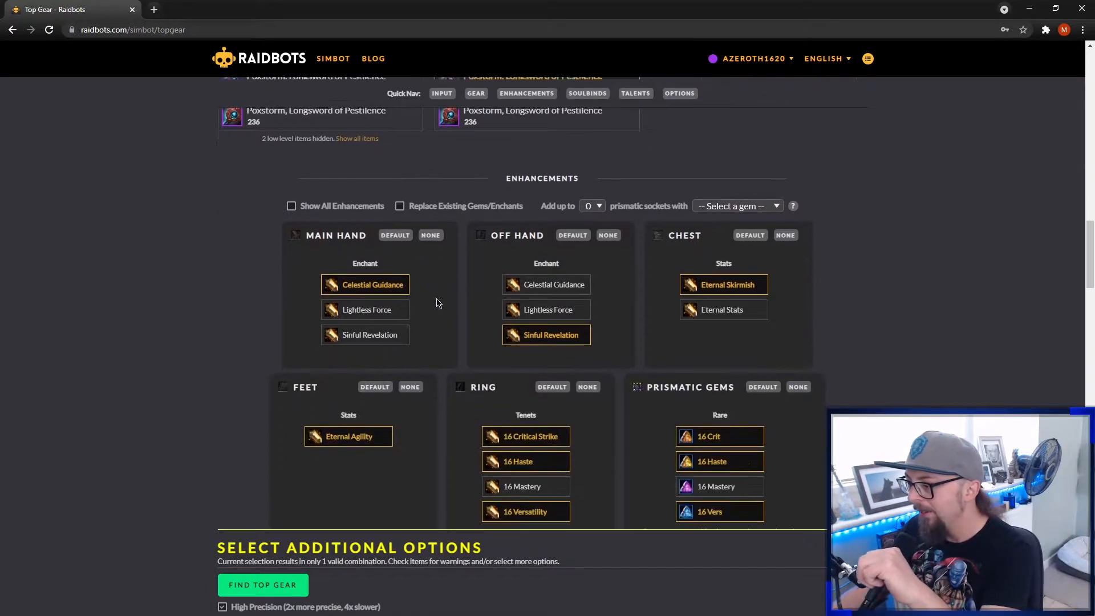
Enable Replace Existing Gems/Enchants, review the gem options and return to the Enhancements section.
{"action": "left_click", "coordinate": [399, 205]}
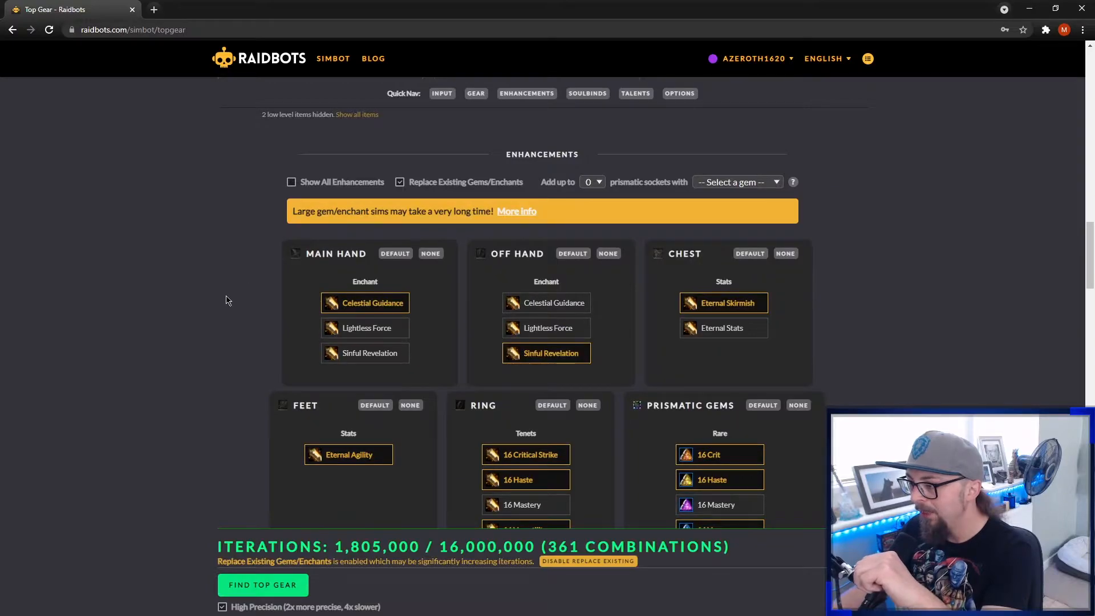
{"action": "mouse_move", "coordinate": [407, 223]}
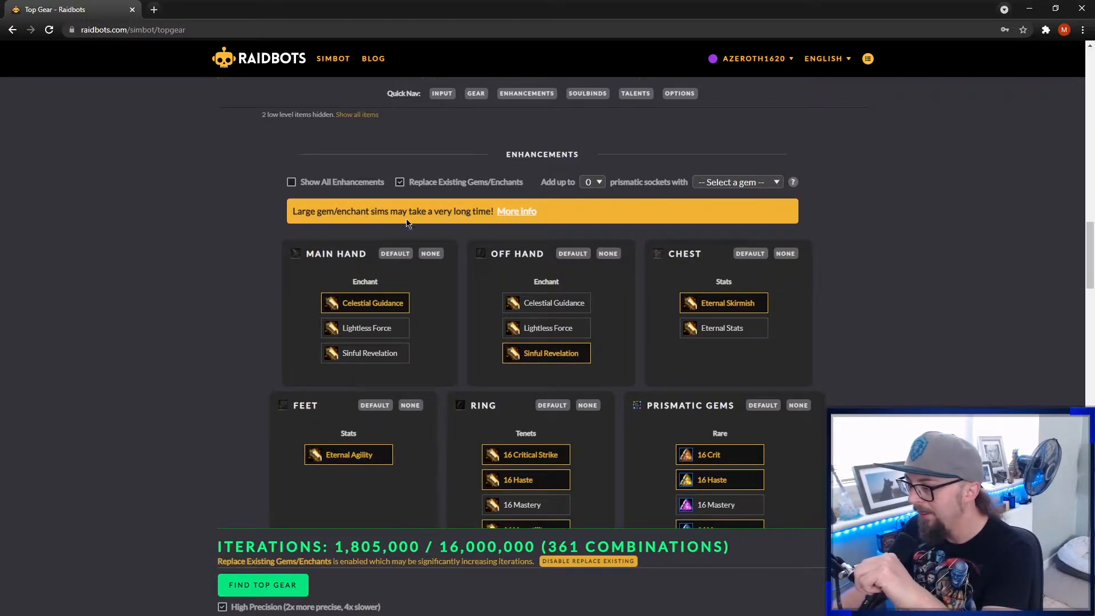
{"action": "scroll", "scroll_direction": "down", "scroll_amount": 3}
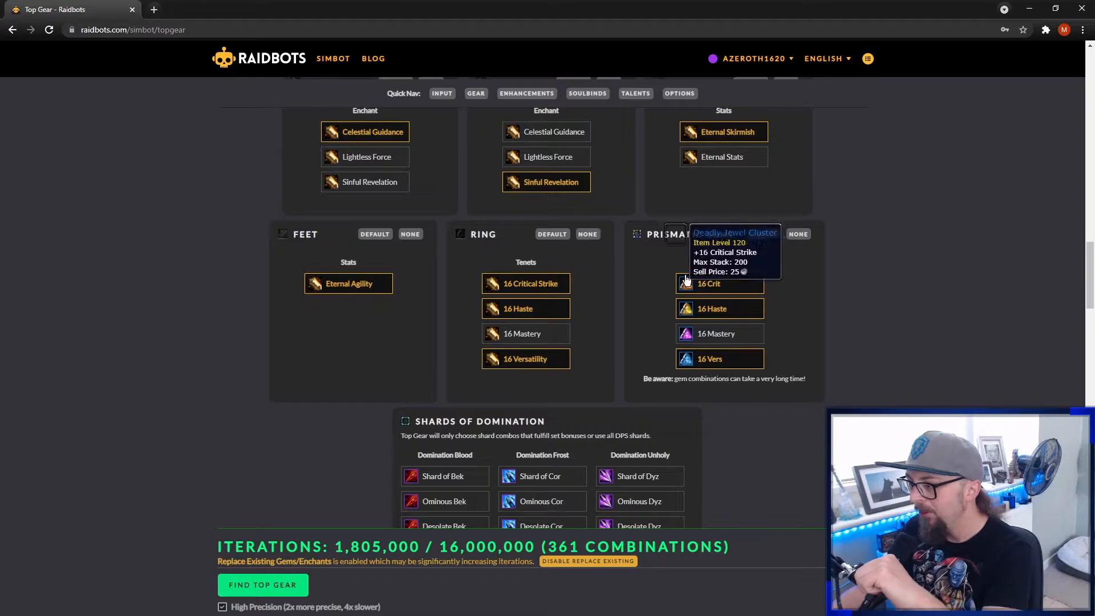
{"action": "mouse_move", "coordinate": [460, 354]}
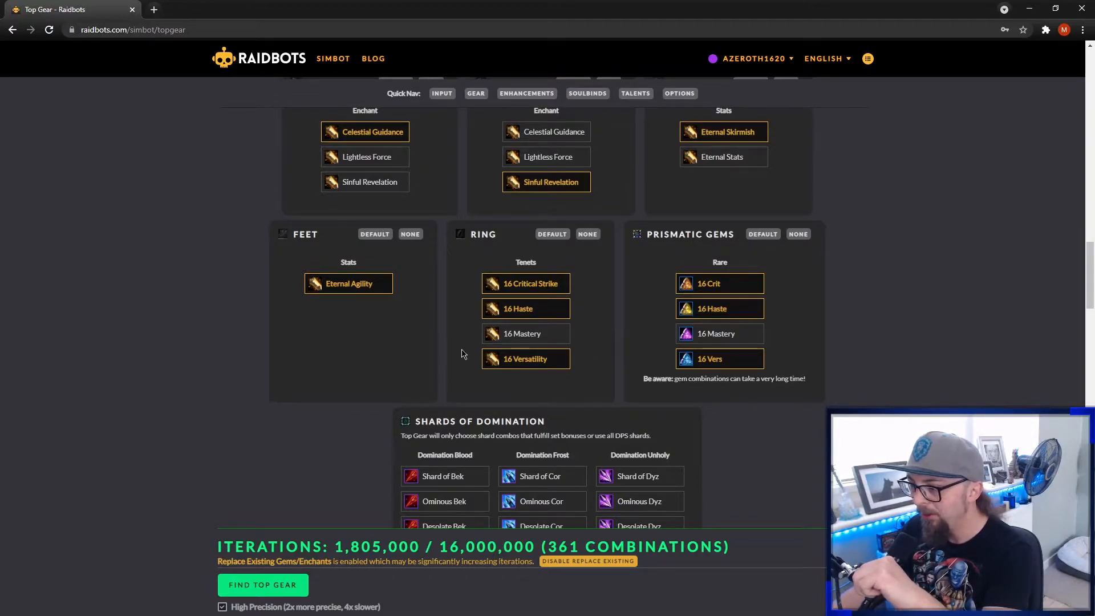
{"action": "mouse_move", "coordinate": [624, 337]}
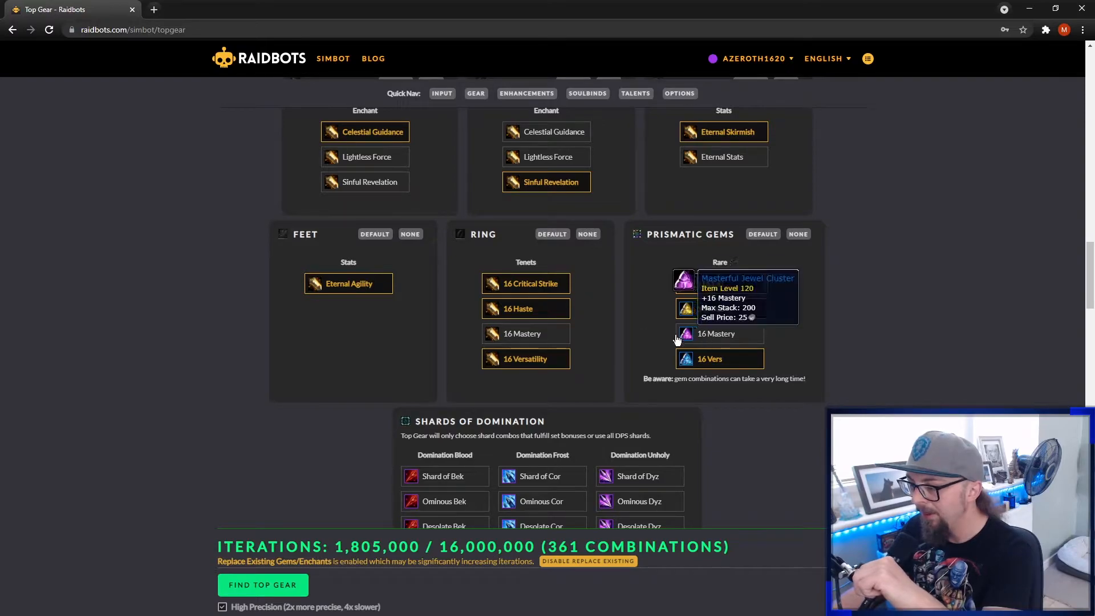
{"action": "mouse_move", "coordinate": [674, 393]}
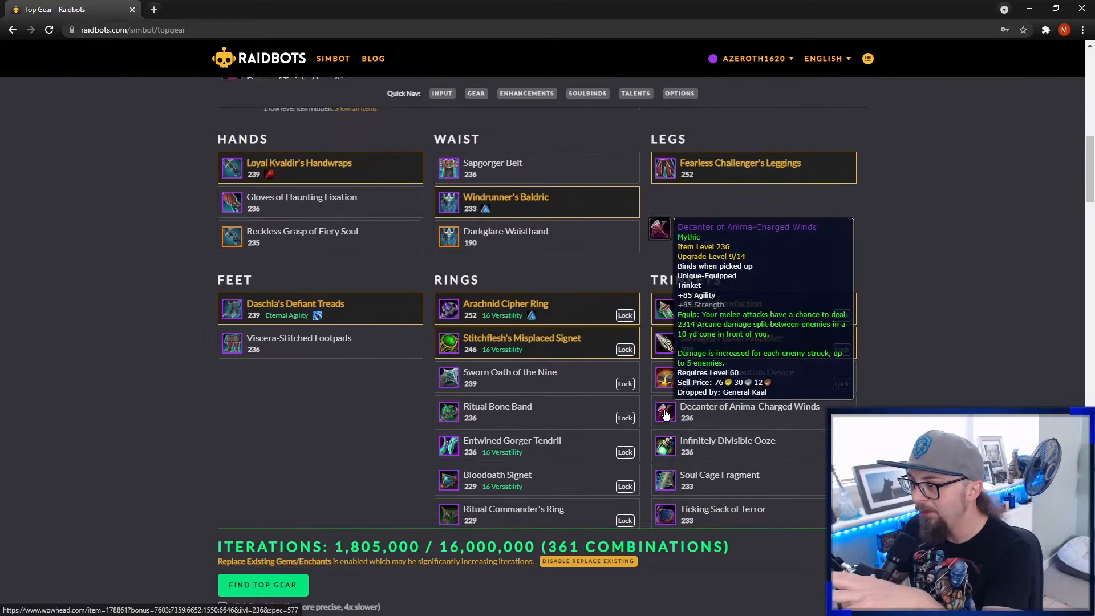
{"action": "left_click", "coordinate": [526, 93]}
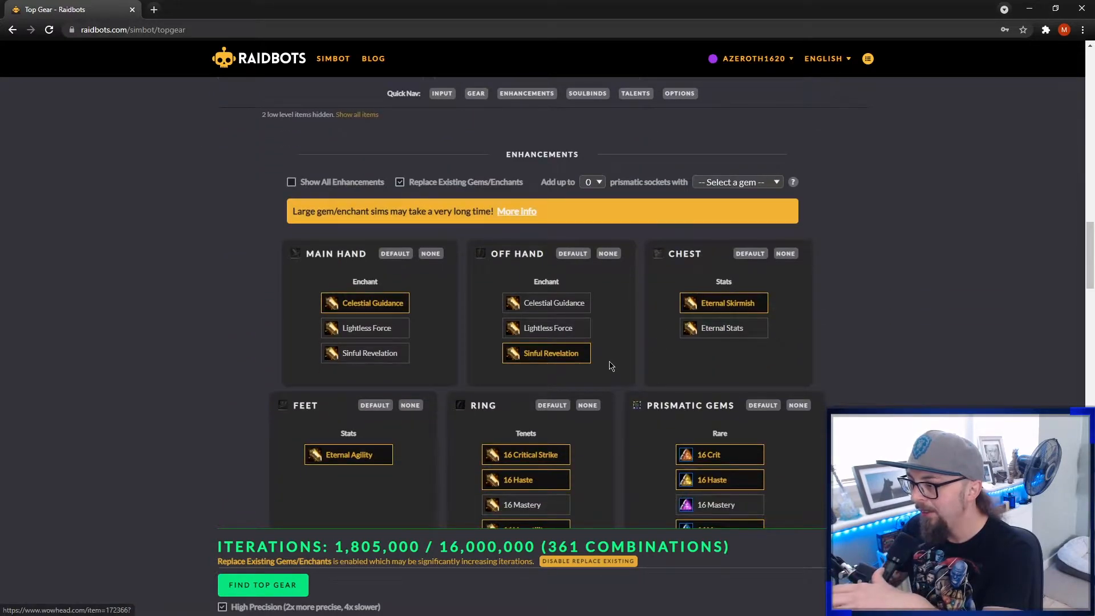
{"action": "scroll", "scroll_direction": "down", "scroll_amount": 3}
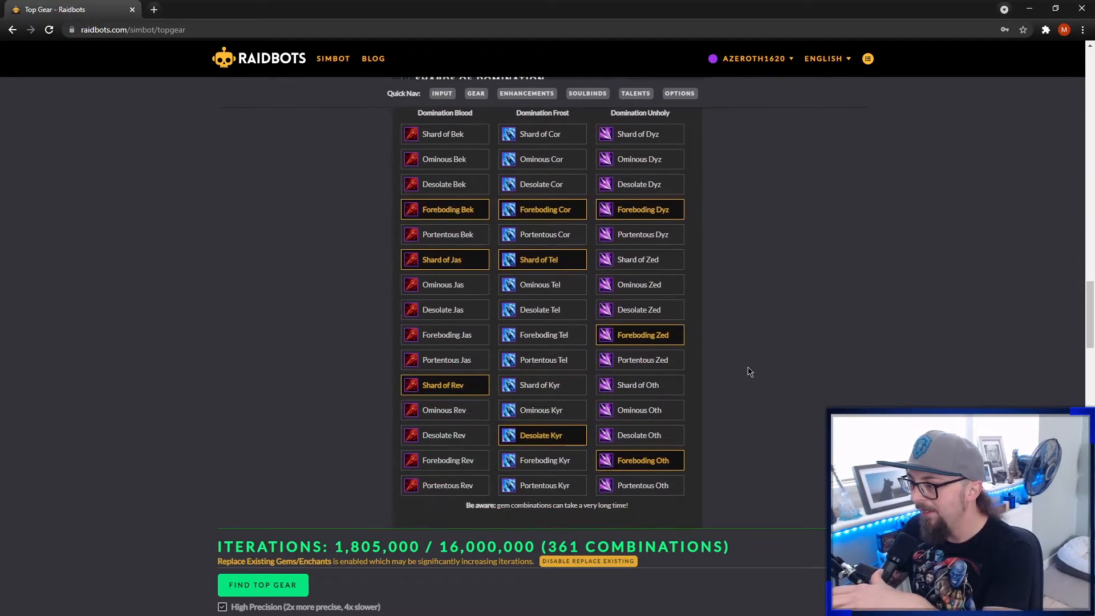
{"action": "scroll", "scroll_direction": "up", "scroll_amount": 3}
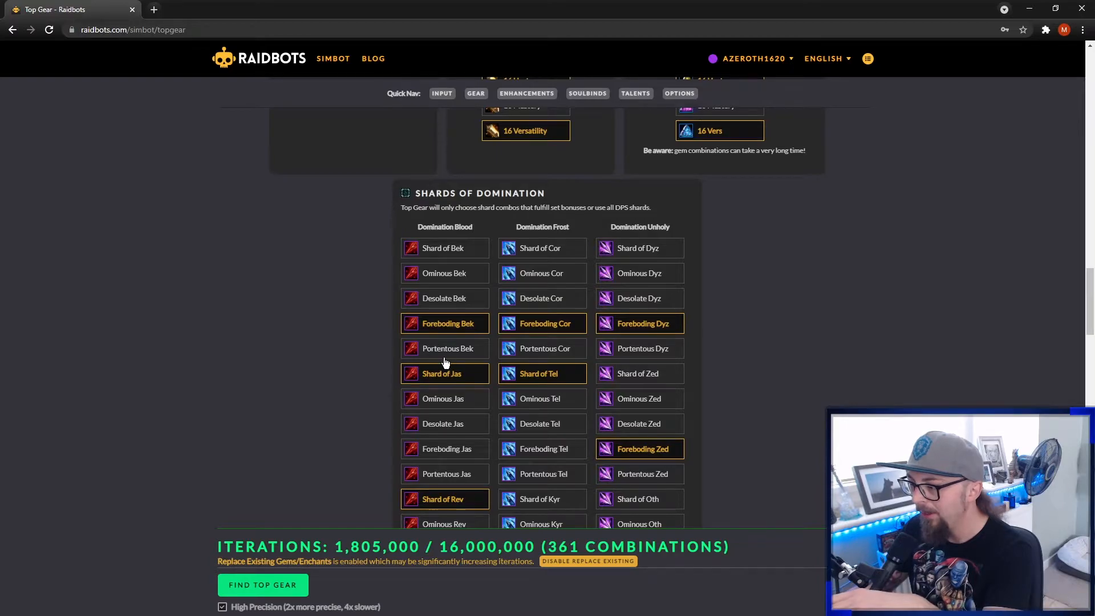
{"action": "scroll", "scroll_direction": "down", "scroll_amount": 3}
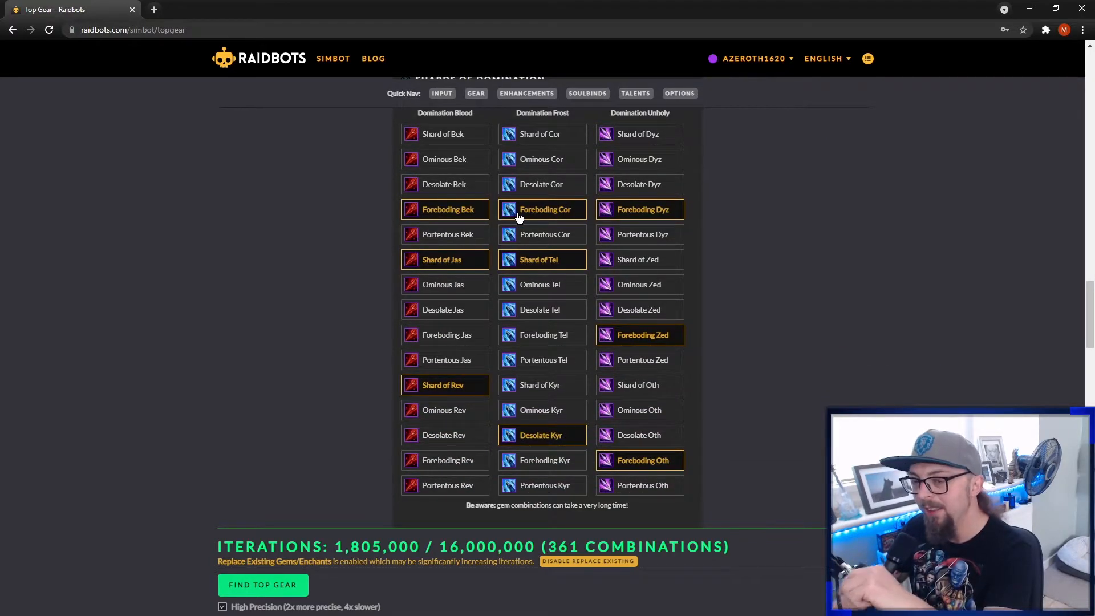
{"action": "mouse_move", "coordinate": [463, 213]}
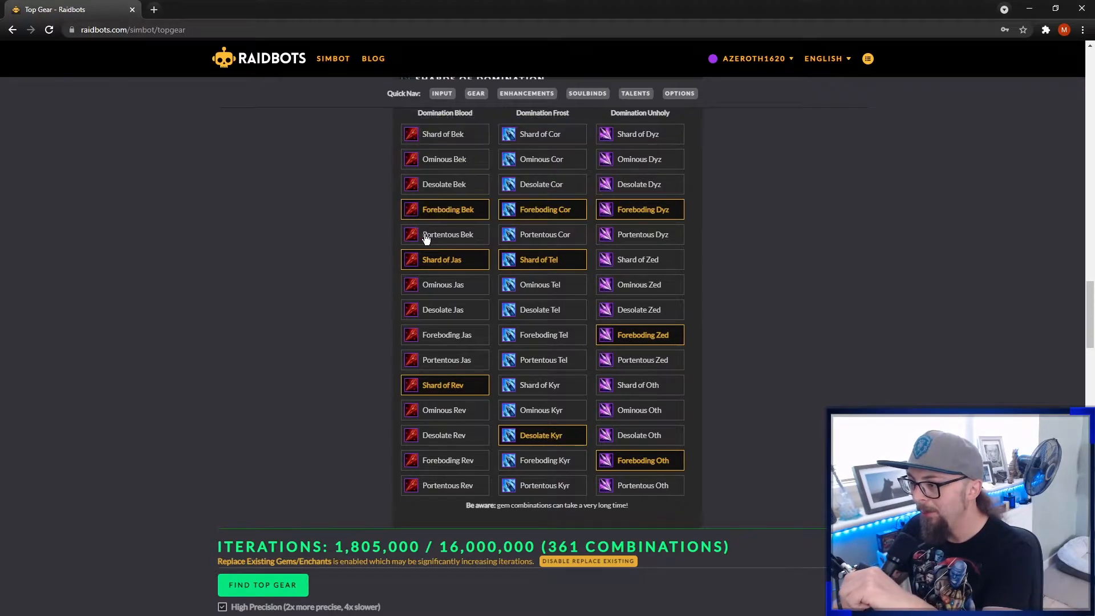
{"action": "mouse_move", "coordinate": [454, 243]}
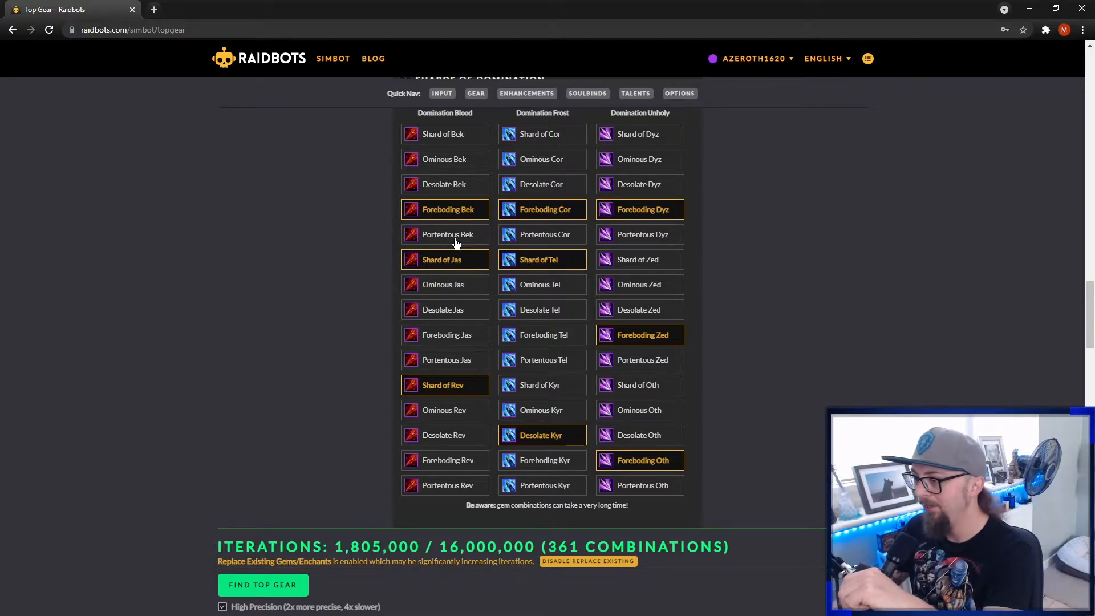
{"action": "mouse_move", "coordinate": [552, 262]}
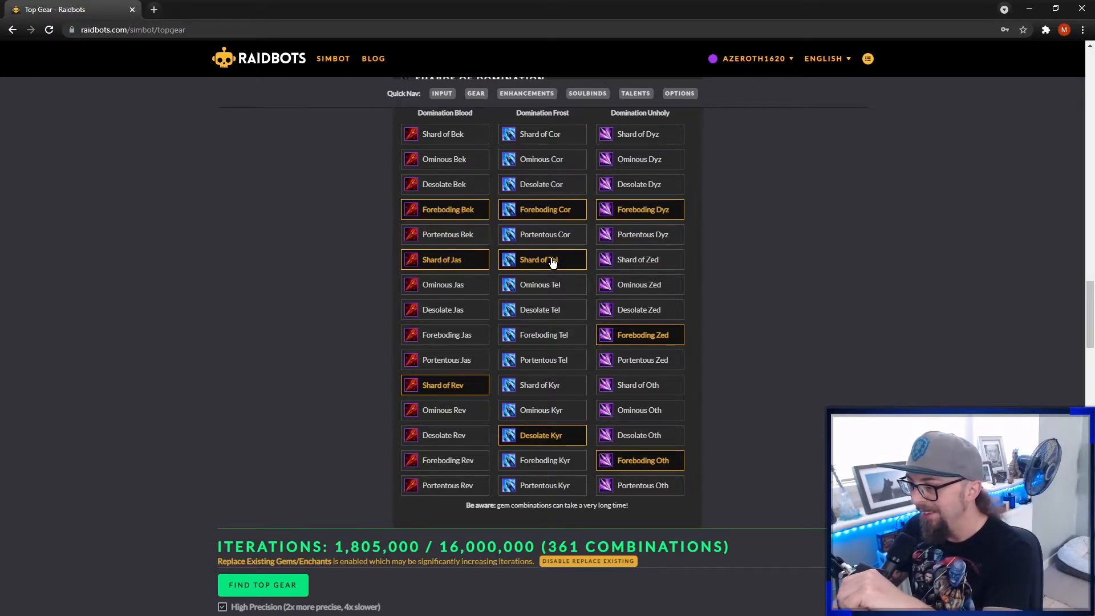
{"action": "left_click", "coordinate": [541, 258]}
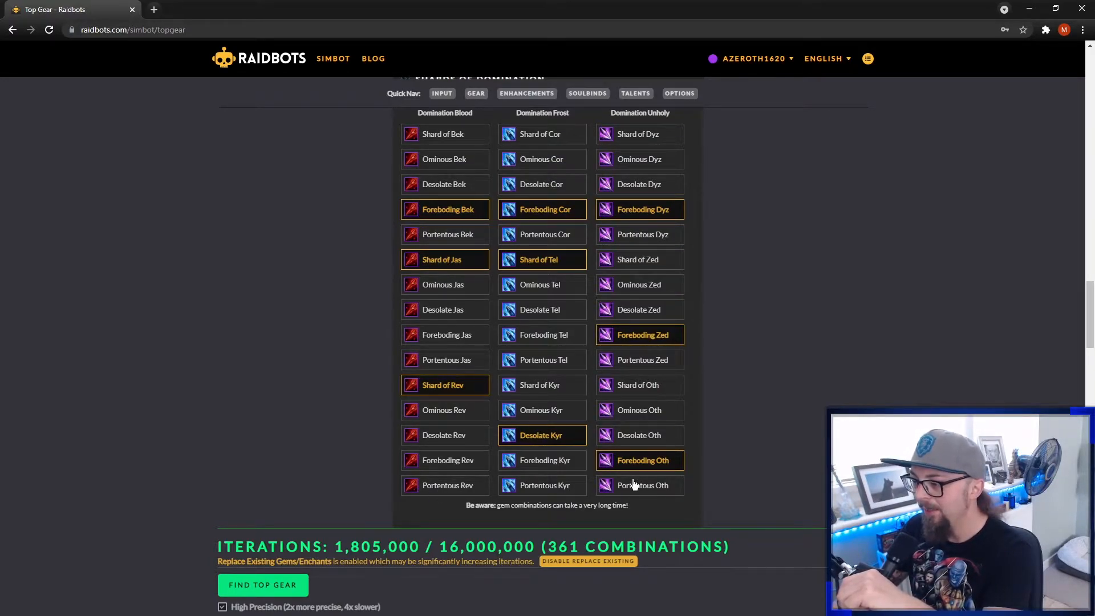
{"action": "mouse_move", "coordinate": [349, 369]}
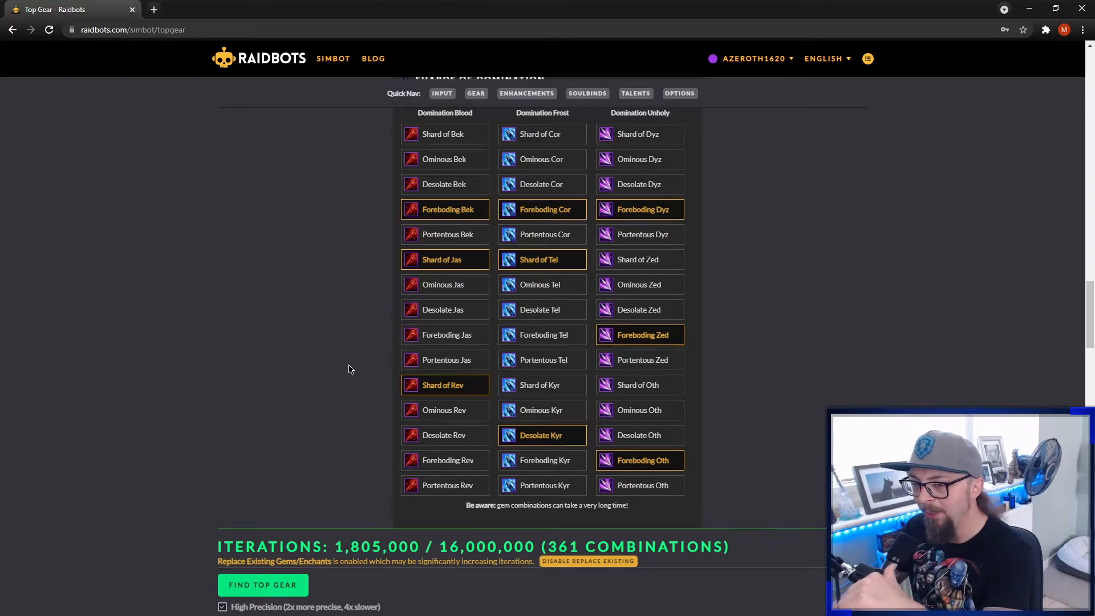
{"action": "mouse_move", "coordinate": [478, 233]}
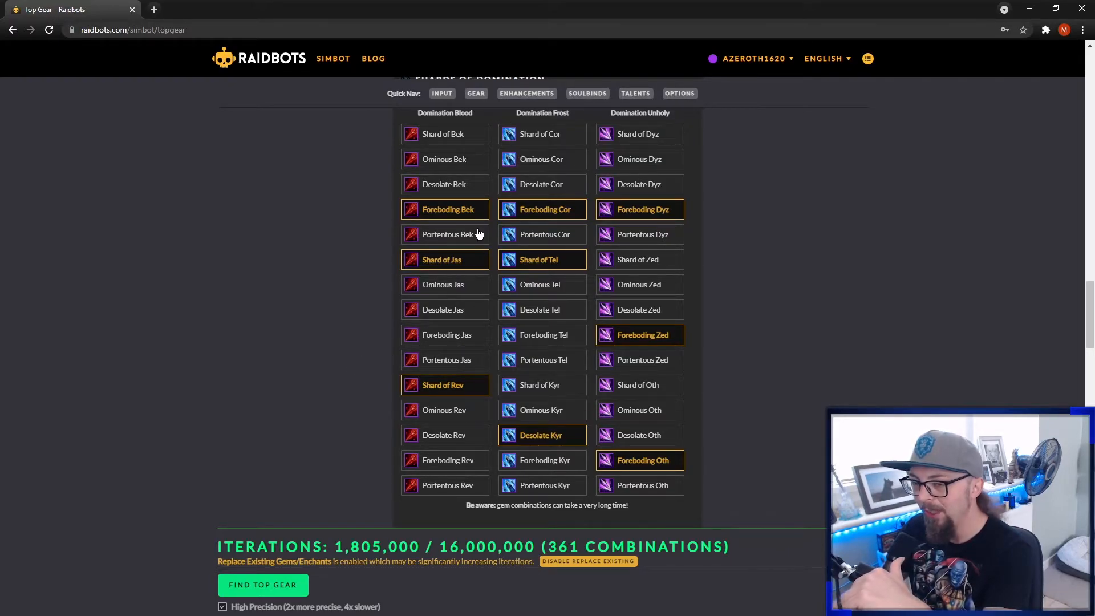
{"action": "mouse_move", "coordinate": [332, 348]}
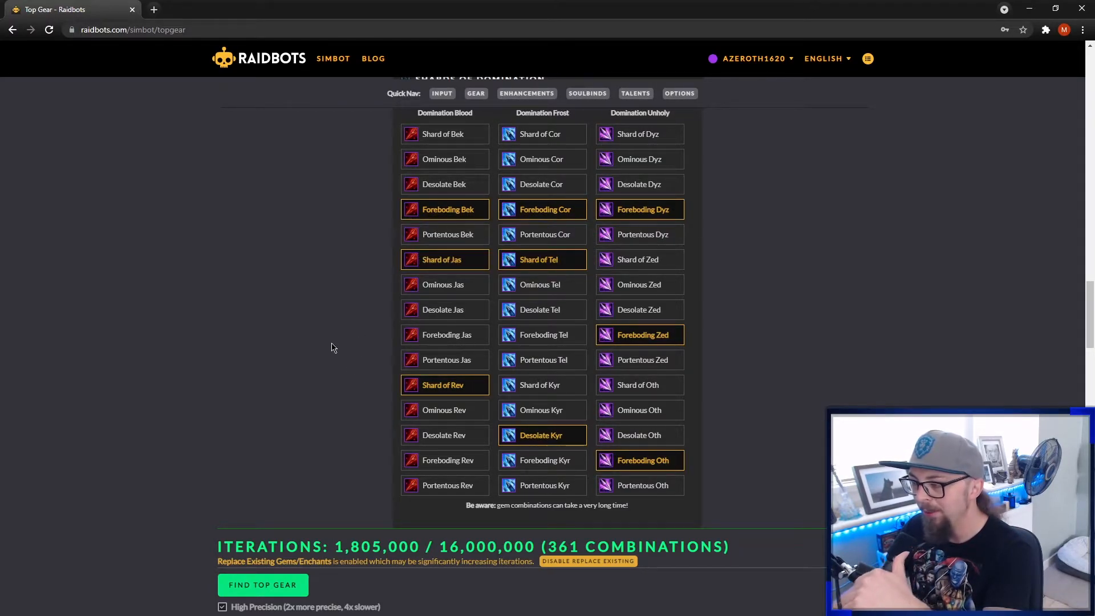
Scroll around the Soulbinds section to review the Korayn tree and its selected conduits.
{"action": "scroll", "scroll_direction": "down", "scroll_amount": 3}
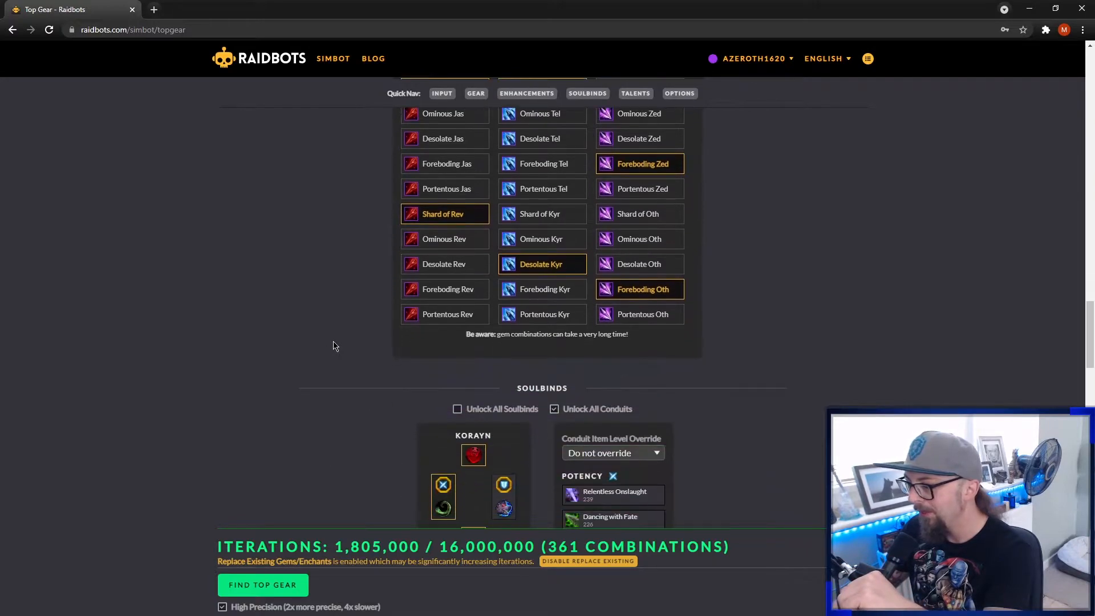
{"action": "scroll", "scroll_direction": "down", "scroll_amount": 3}
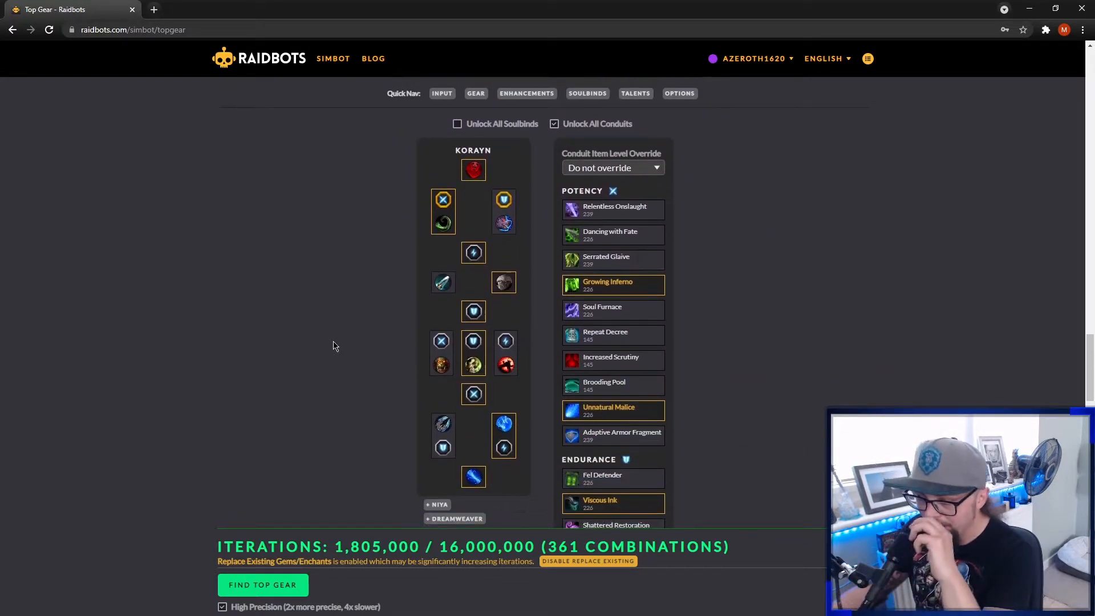
{"action": "scroll", "scroll_direction": "up", "scroll_amount": 3}
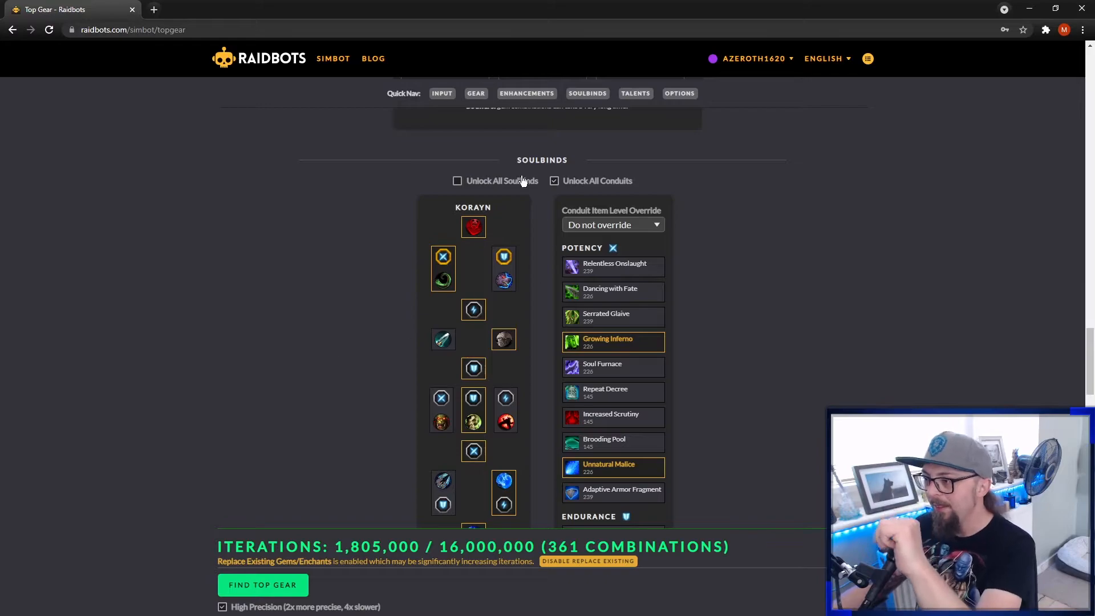
{"action": "mouse_move", "coordinate": [388, 223]}
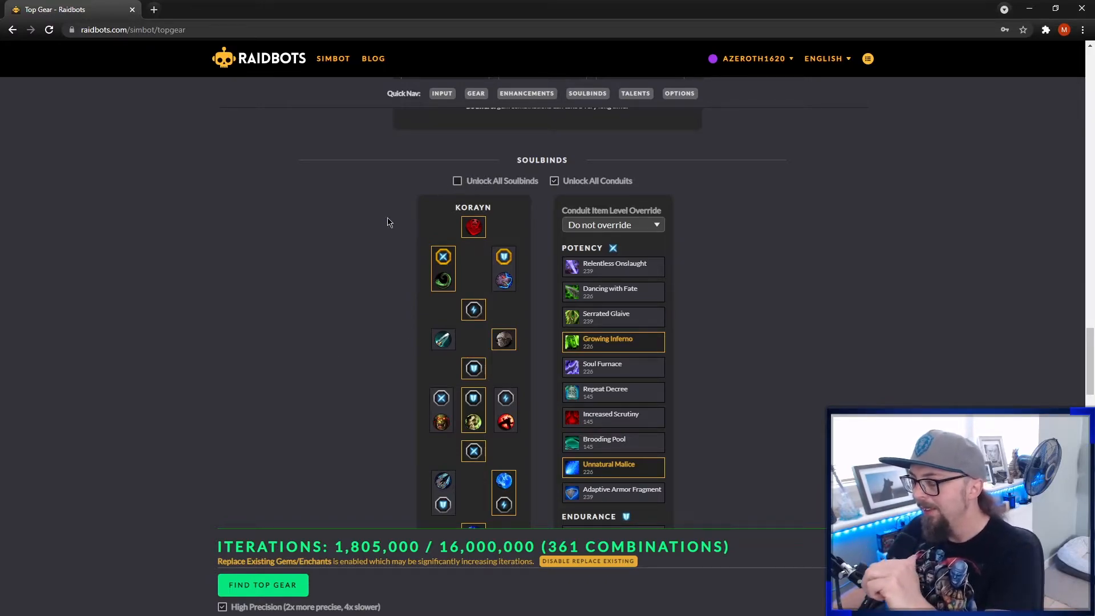
{"action": "scroll", "scroll_direction": "down", "scroll_amount": 3}
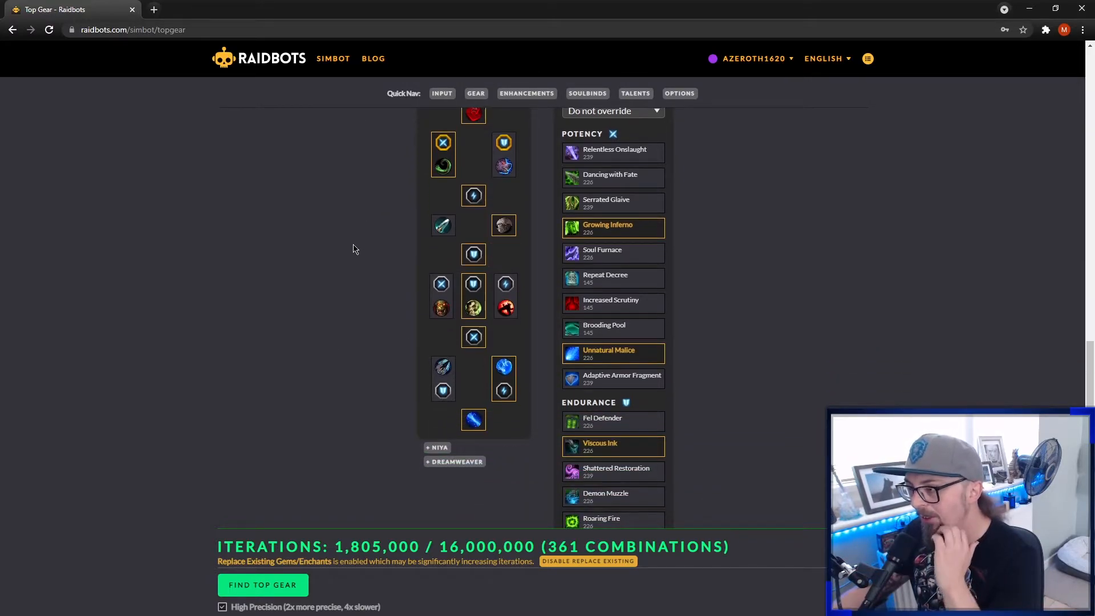
{"action": "scroll", "scroll_direction": "up", "scroll_amount": 3}
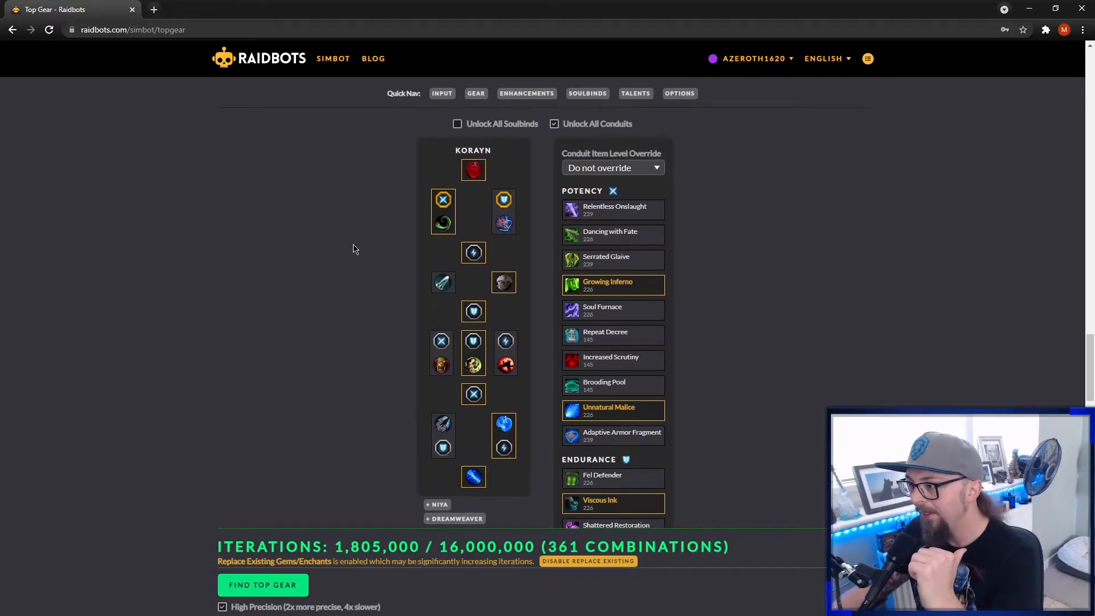
{"action": "scroll", "scroll_direction": "up", "scroll_amount": 3}
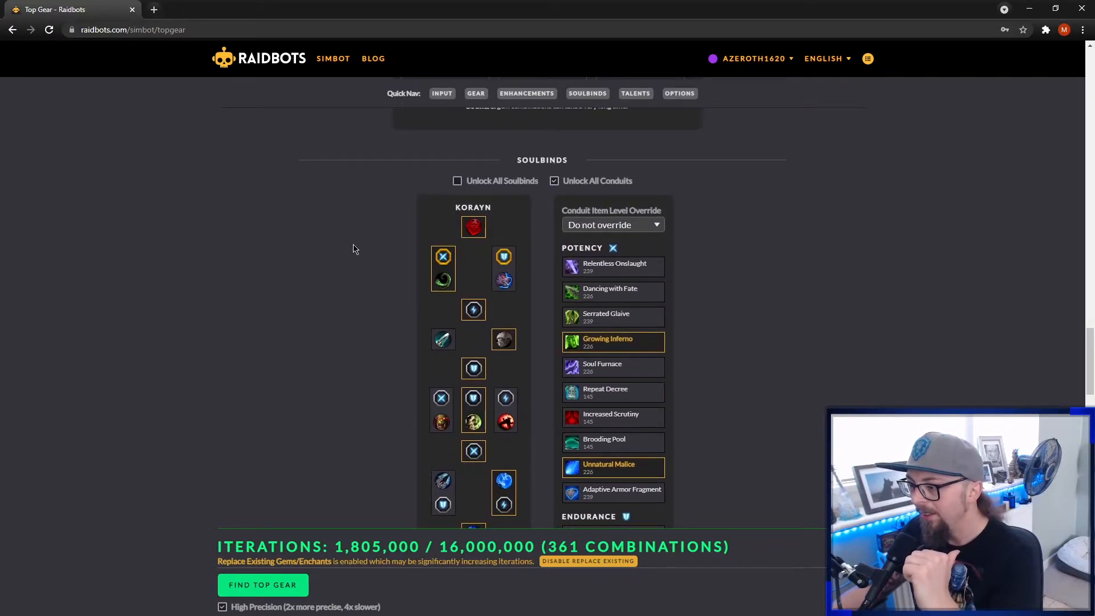
{"action": "mouse_move", "coordinate": [481, 188]}
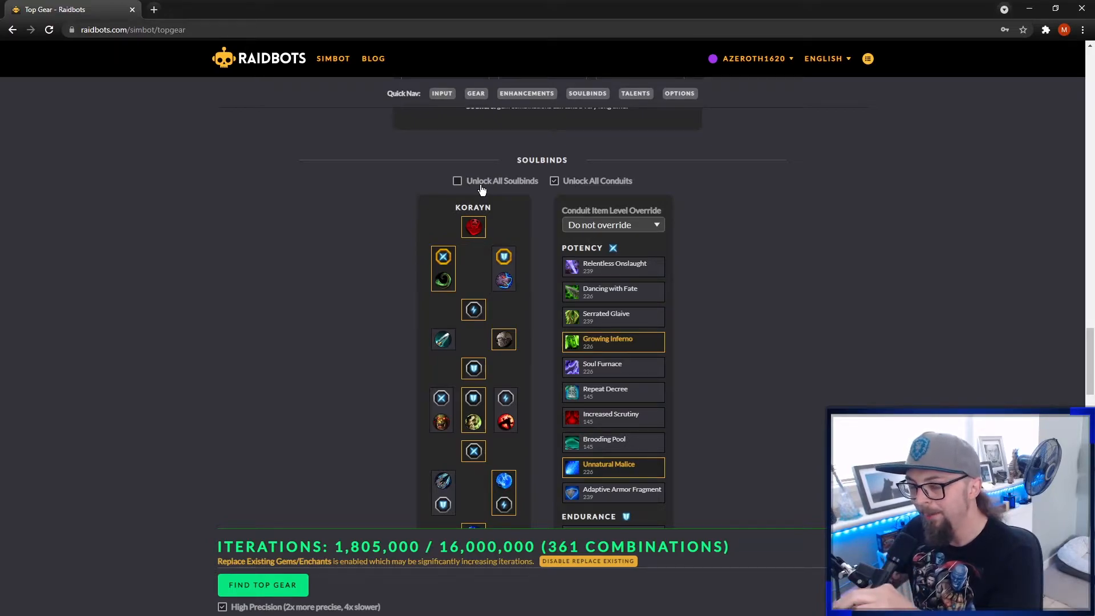
{"action": "mouse_move", "coordinate": [480, 198]}
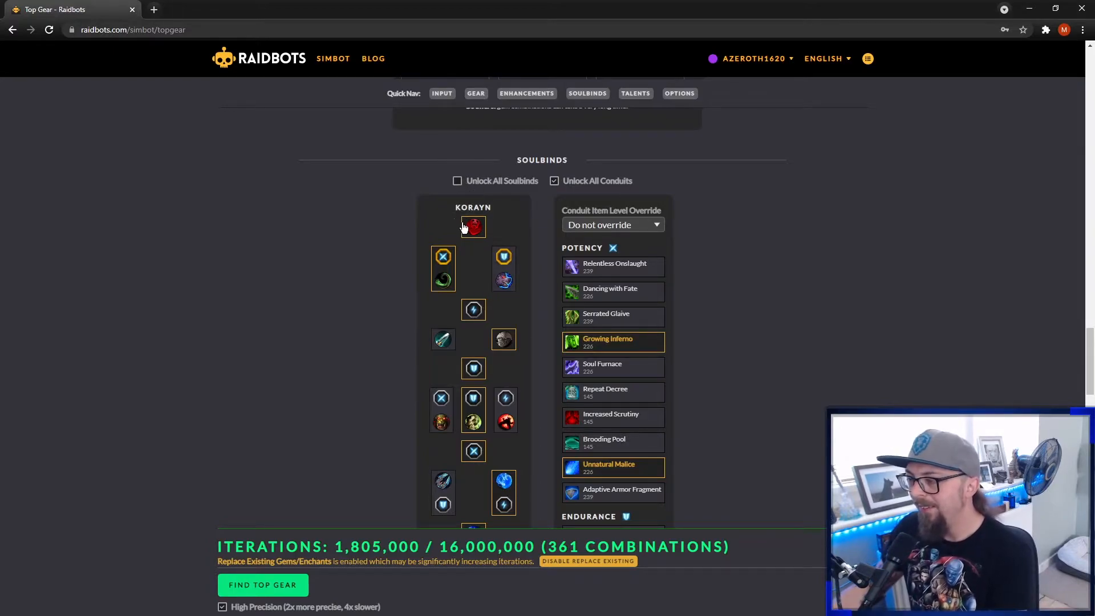
{"action": "mouse_move", "coordinate": [459, 178]}
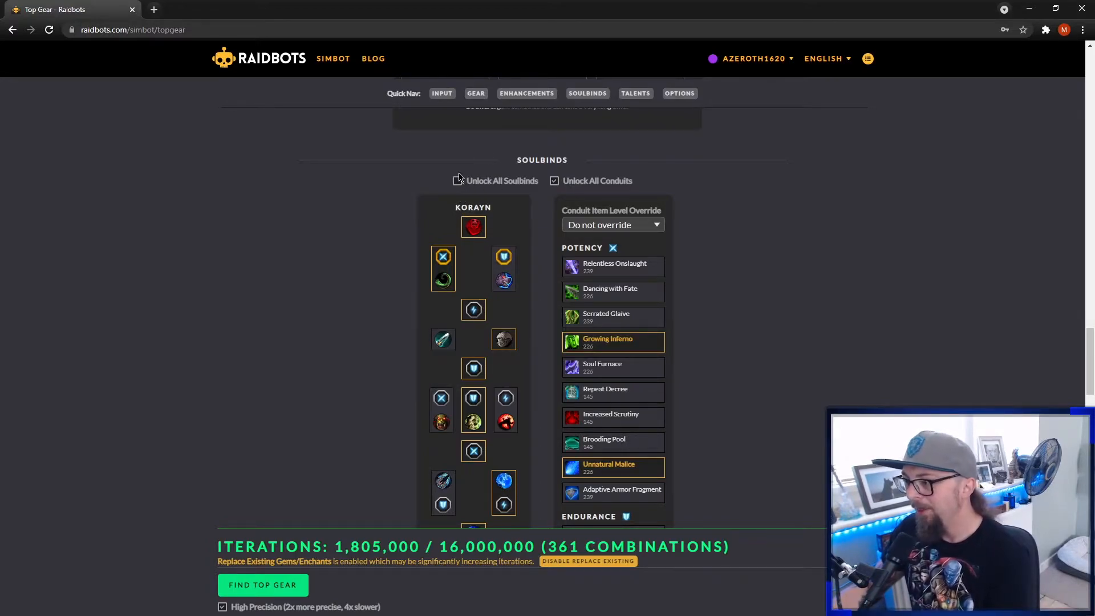
{"action": "mouse_move", "coordinate": [444, 266]}
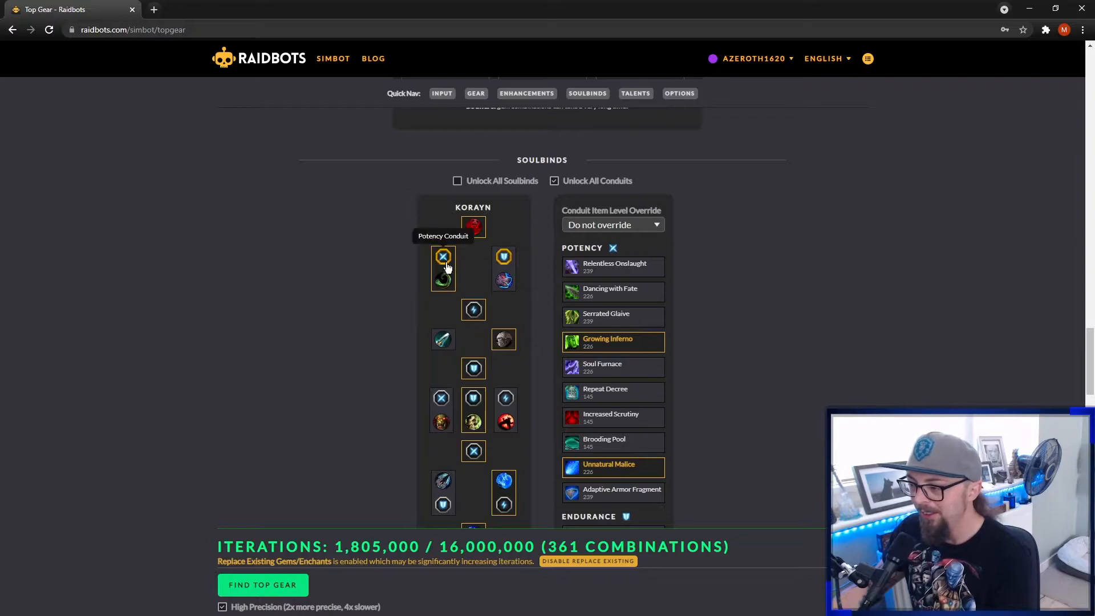
{"action": "mouse_move", "coordinate": [361, 285]}
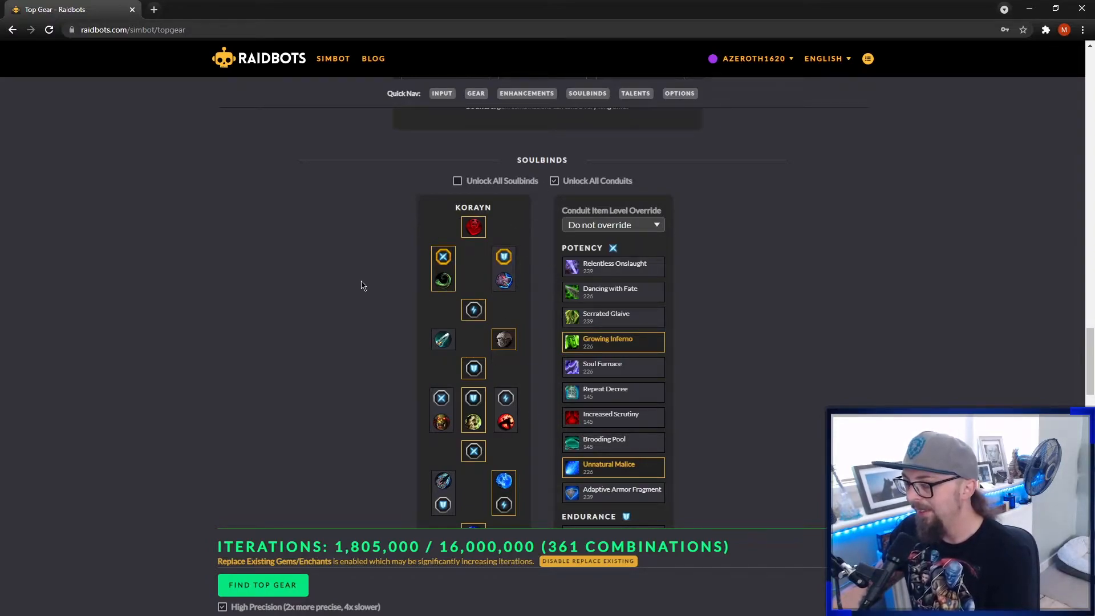
{"action": "scroll", "scroll_direction": "down", "scroll_amount": 3}
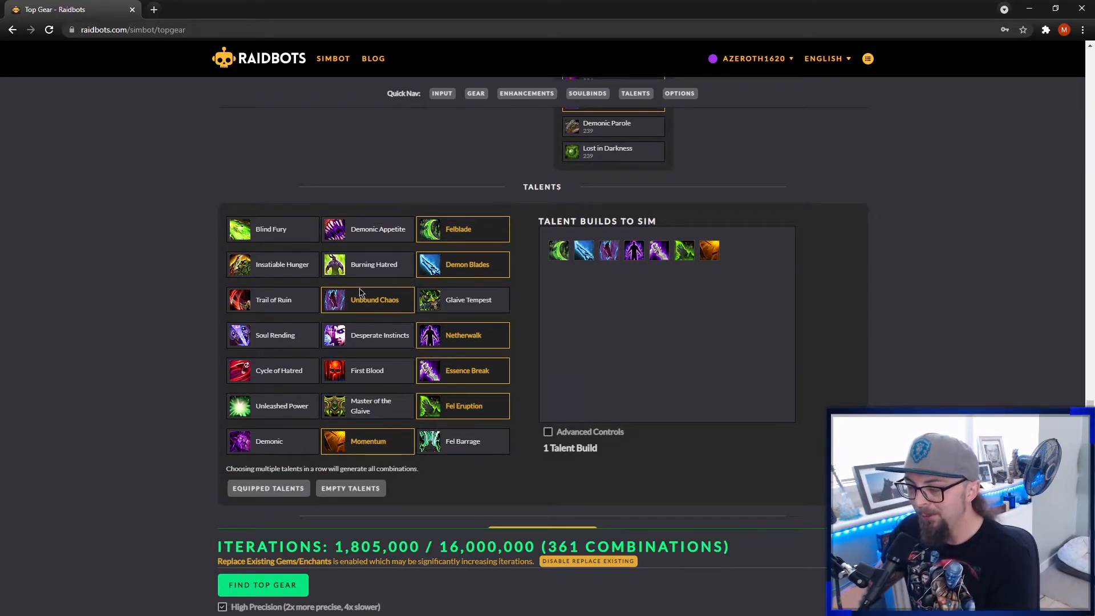
{"action": "mouse_move", "coordinate": [459, 228]}
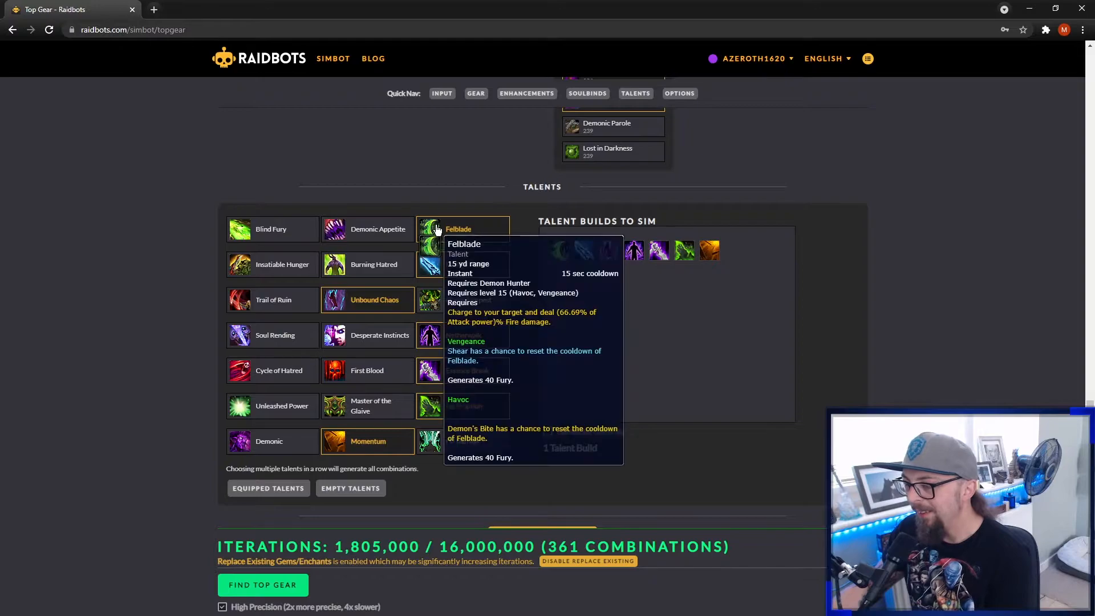
{"action": "mouse_move", "coordinate": [393, 304]}
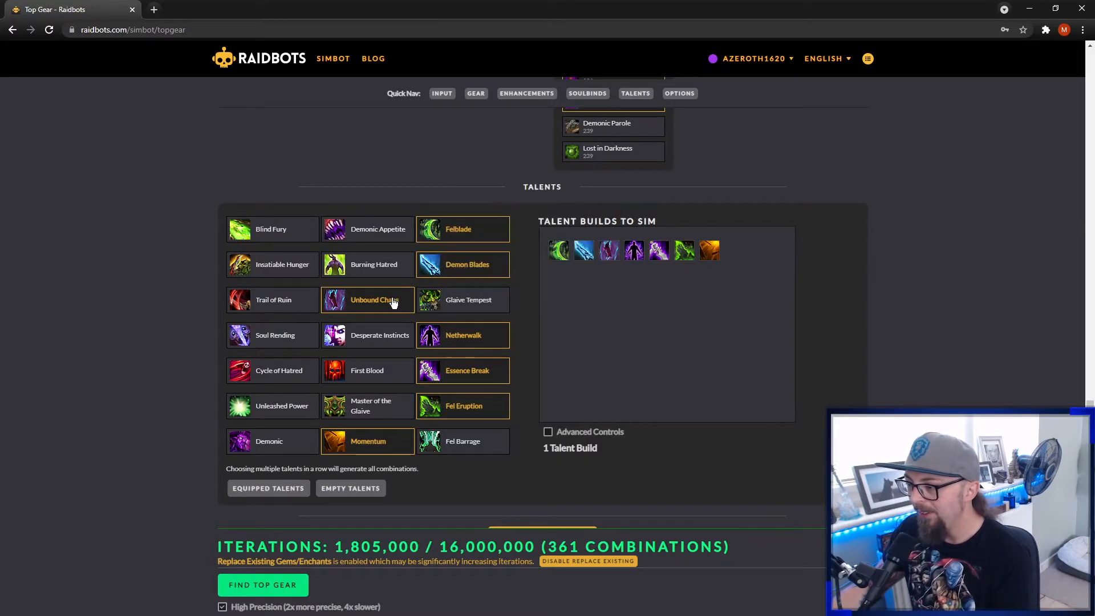
Add Glaive Tempest as a second talent build, then deselect it again.
{"action": "left_click", "coordinate": [463, 300]}
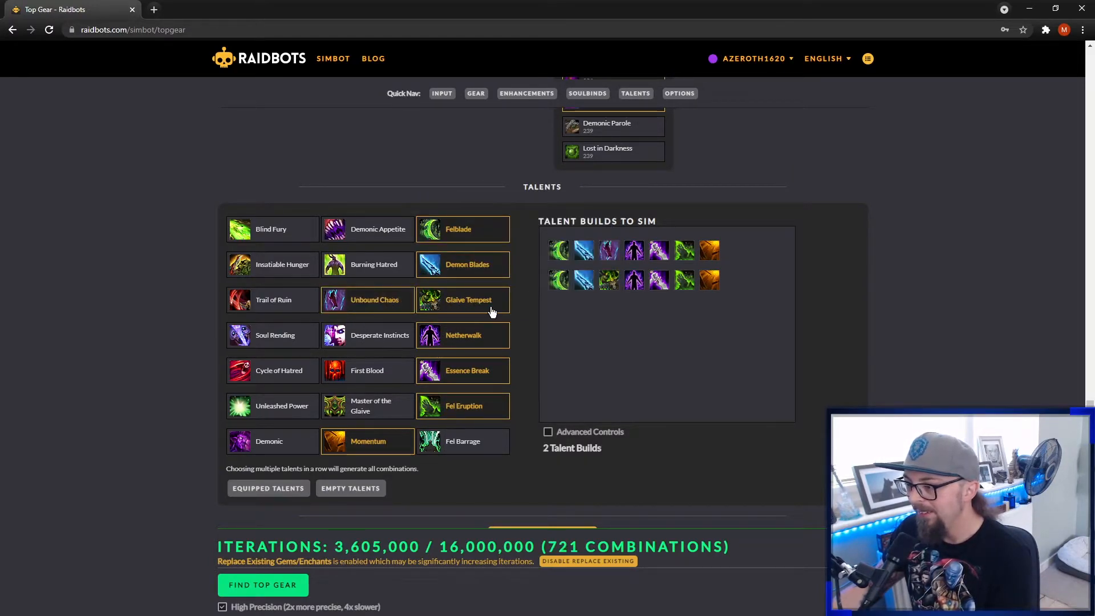
{"action": "left_click", "coordinate": [463, 300]}
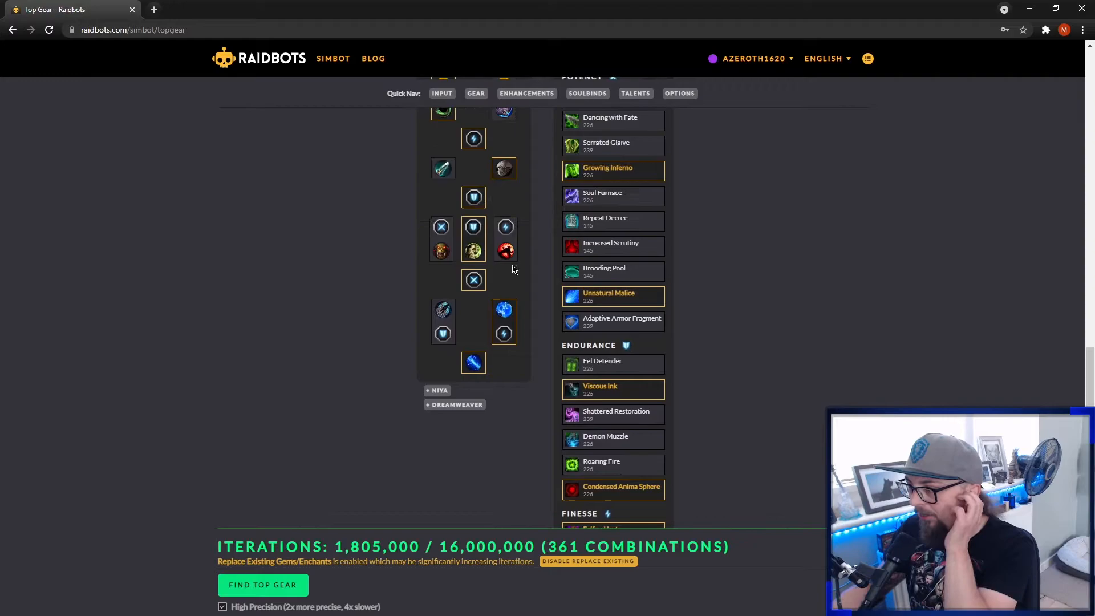
{"action": "scroll", "scroll_direction": "up", "scroll_amount": 3}
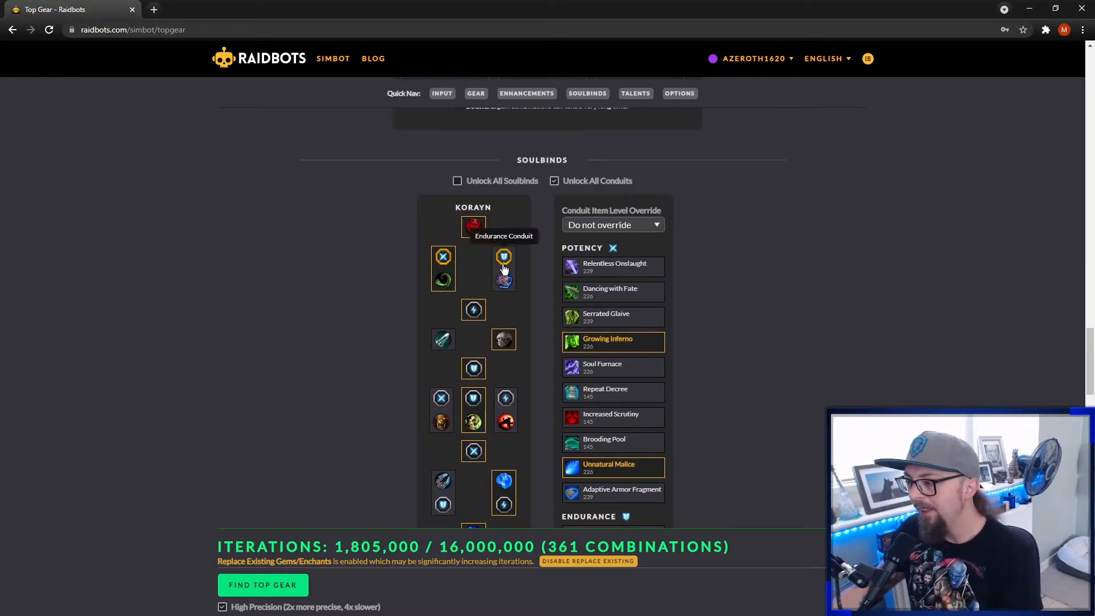
{"action": "mouse_move", "coordinate": [381, 295]}
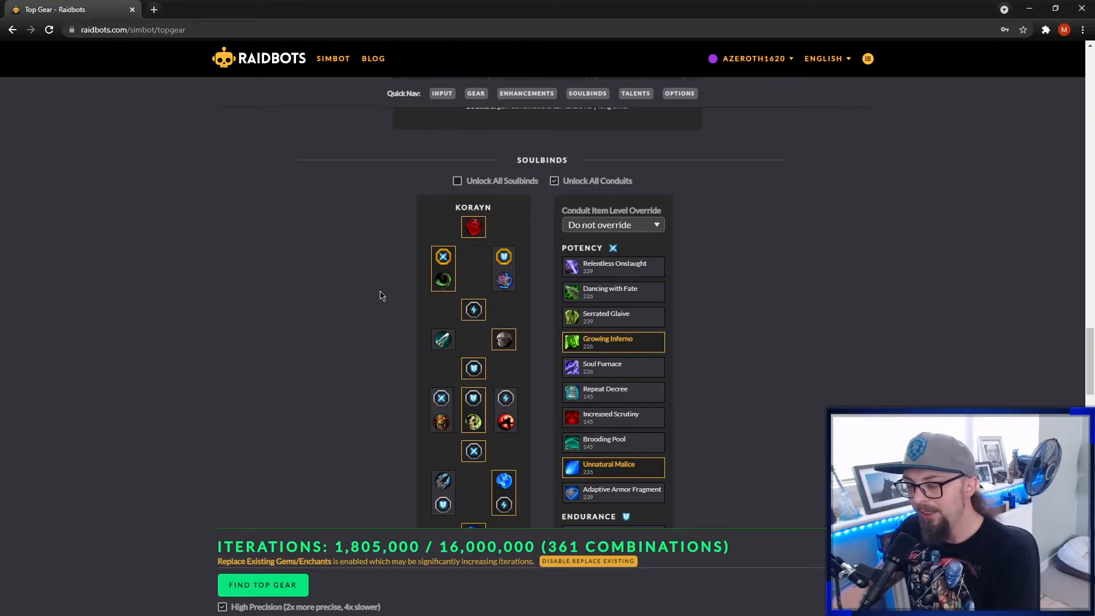
{"action": "scroll", "scroll_direction": "down", "scroll_amount": 3}
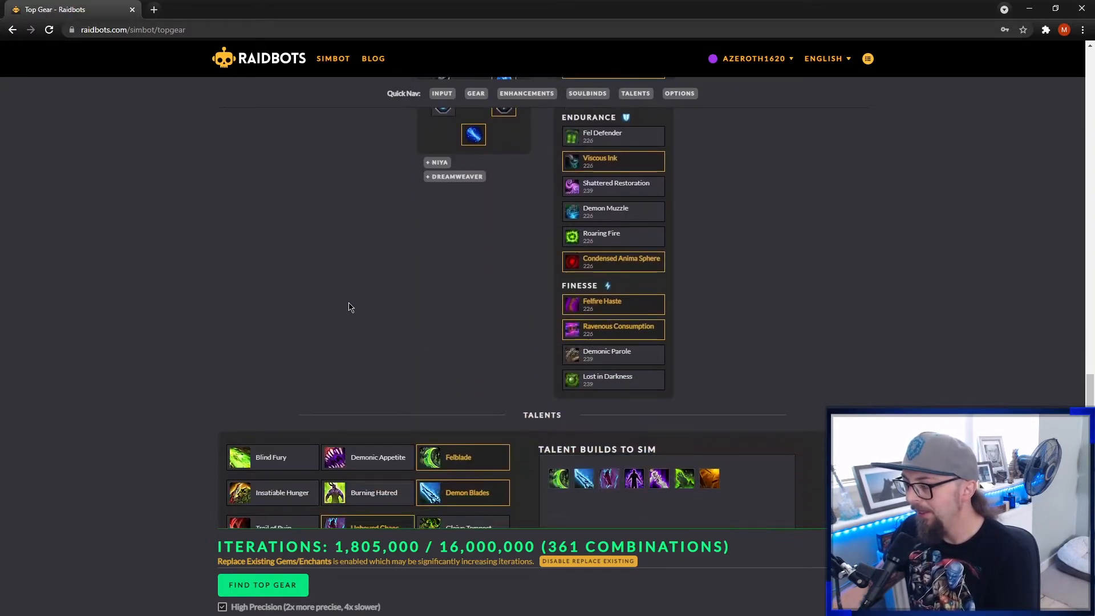
{"action": "scroll", "scroll_direction": "down", "scroll_amount": 3}
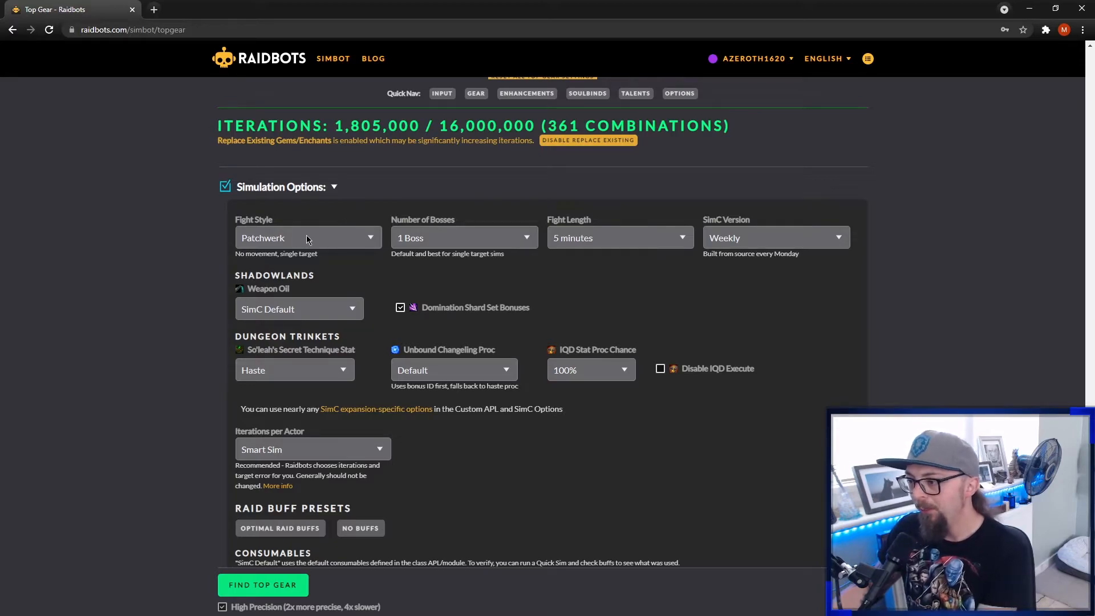
{"action": "mouse_move", "coordinate": [661, 234]}
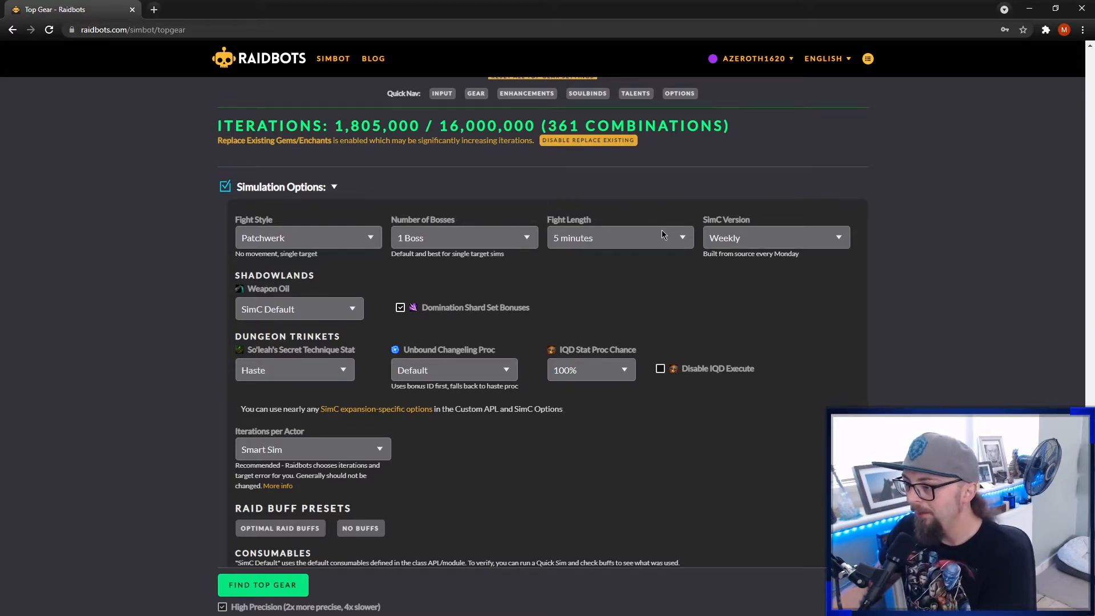
{"action": "mouse_move", "coordinate": [434, 312]}
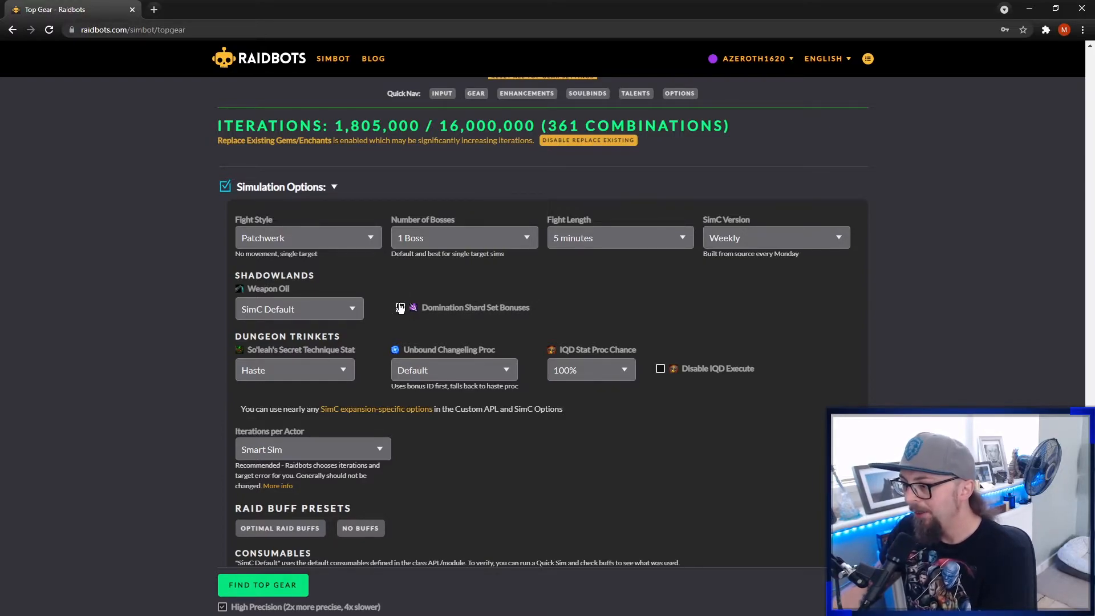
Turn off Domination Shard Set Bonuses in the Simulation Options.
{"action": "scroll", "scroll_direction": "down", "scroll_amount": 3}
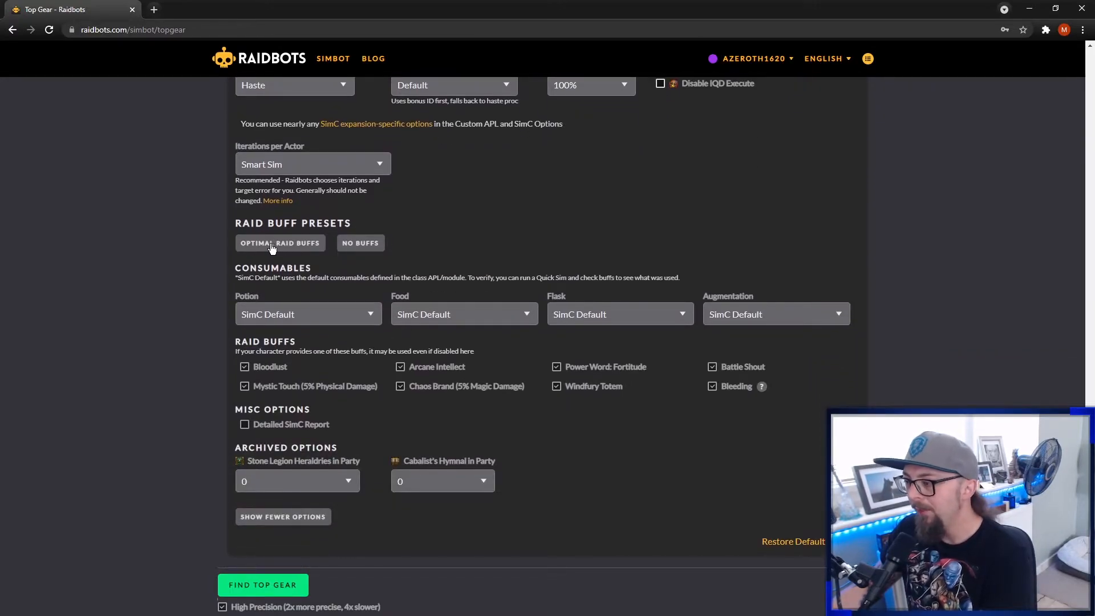
{"action": "scroll", "scroll_direction": "down", "scroll_amount": 3}
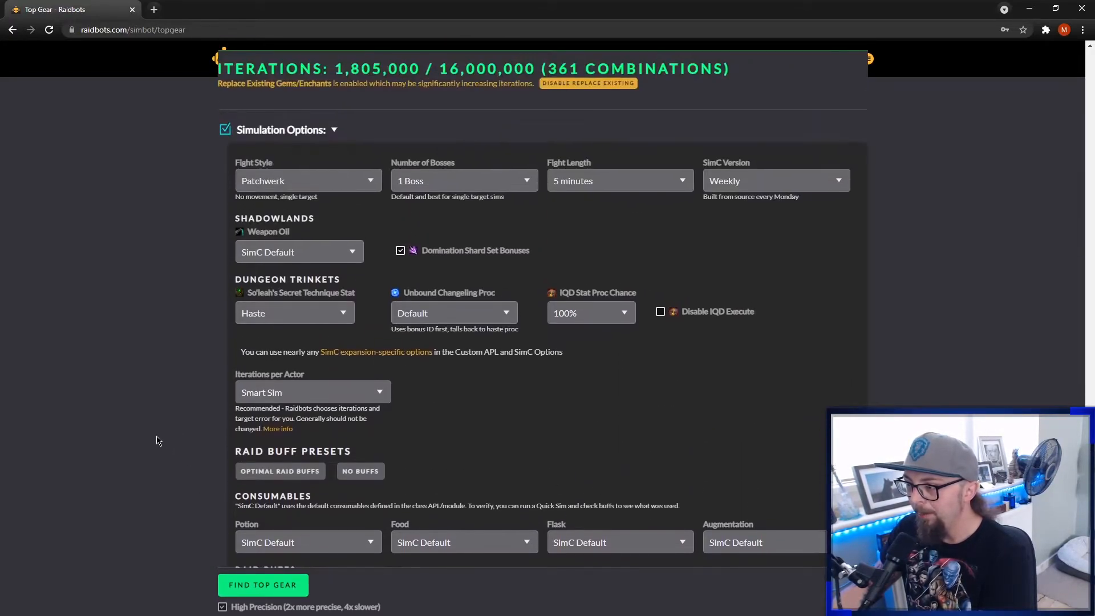
{"action": "scroll", "scroll_direction": "up", "scroll_amount": 3}
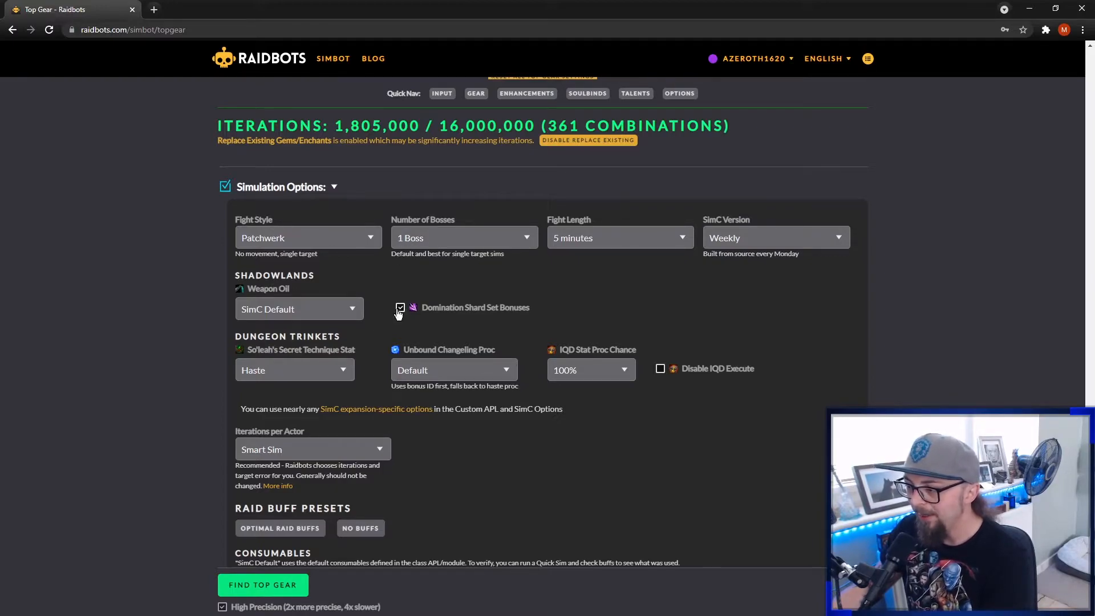
{"action": "left_click", "coordinate": [400, 307]}
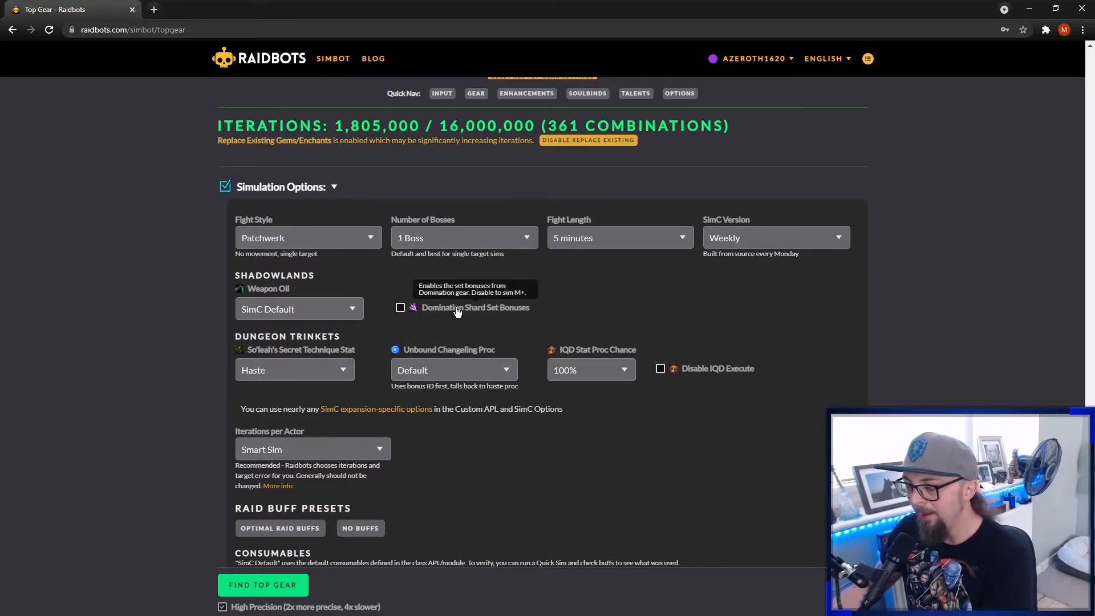
Clear all raid buffs and consumables, then restore Optimal Raid Buffs with SimC default consumables.
{"action": "scroll", "scroll_direction": "down", "scroll_amount": 3}
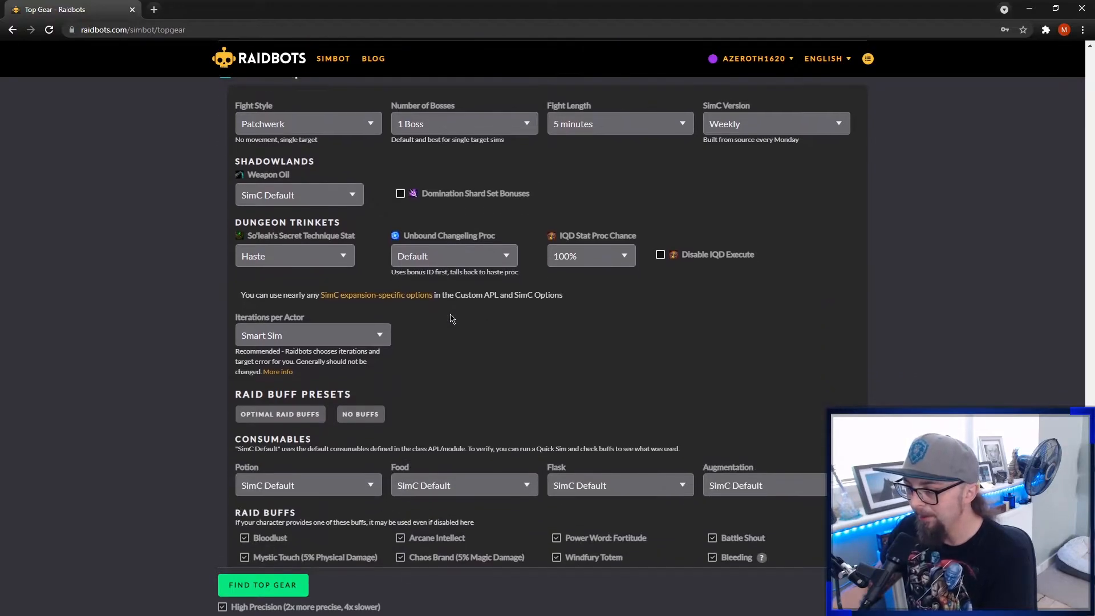
{"action": "scroll", "scroll_direction": "down", "scroll_amount": 3}
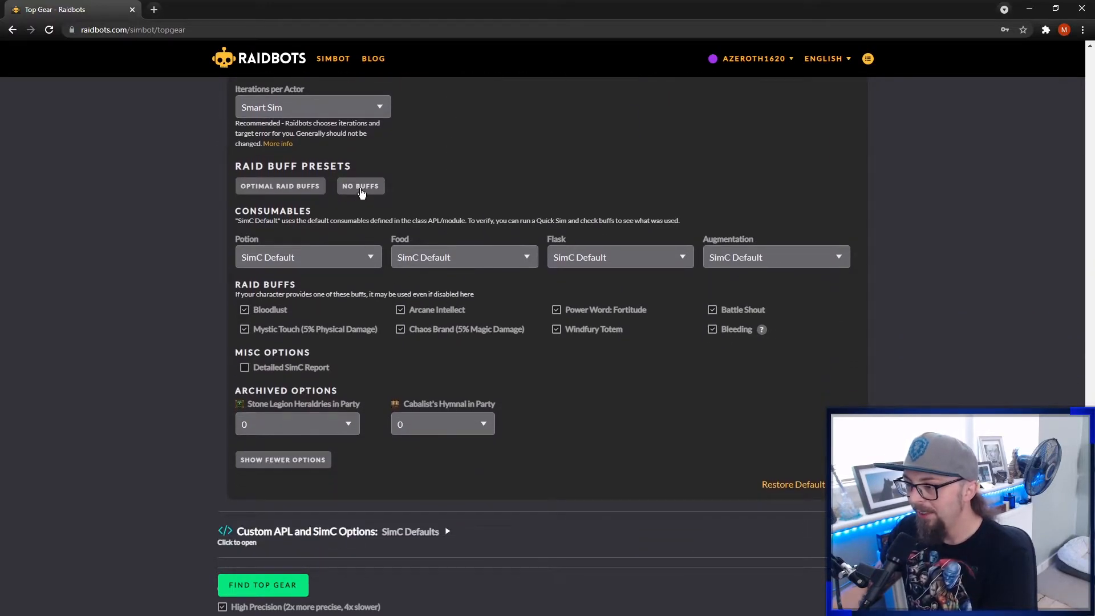
{"action": "left_click", "coordinate": [360, 186]}
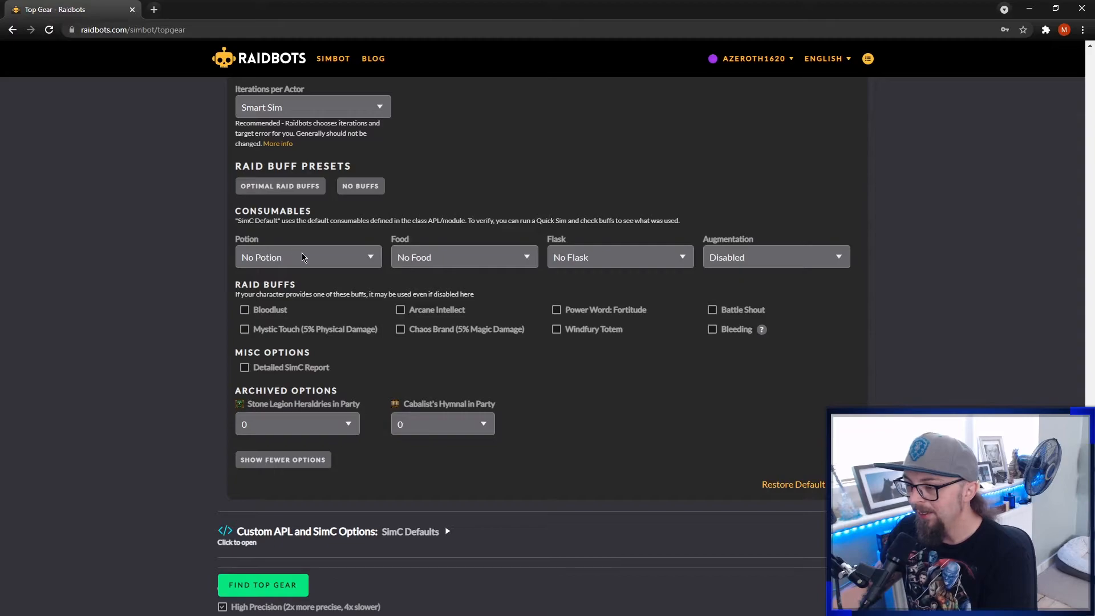
{"action": "mouse_move", "coordinate": [477, 257]}
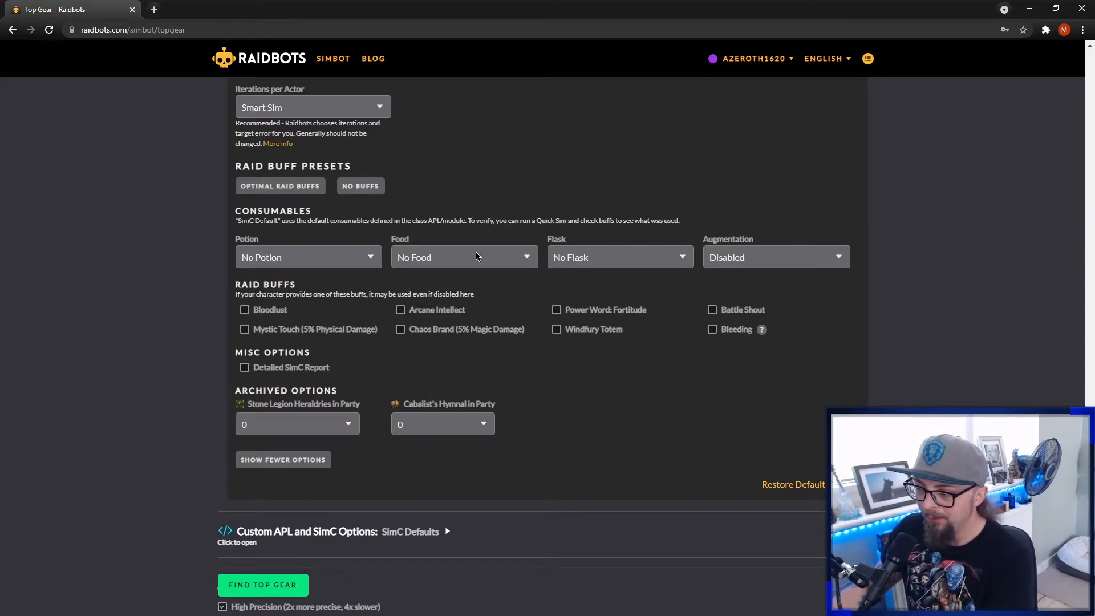
{"action": "mouse_move", "coordinate": [351, 314]}
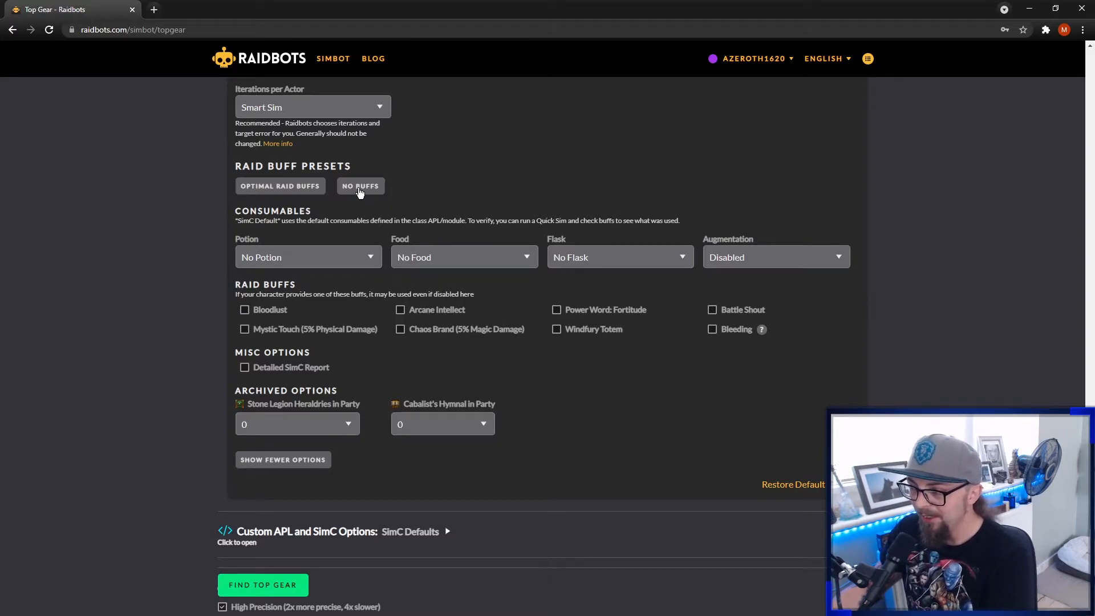
{"action": "mouse_move", "coordinate": [280, 193]}
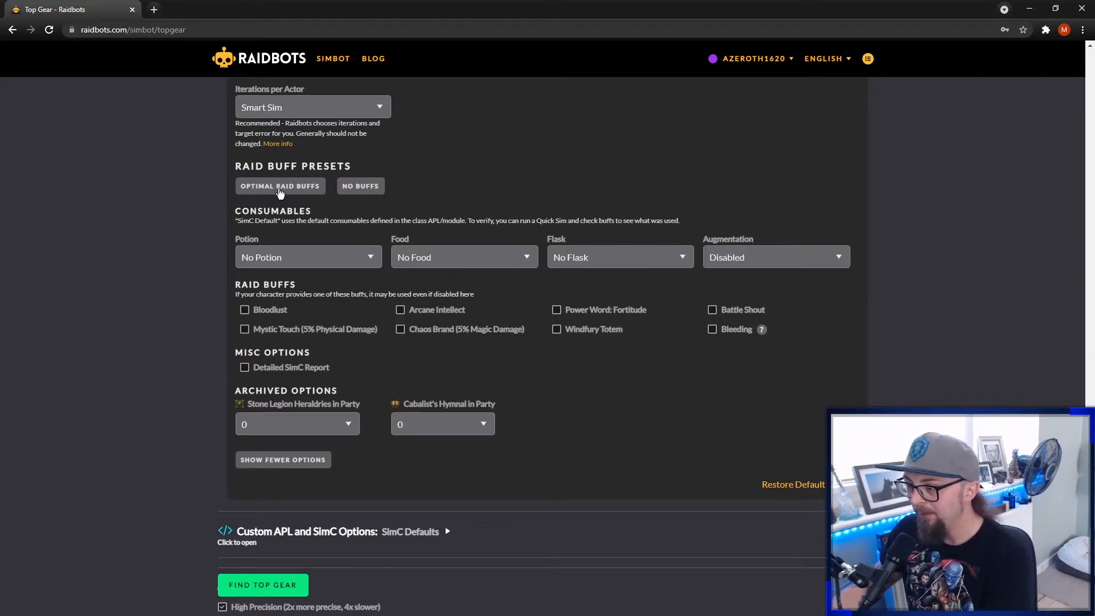
{"action": "left_click", "coordinate": [280, 186]}
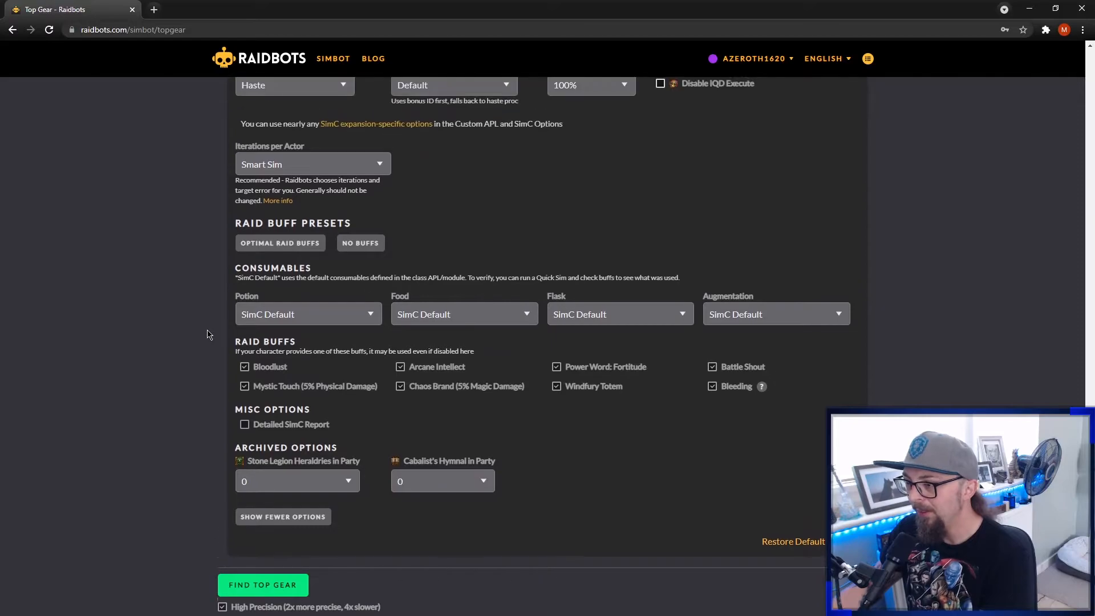
{"action": "left_click", "coordinate": [297, 251]}
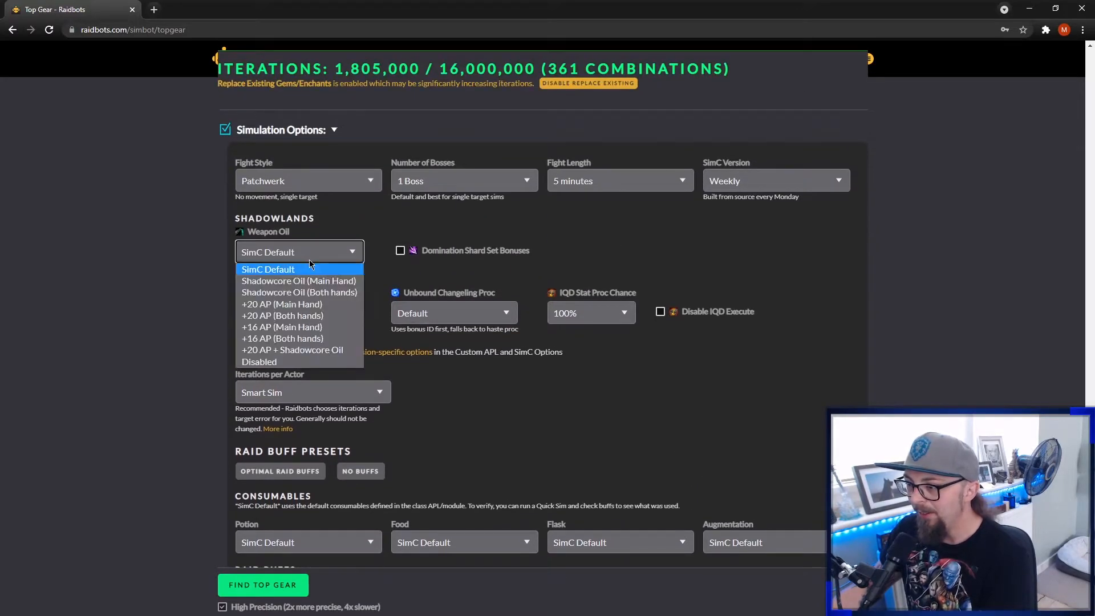
{"action": "mouse_move", "coordinate": [298, 280]}
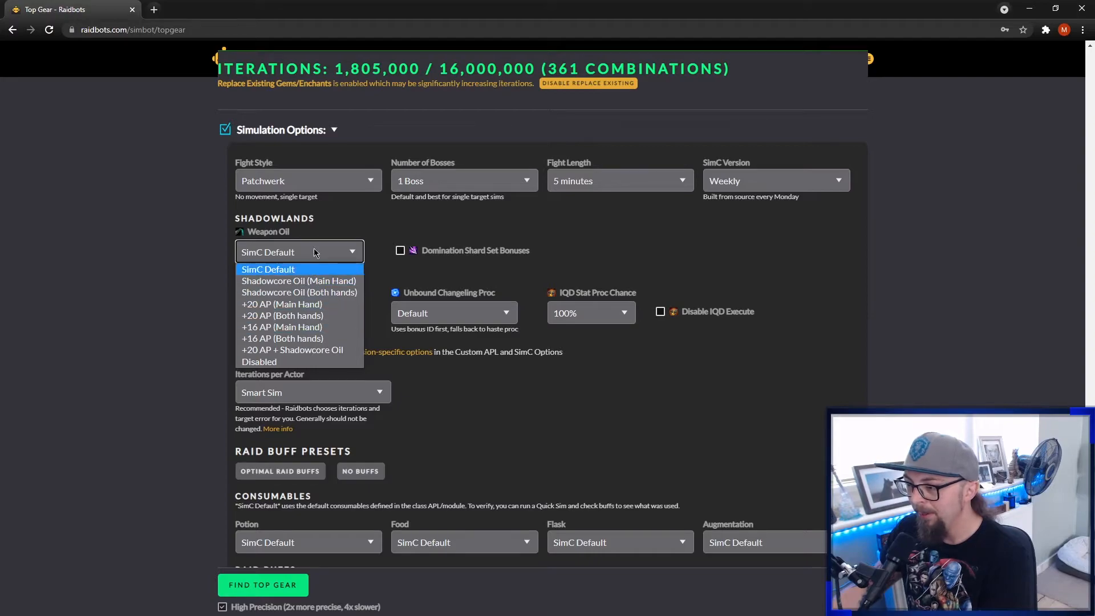
{"action": "left_click", "coordinate": [267, 269]}
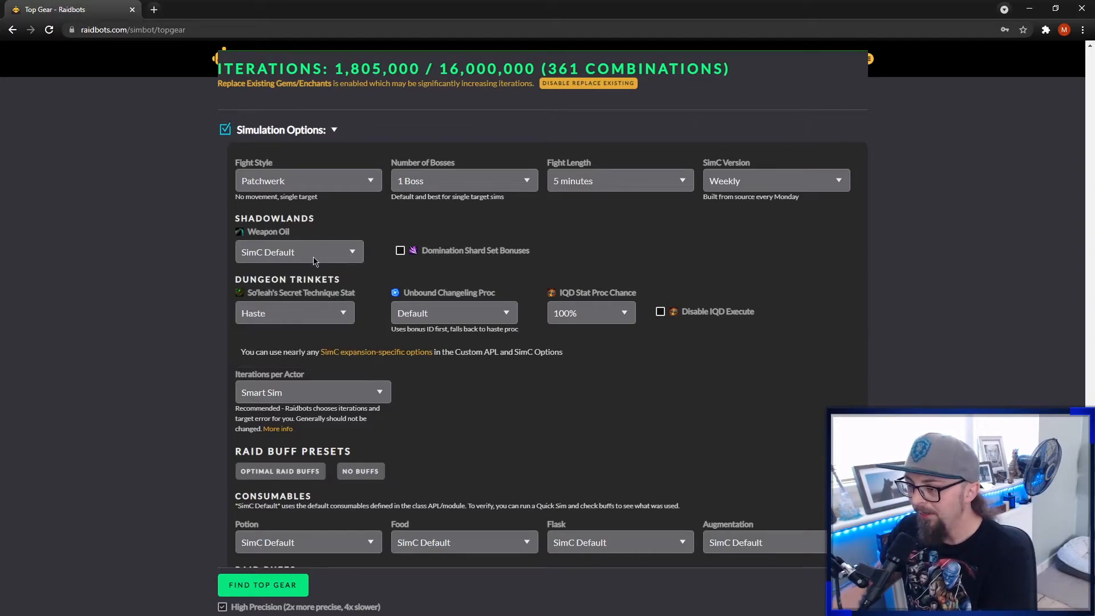
{"action": "mouse_move", "coordinate": [199, 291]}
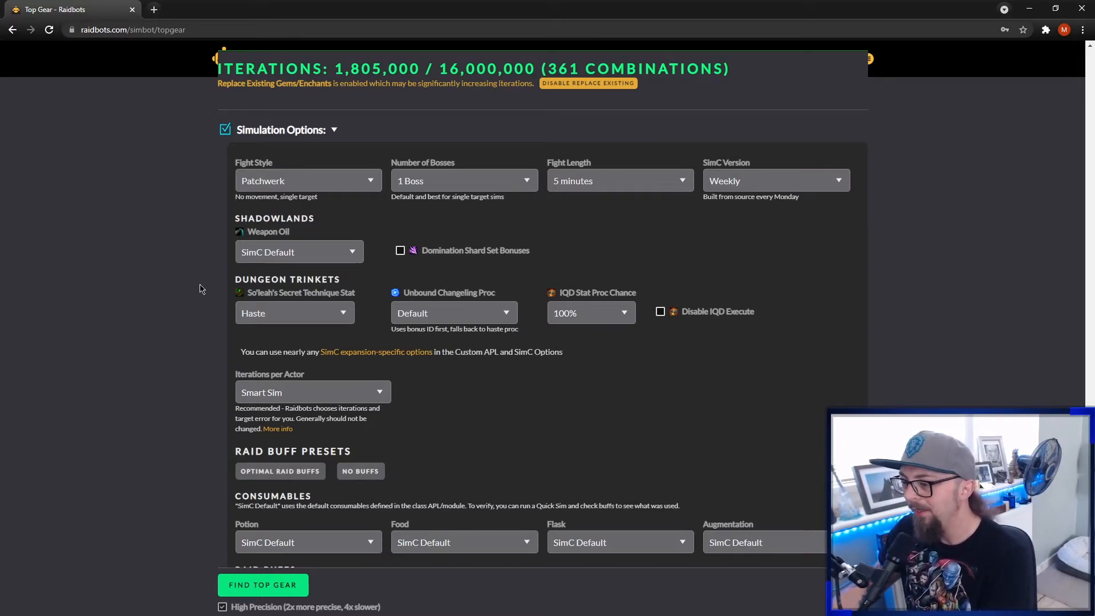
{"action": "mouse_move", "coordinate": [222, 257]}
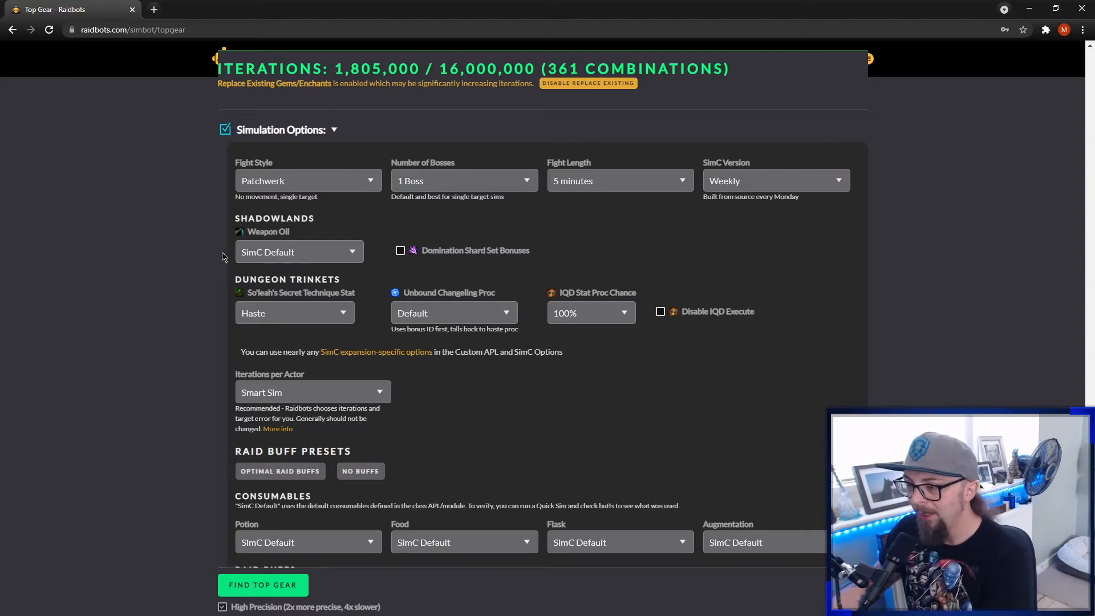
{"action": "mouse_move", "coordinate": [250, 255]}
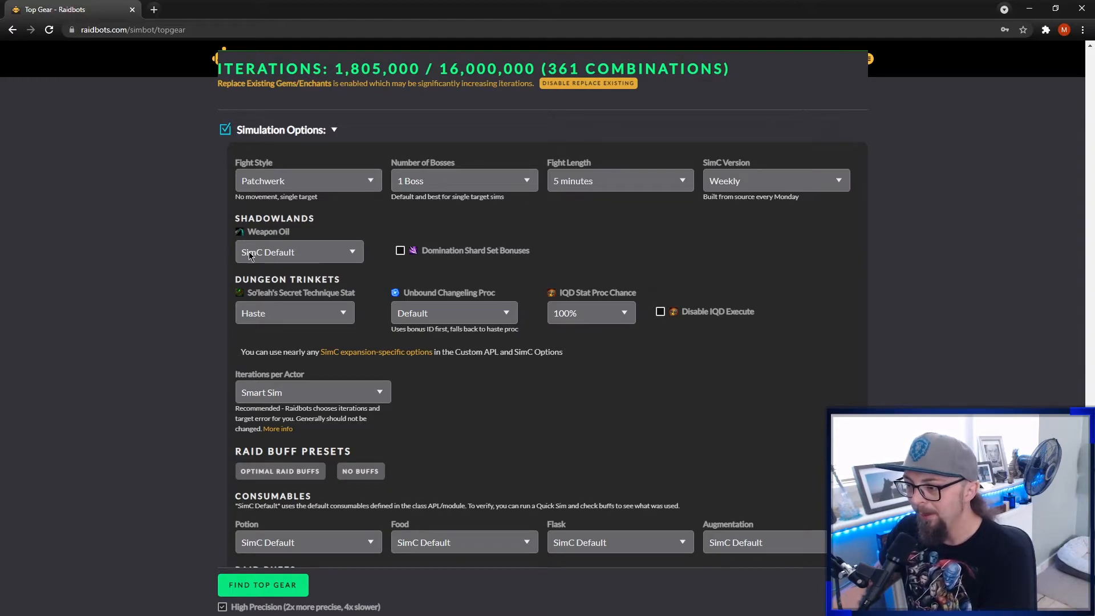
{"action": "scroll", "scroll_direction": "down", "scroll_amount": 3}
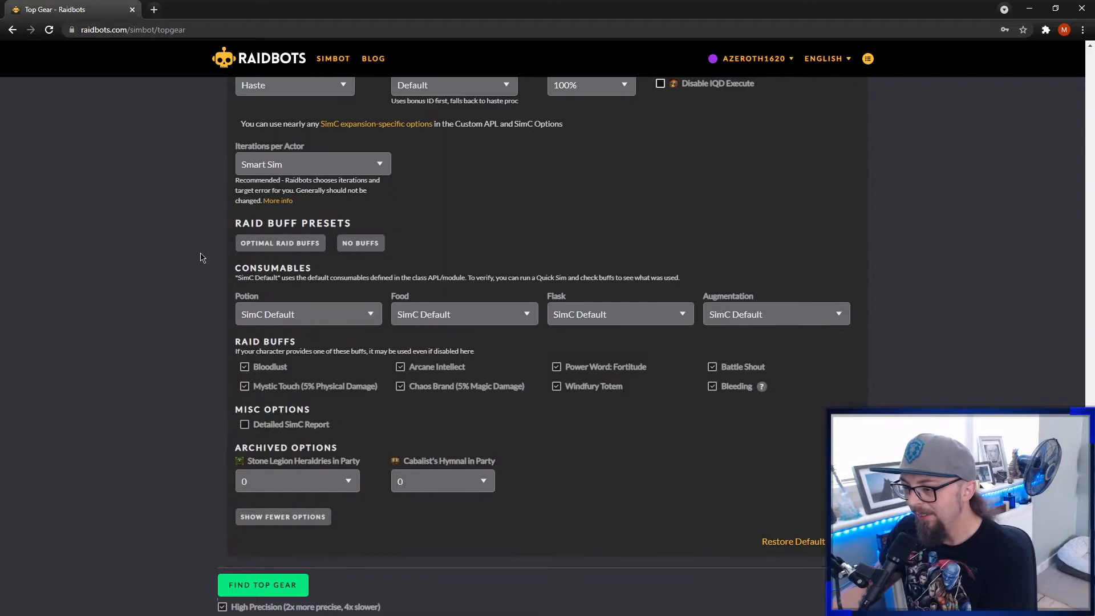
{"action": "scroll", "scroll_direction": "up", "scroll_amount": 3}
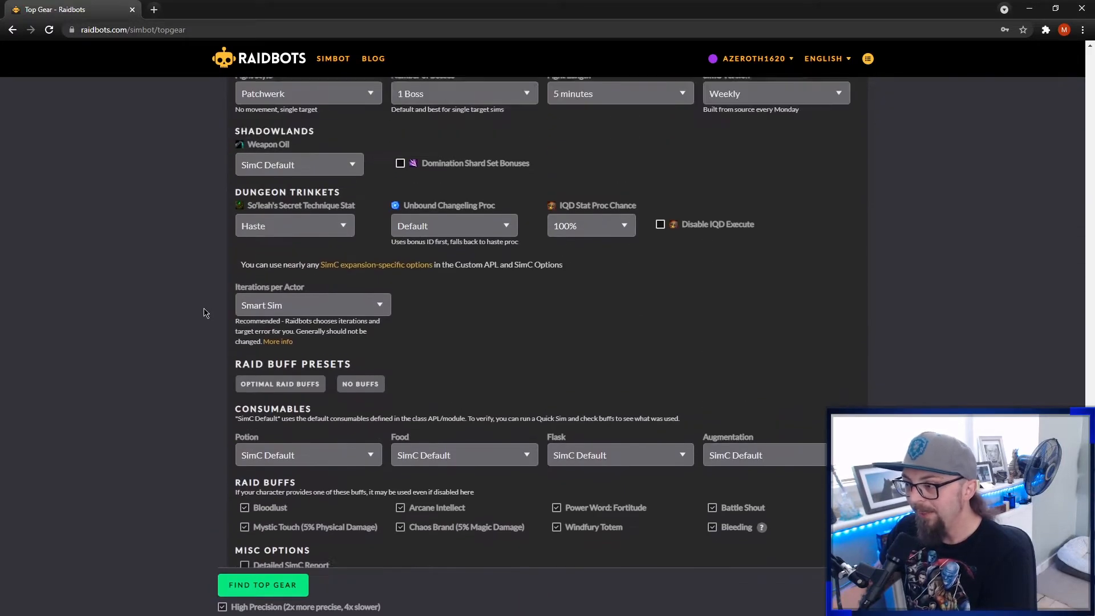
{"action": "scroll", "scroll_direction": "up", "scroll_amount": 3}
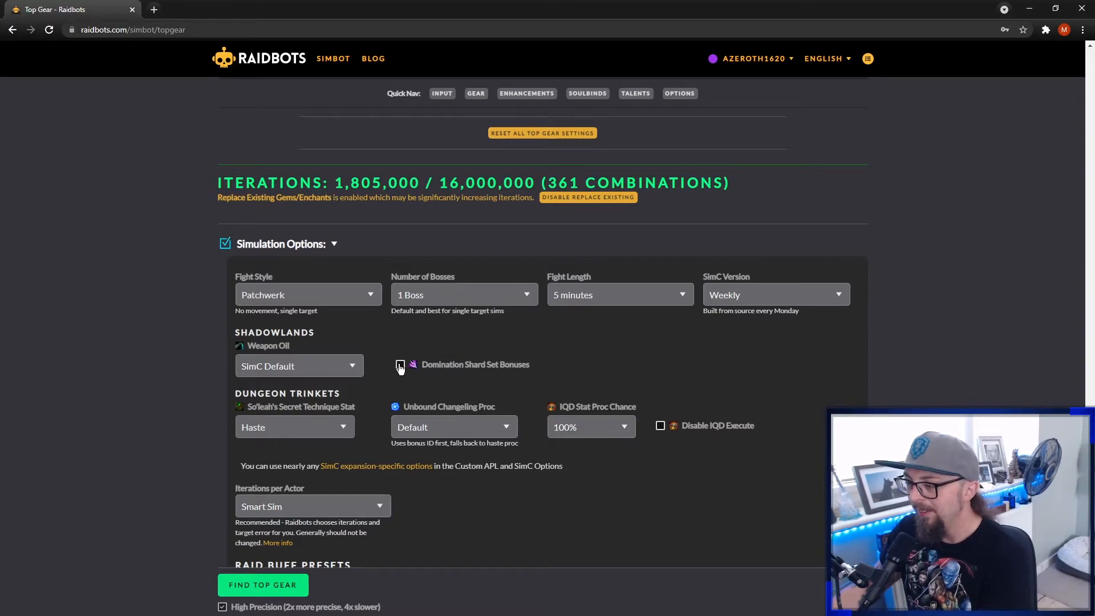
{"action": "scroll", "scroll_direction": "down", "scroll_amount": 3}
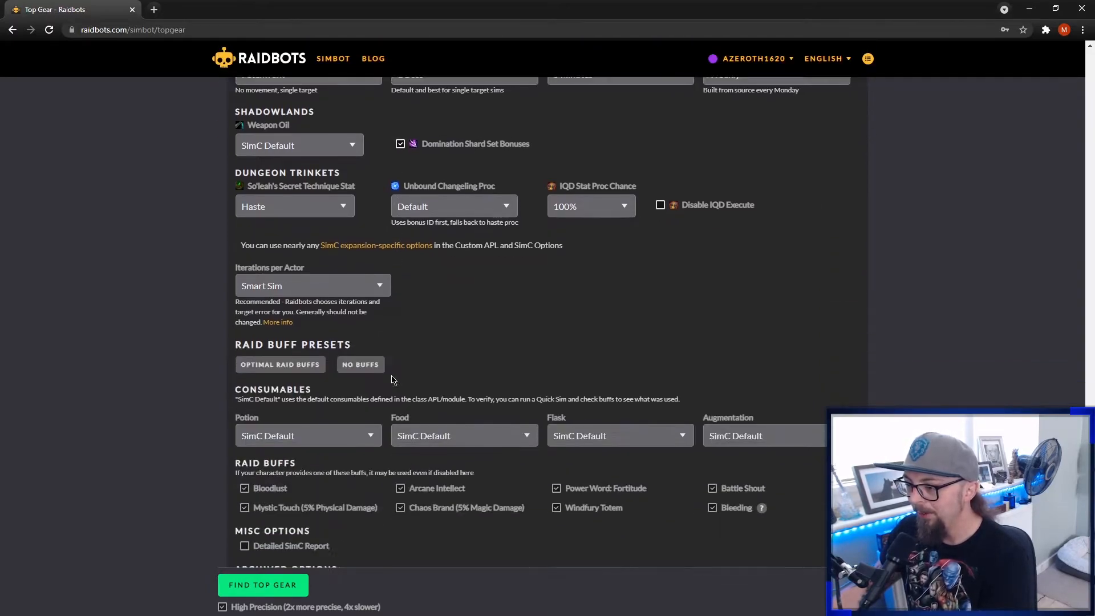
{"action": "scroll", "scroll_direction": "up", "scroll_amount": 3}
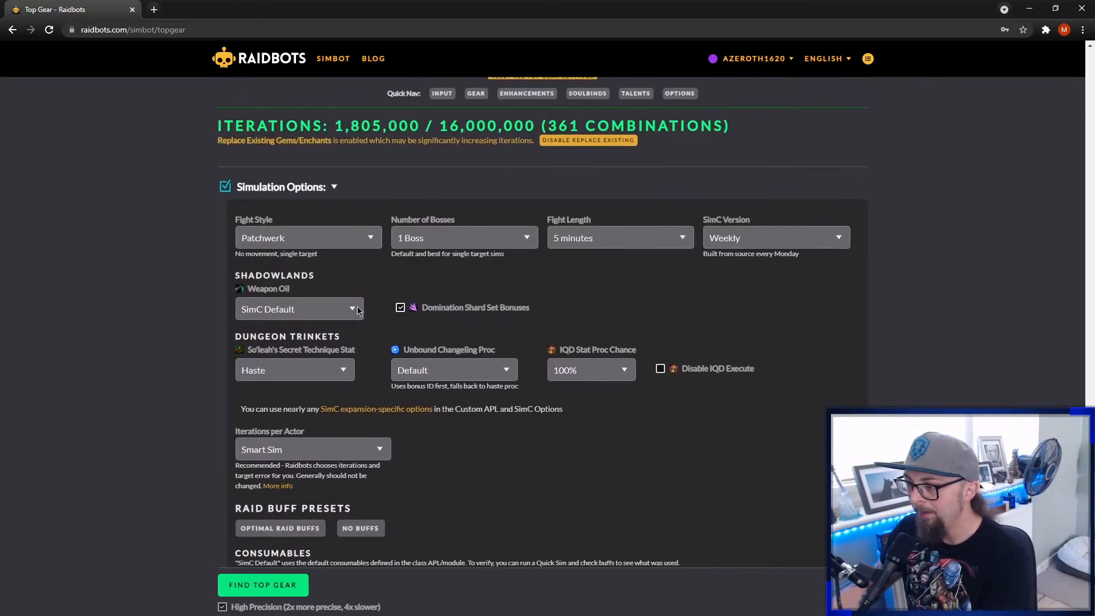
{"action": "scroll", "scroll_direction": "down", "scroll_amount": 3}
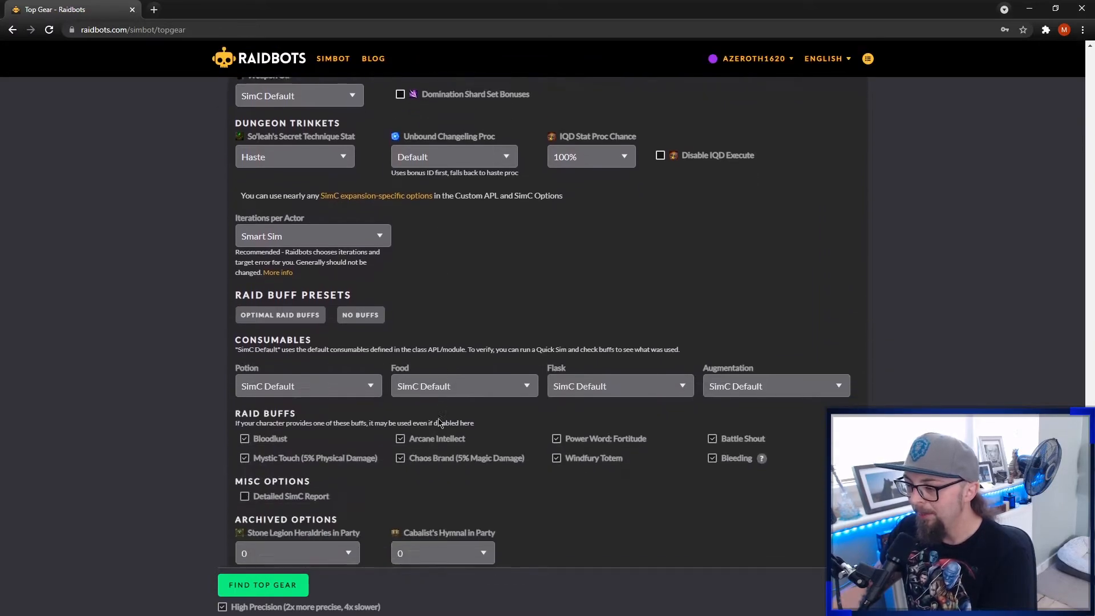
{"action": "scroll", "scroll_direction": "up", "scroll_amount": 3}
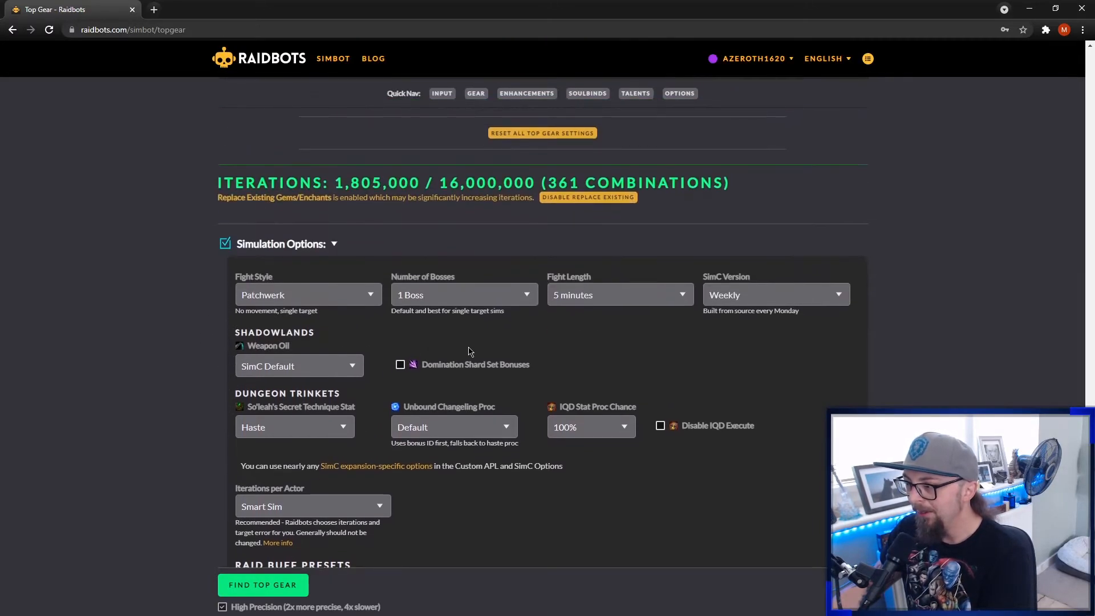
{"action": "mouse_move", "coordinate": [513, 292]}
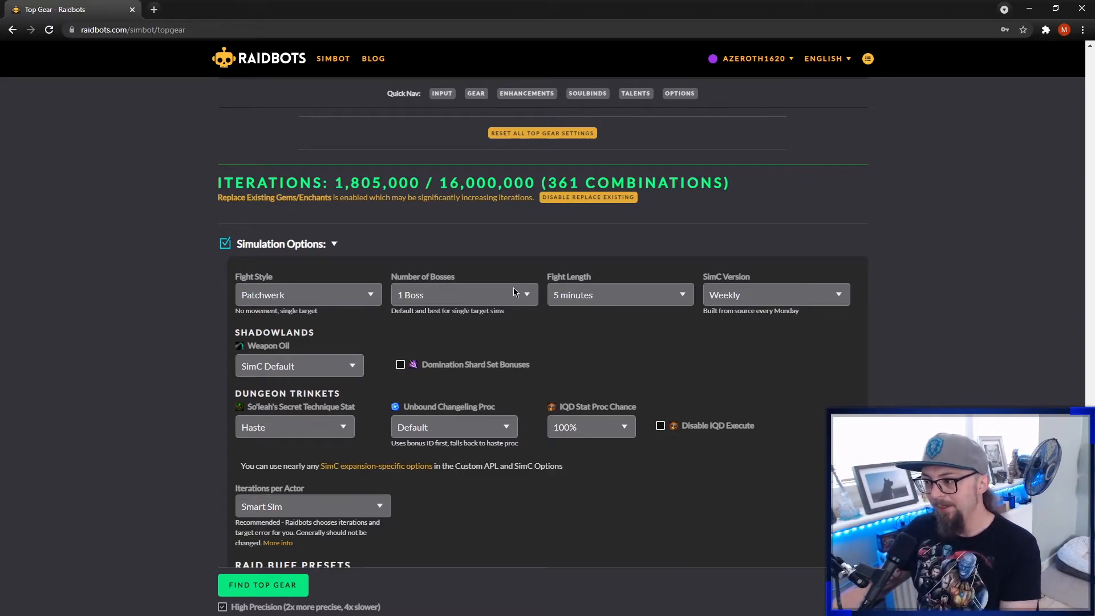
{"action": "mouse_move", "coordinate": [518, 298]}
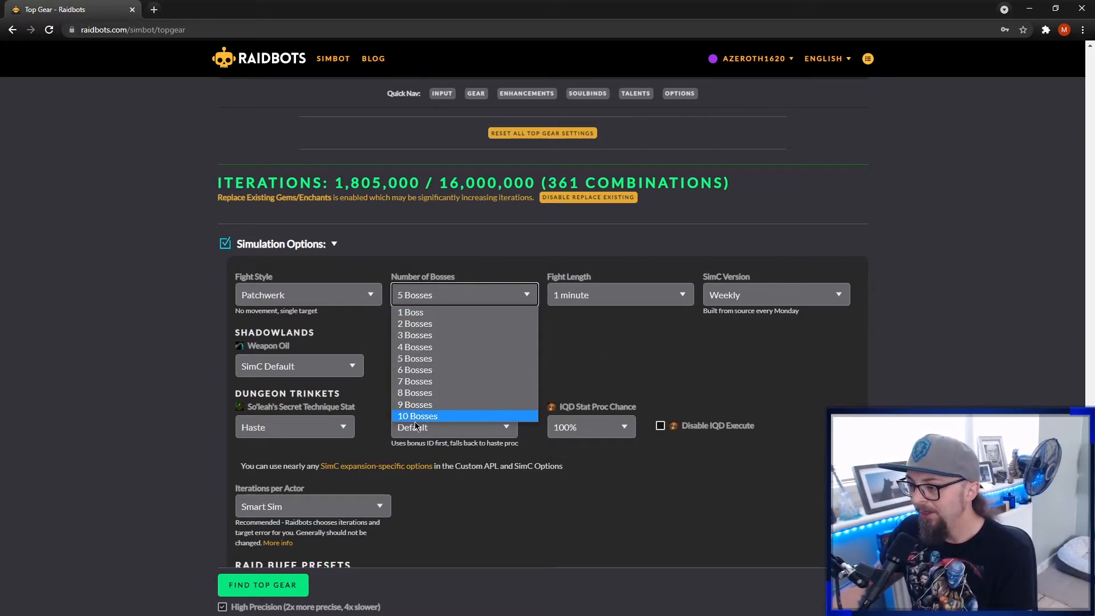
Set the sim to 10 bosses and a 5-minute fight, then lower the boss count to 5.
{"action": "left_click", "coordinate": [417, 415]}
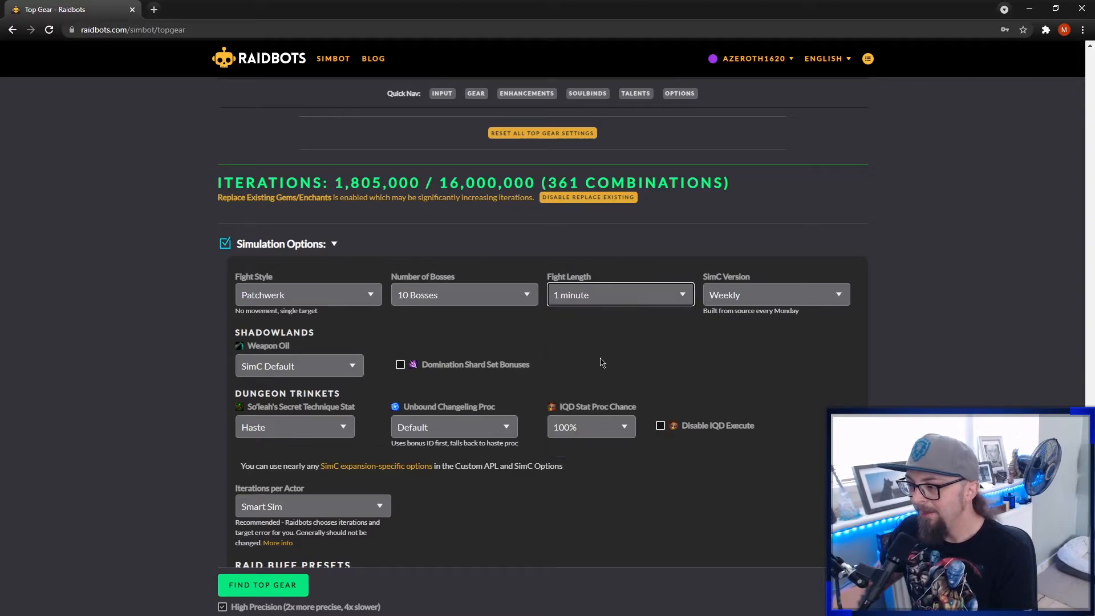
{"action": "left_click", "coordinate": [618, 295]}
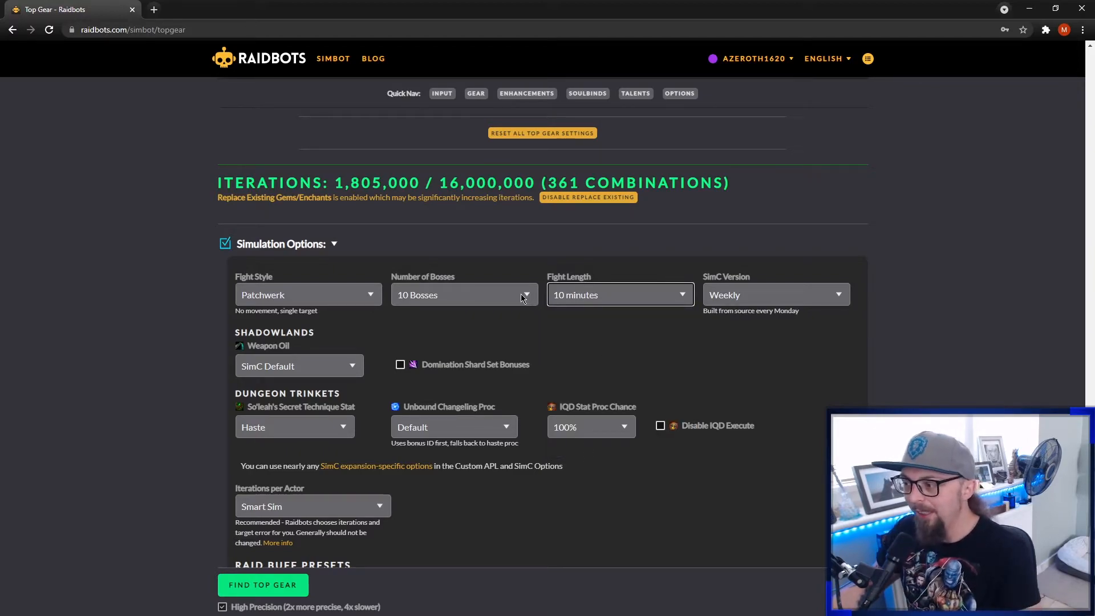
{"action": "mouse_move", "coordinate": [487, 270]}
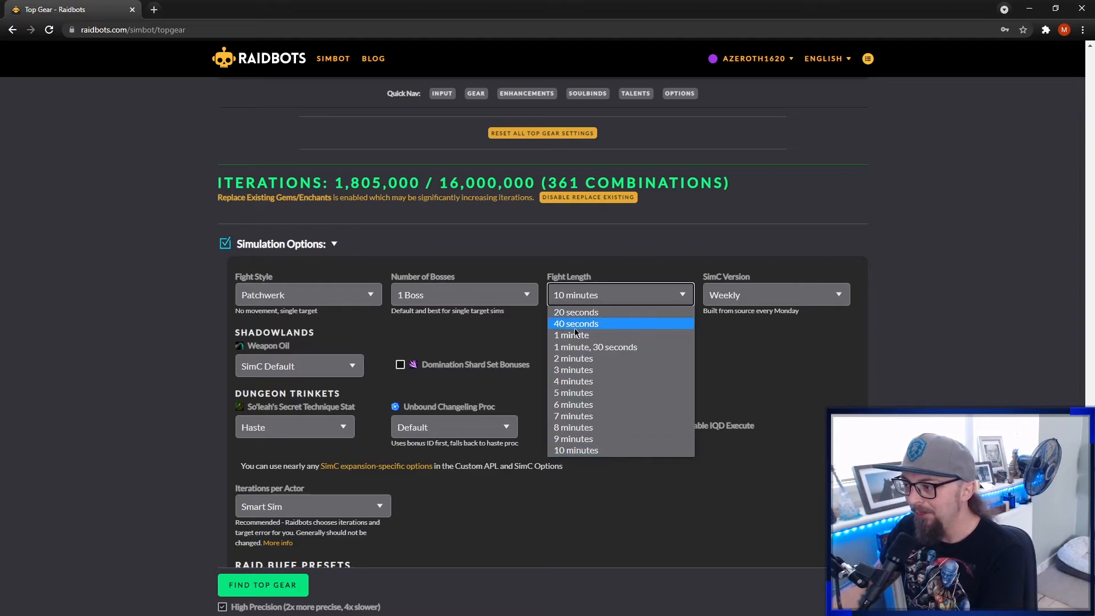
{"action": "mouse_move", "coordinate": [582, 392]}
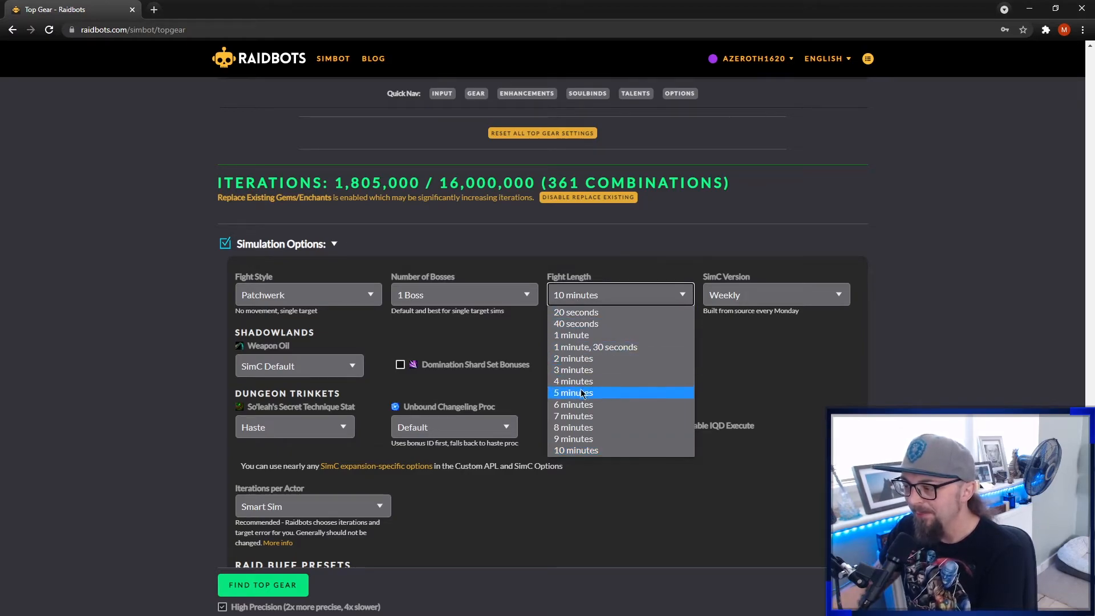
{"action": "left_click", "coordinate": [573, 392]}
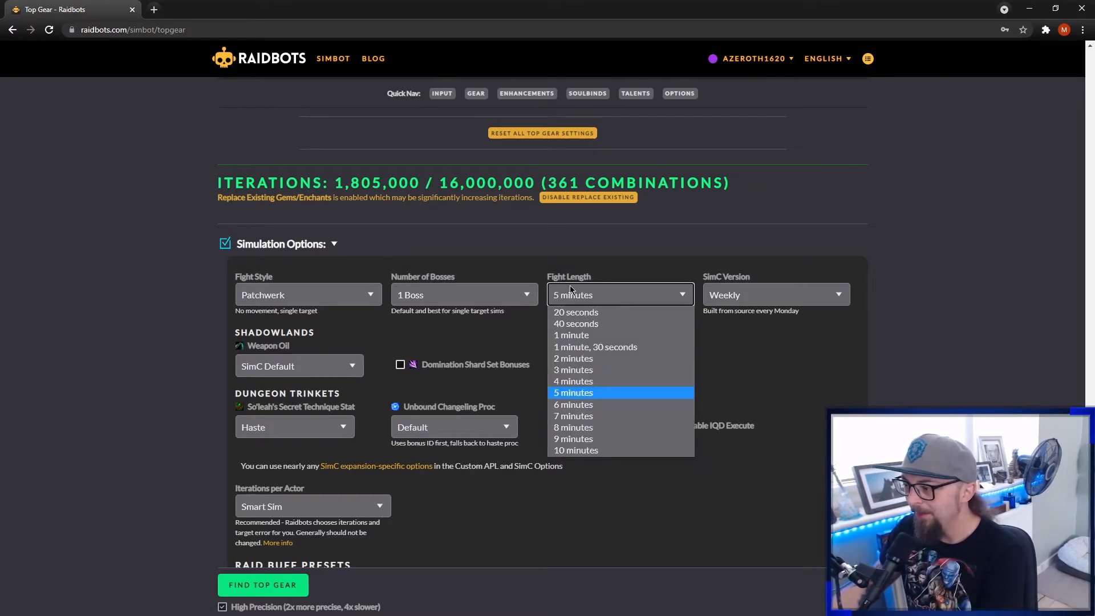
{"action": "left_click", "coordinate": [463, 295]}
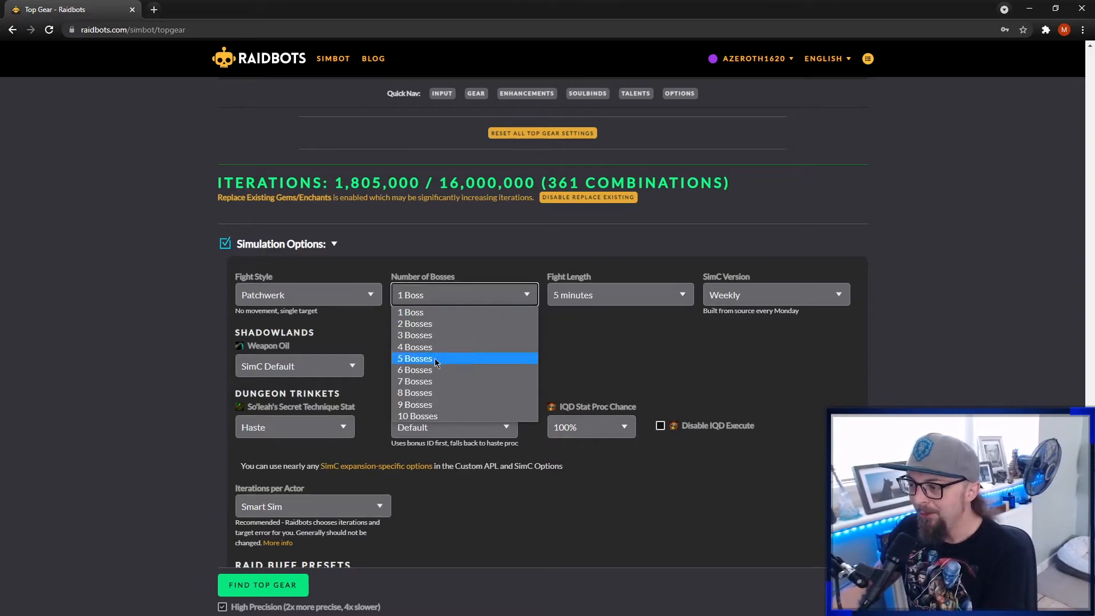
{"action": "left_click", "coordinate": [415, 358]}
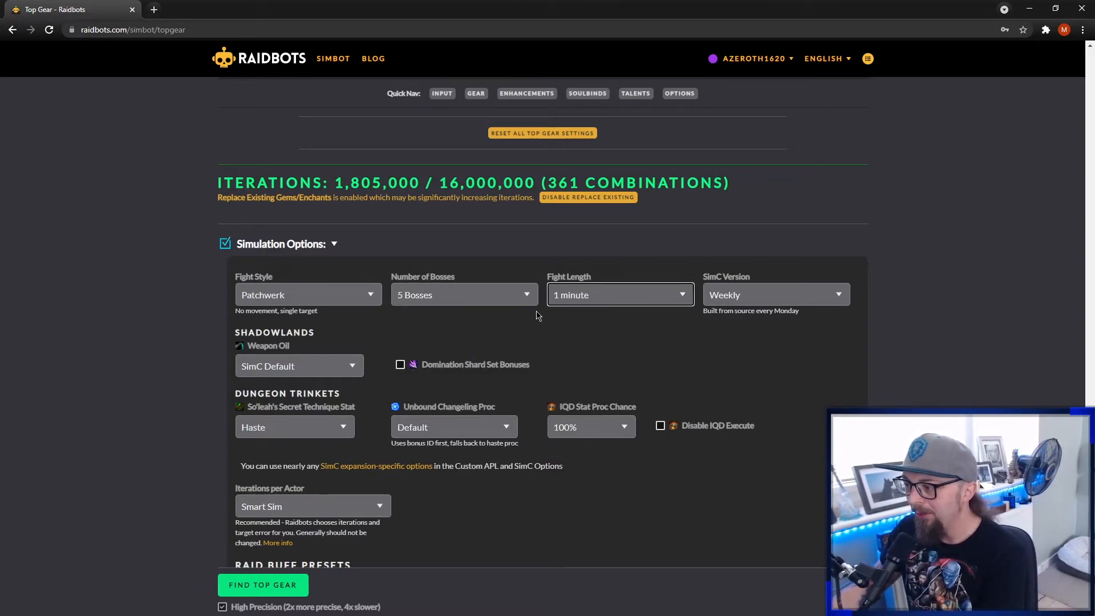
{"action": "mouse_move", "coordinate": [551, 330]}
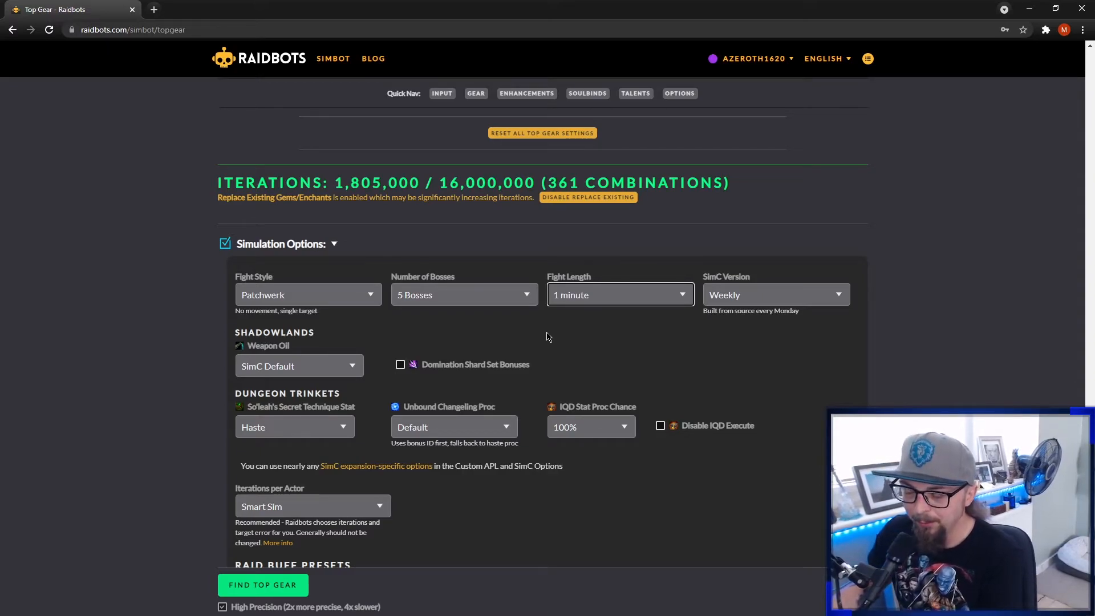
{"action": "mouse_move", "coordinate": [546, 336]}
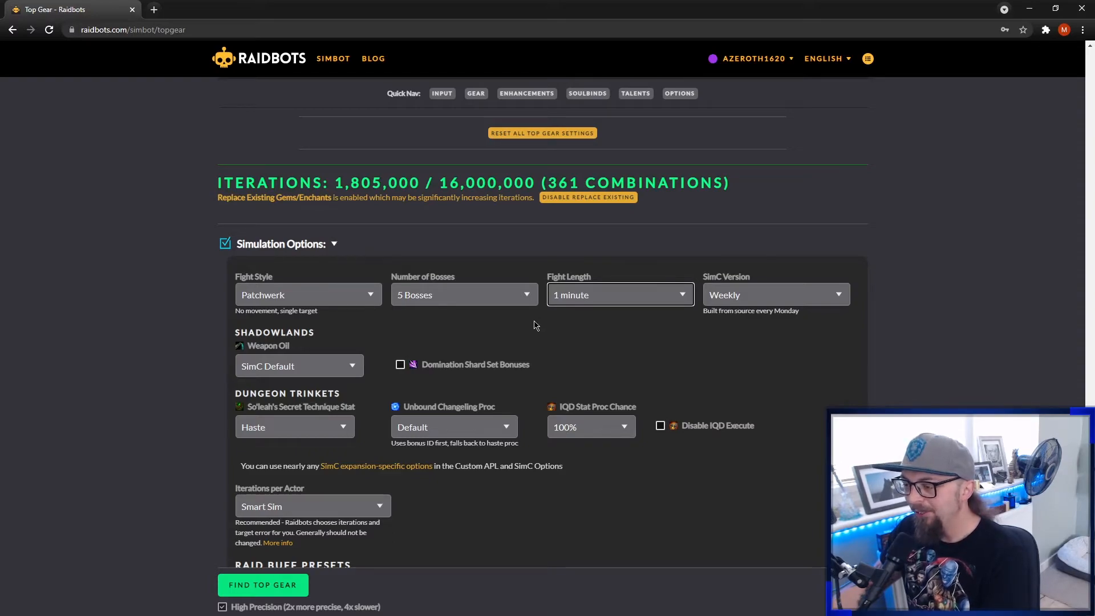
{"action": "mouse_move", "coordinate": [528, 327]}
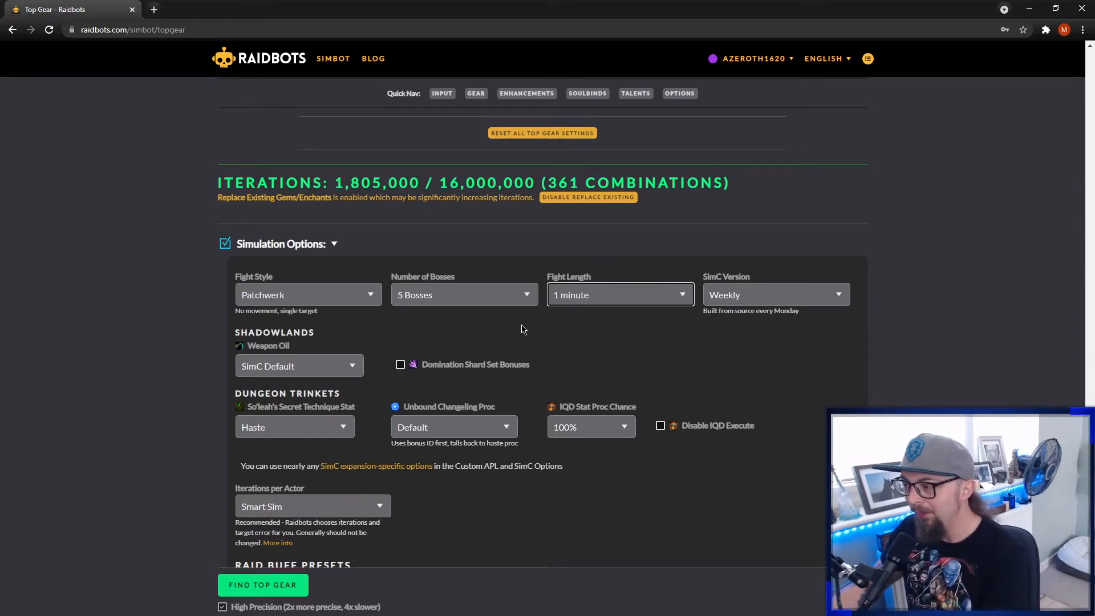
{"action": "mouse_move", "coordinate": [525, 304]}
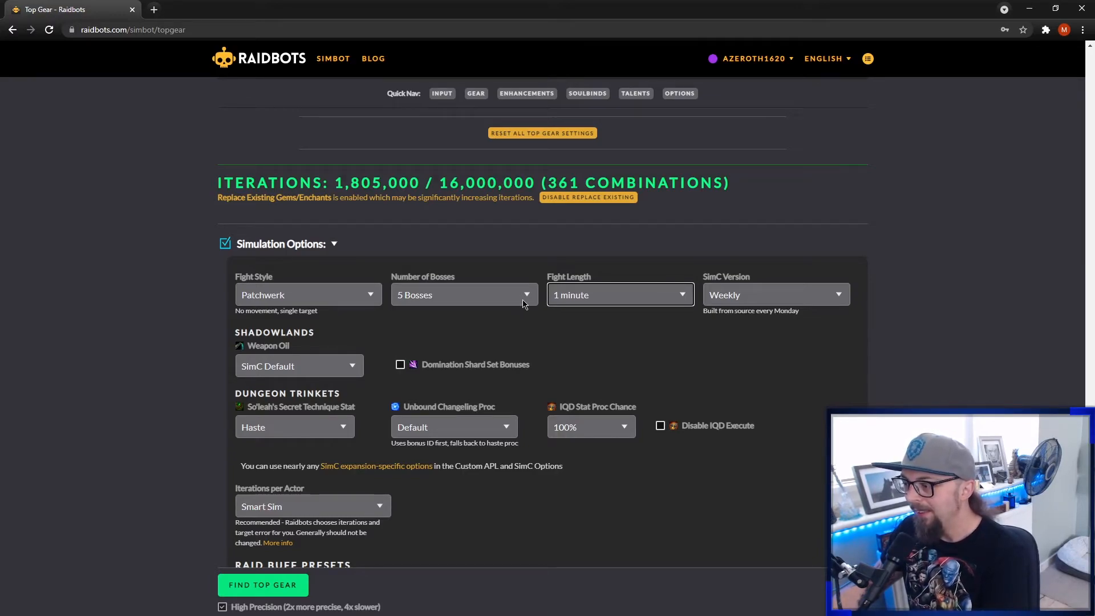
{"action": "mouse_move", "coordinate": [525, 322]}
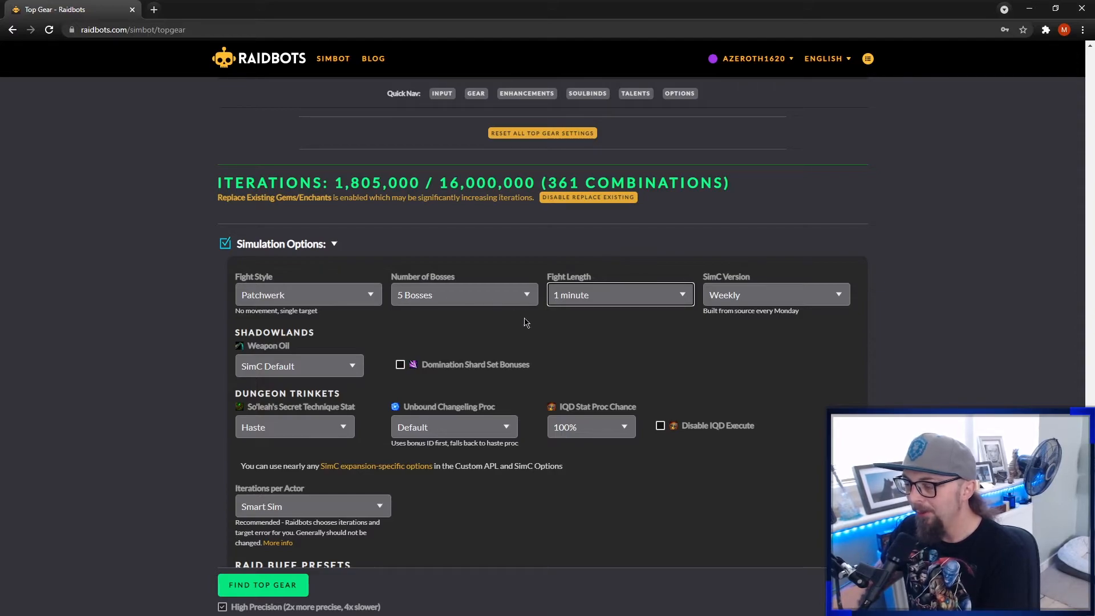
{"action": "mouse_move", "coordinate": [583, 336]}
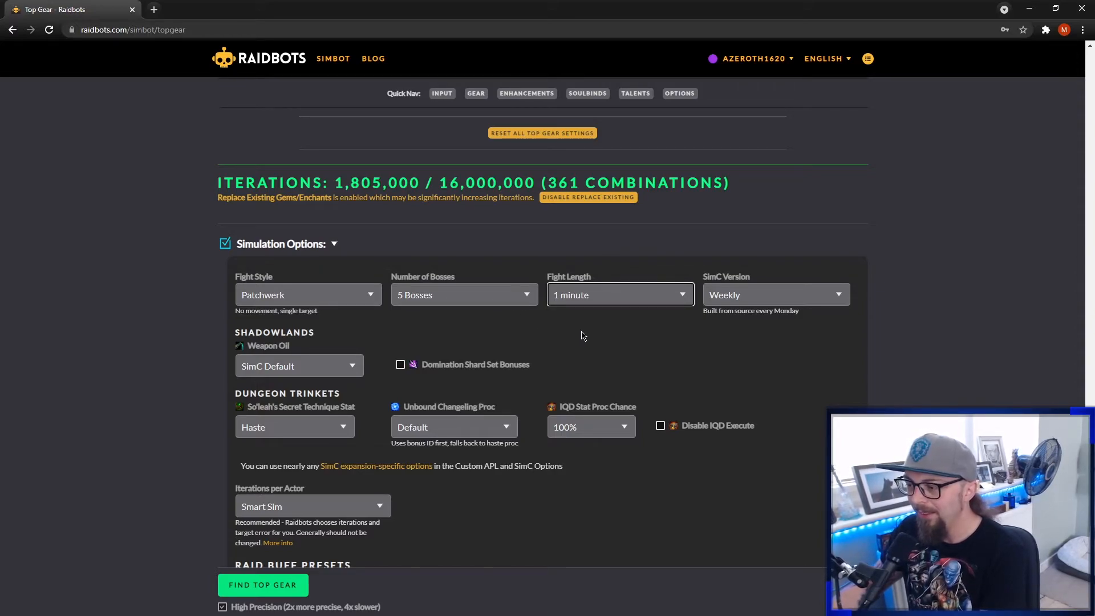
{"action": "mouse_move", "coordinate": [549, 297]}
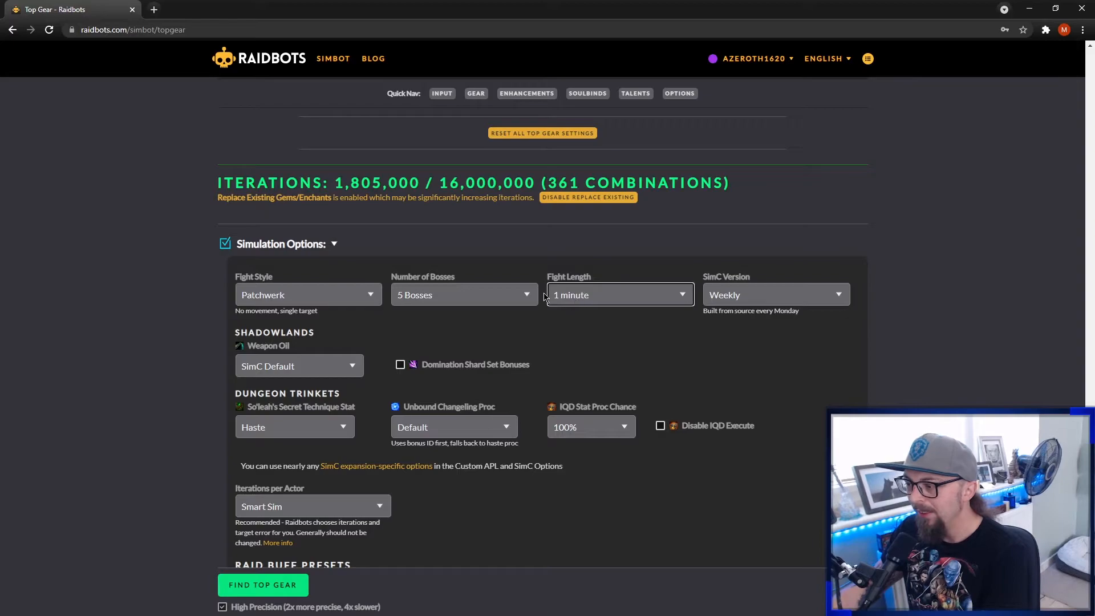
Confirm the boss count stays at 5 and scroll back up to the top of the page.
{"action": "left_click", "coordinate": [463, 295]}
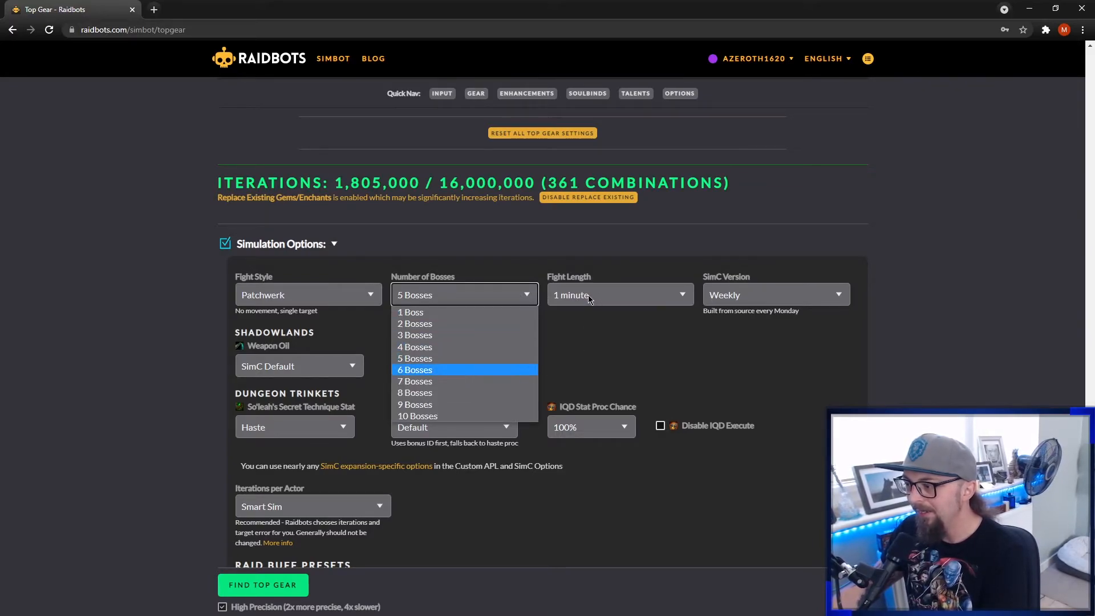
{"action": "left_click", "coordinate": [414, 358]}
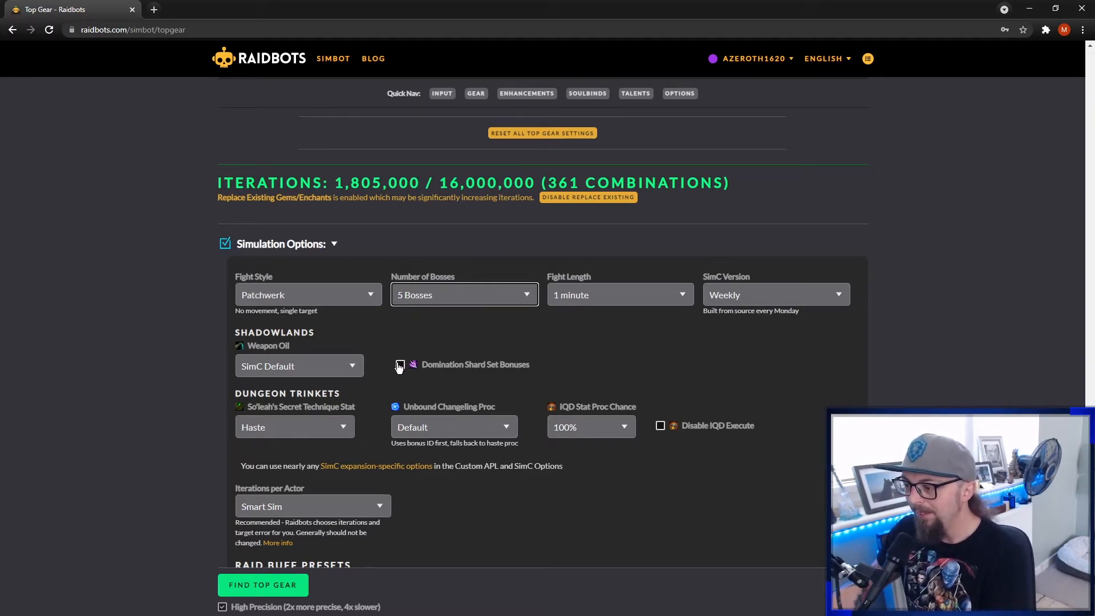
{"action": "scroll", "scroll_direction": "down", "scroll_amount": 3}
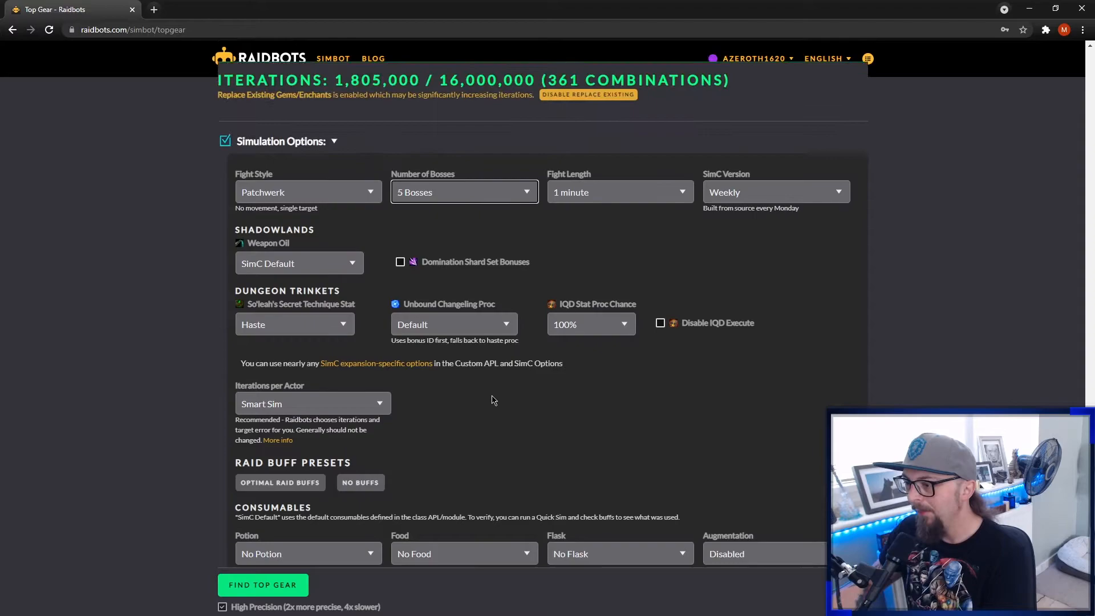
{"action": "scroll", "scroll_direction": "up", "scroll_amount": 3}
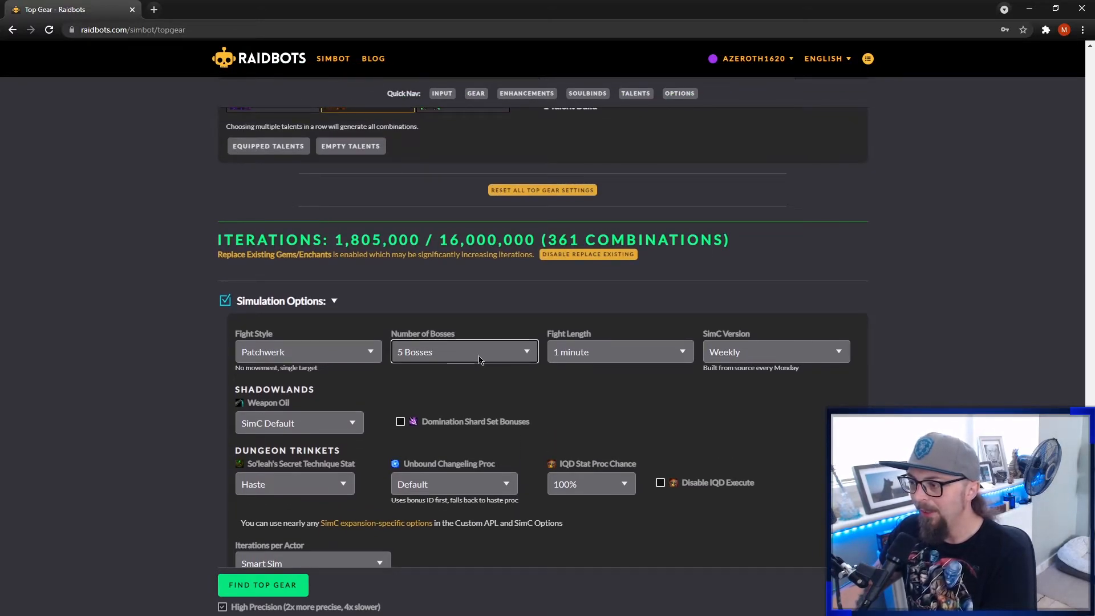
{"action": "scroll", "scroll_direction": "up", "scroll_amount": 3}
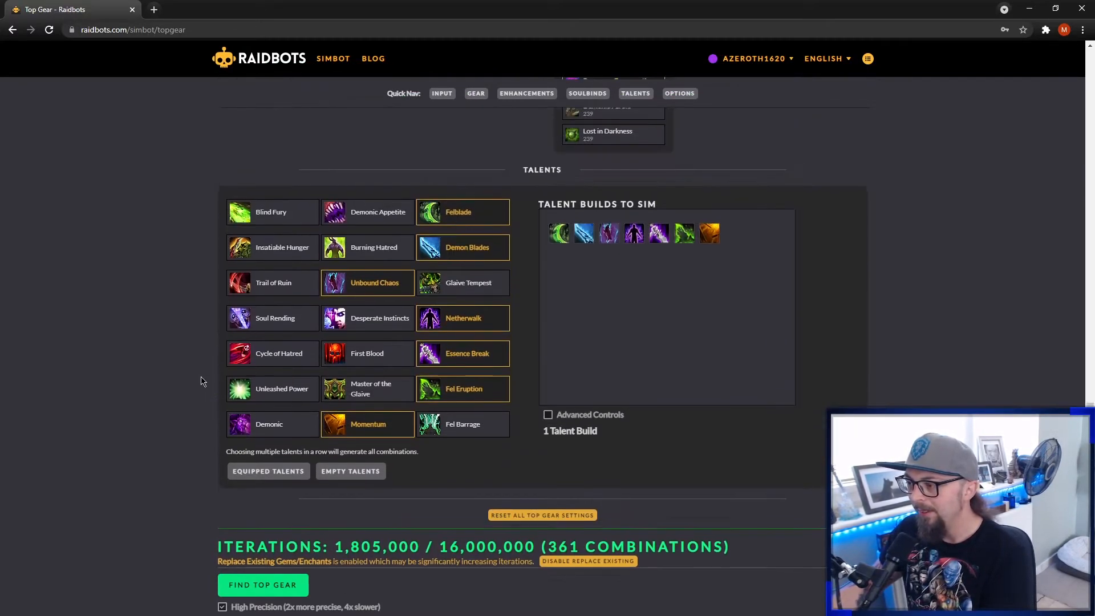
{"action": "scroll", "scroll_direction": "up", "scroll_amount": 3}
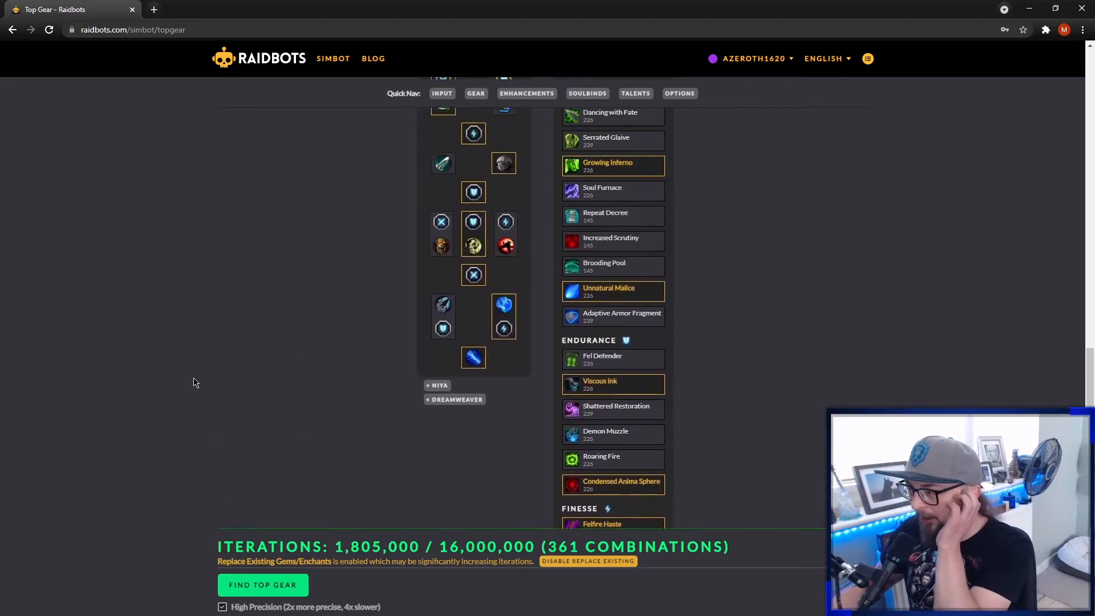
{"action": "scroll", "scroll_direction": "up", "scroll_amount": 3}
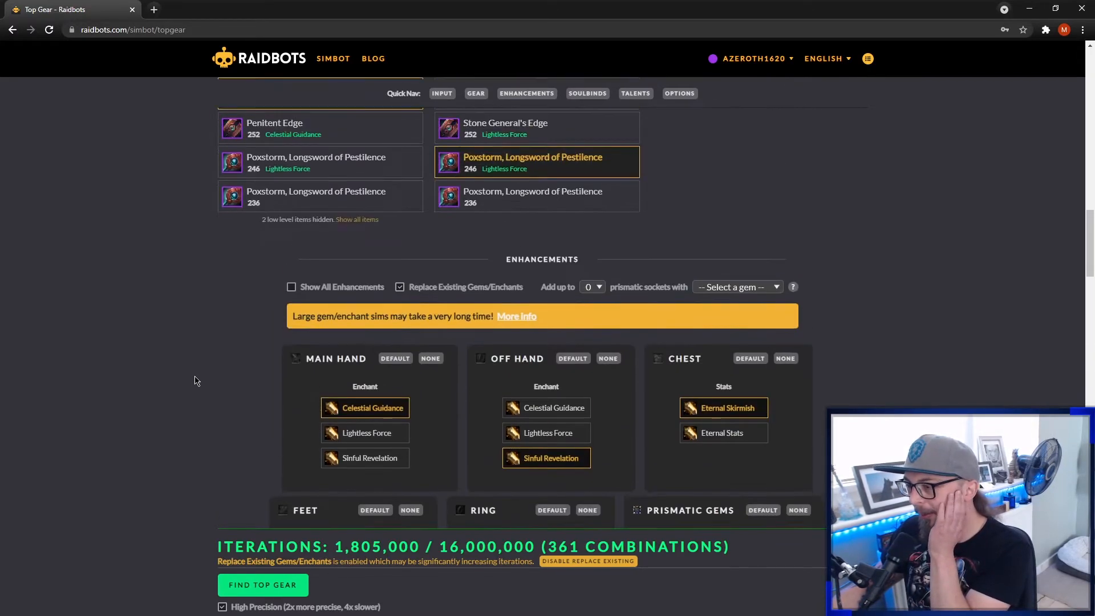
{"action": "scroll", "scroll_direction": "up", "scroll_amount": 3}
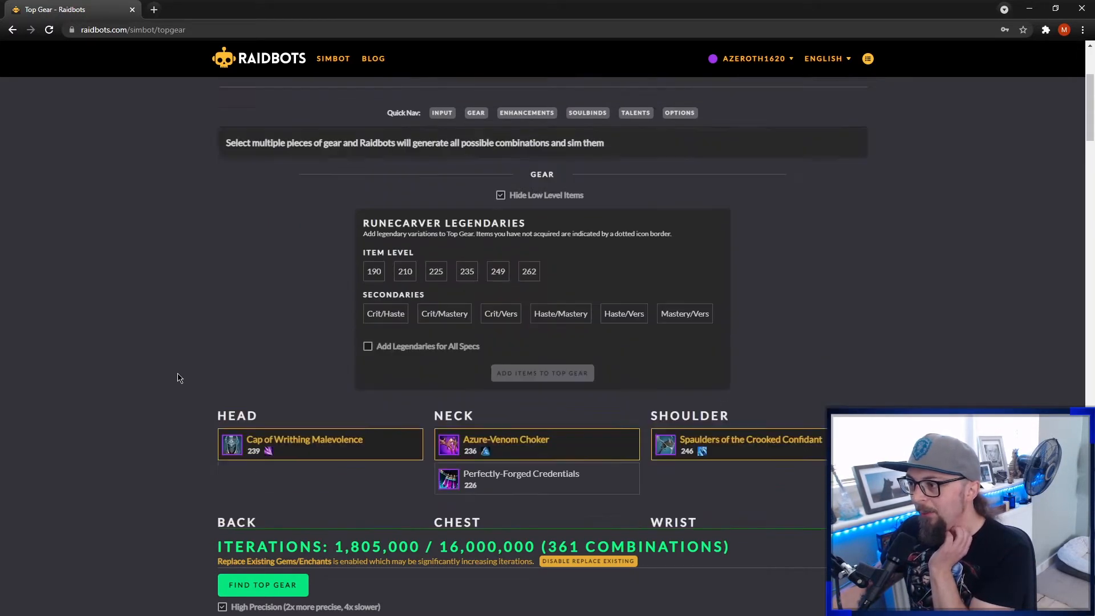
{"action": "scroll", "scroll_direction": "up", "scroll_amount": 3}
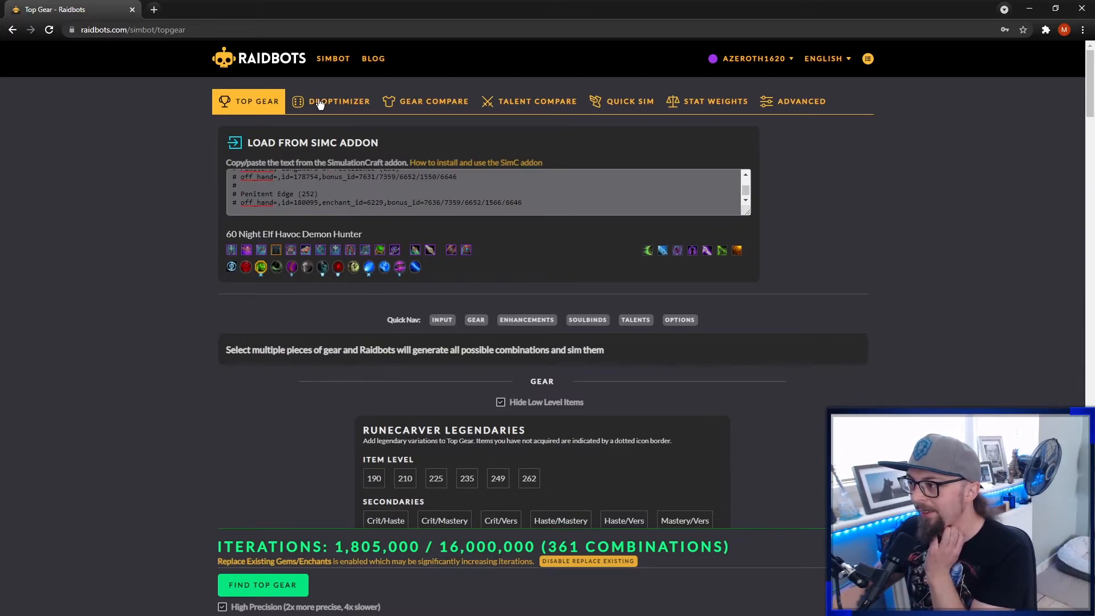
Switch to Droptimizer and load the Havoc Demon Hunter's SimC addon string into it.
{"action": "left_click", "coordinate": [339, 101]}
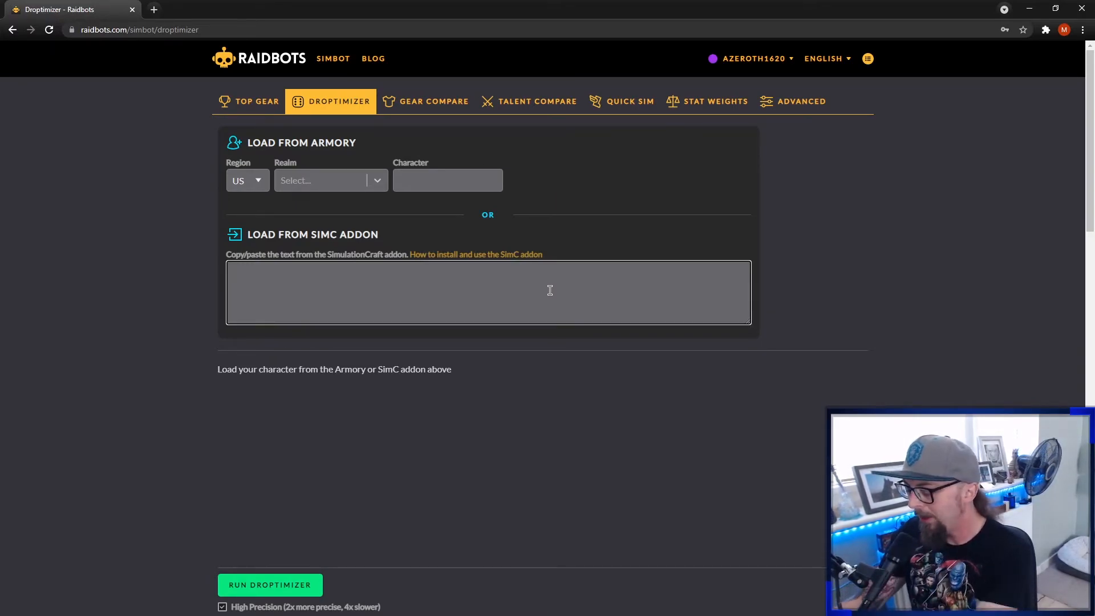
{"action": "type", "text": "/ra"}
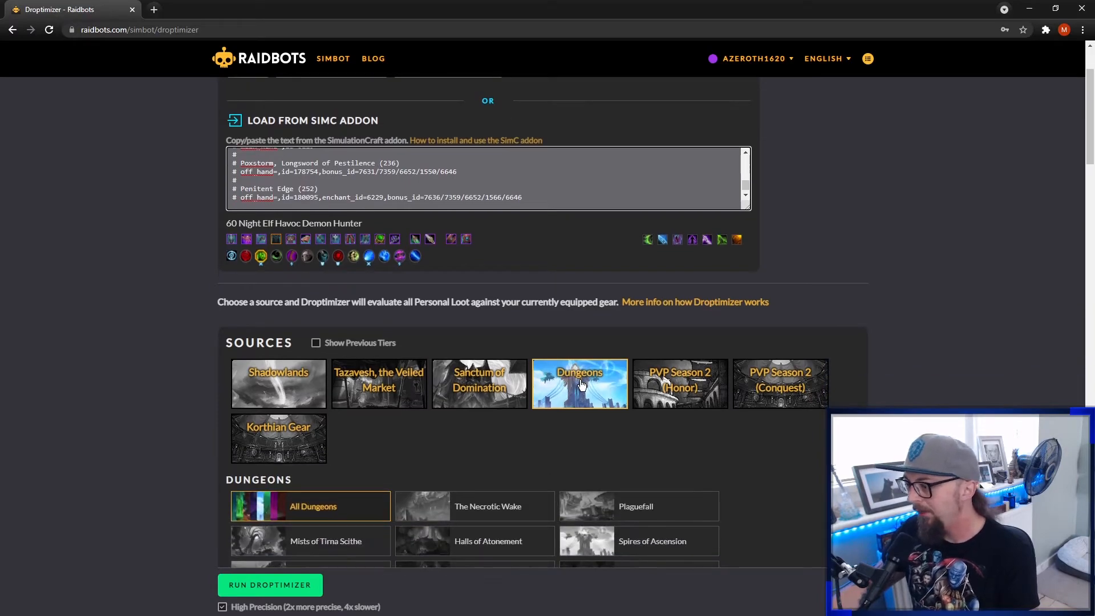
{"action": "scroll", "scroll_direction": "down", "scroll_amount": 3}
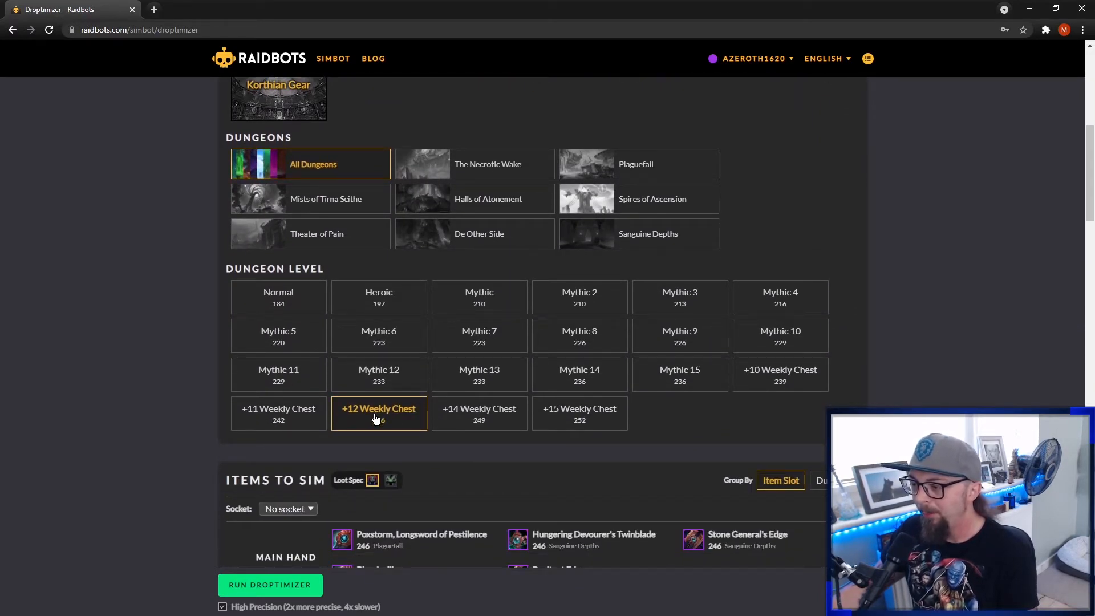
{"action": "mouse_move", "coordinate": [387, 402]}
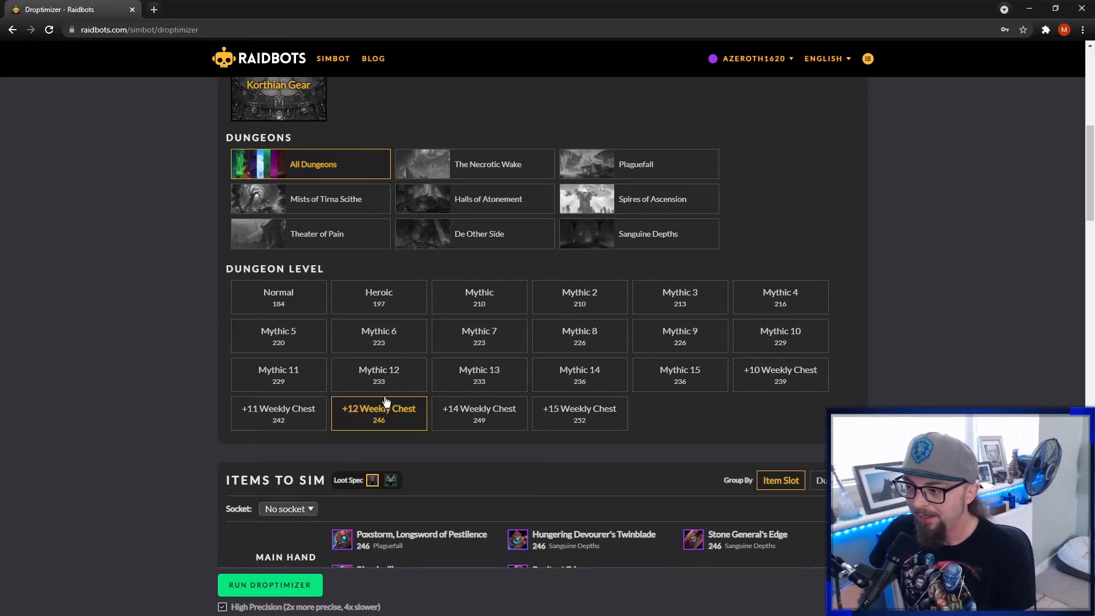
{"action": "mouse_move", "coordinate": [384, 420]}
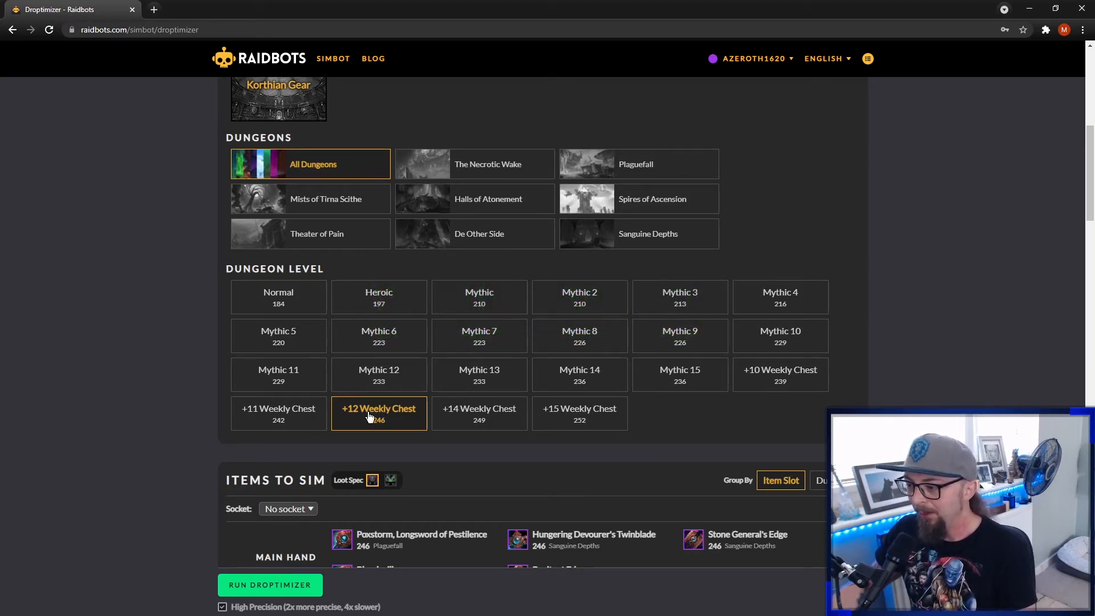
{"action": "mouse_move", "coordinate": [374, 419]}
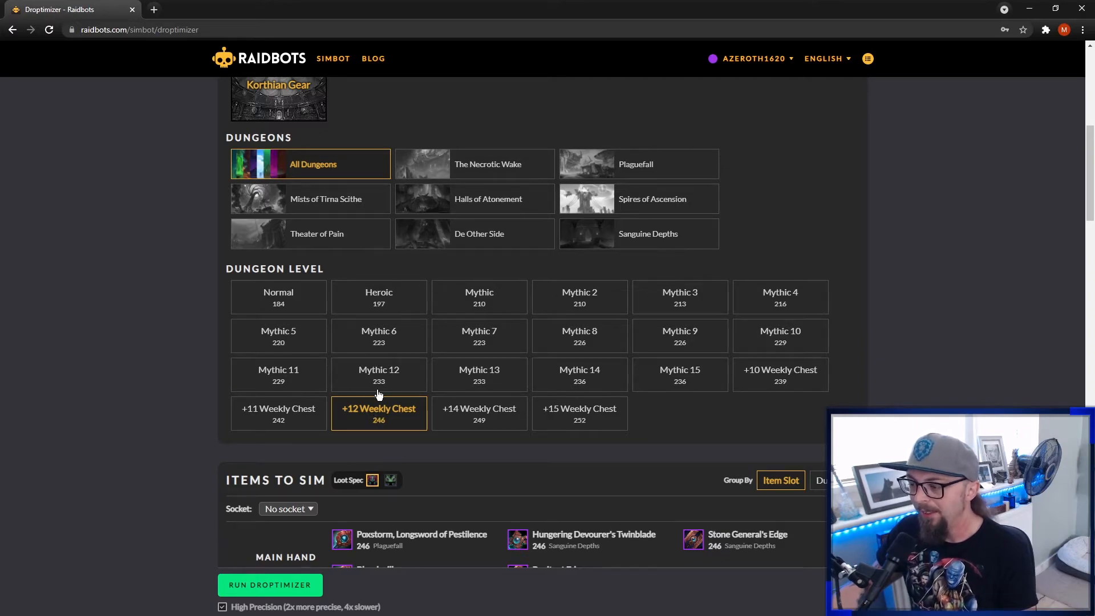
{"action": "mouse_move", "coordinate": [582, 417]}
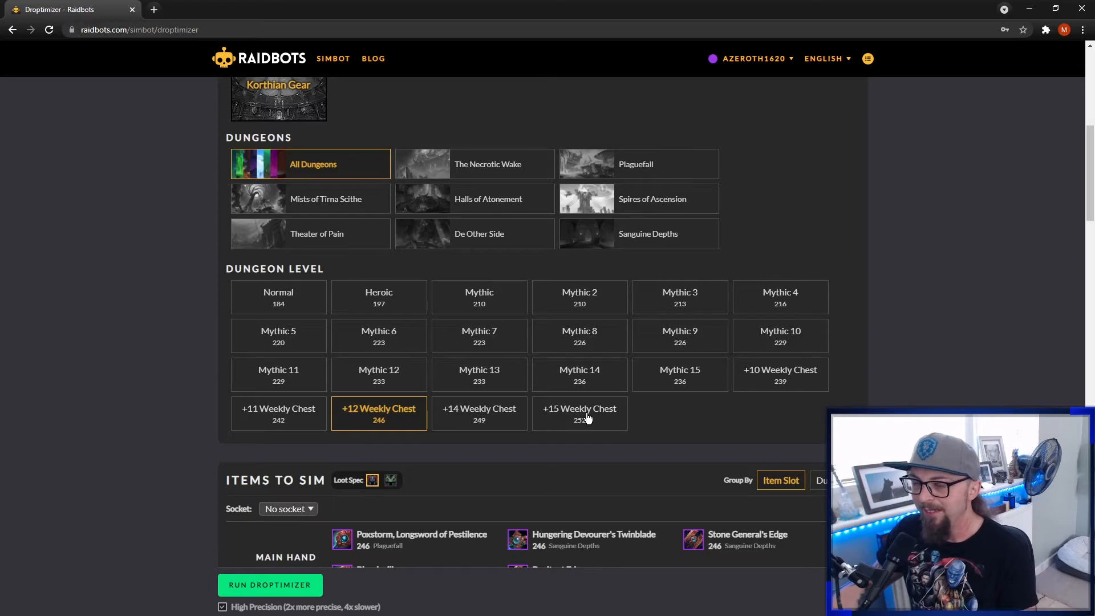
{"action": "mouse_move", "coordinate": [574, 422]}
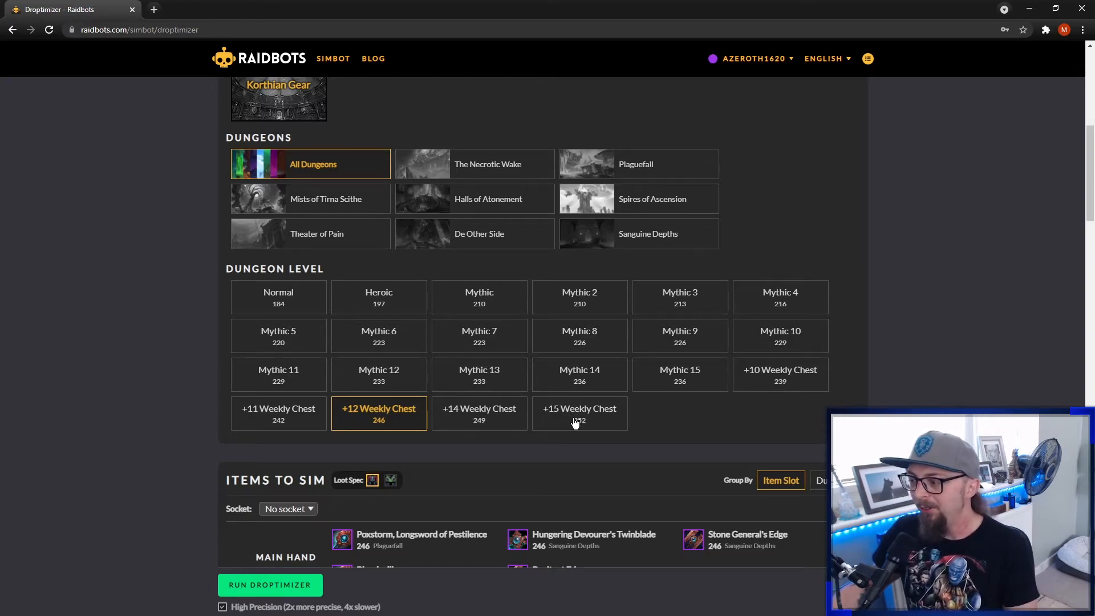
{"action": "mouse_move", "coordinate": [592, 417]}
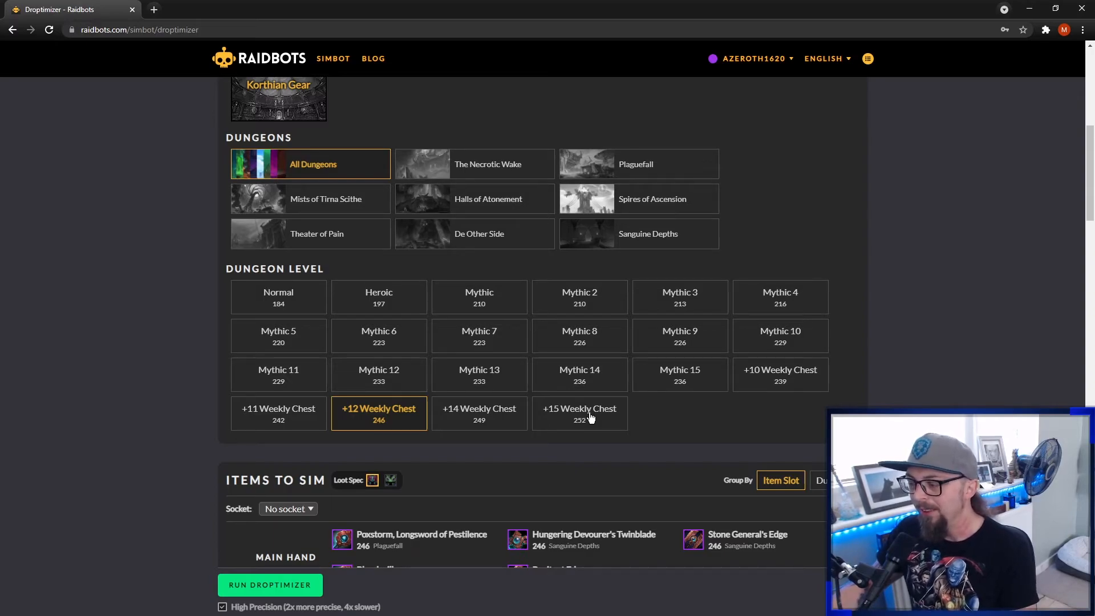
{"action": "mouse_move", "coordinate": [559, 419]}
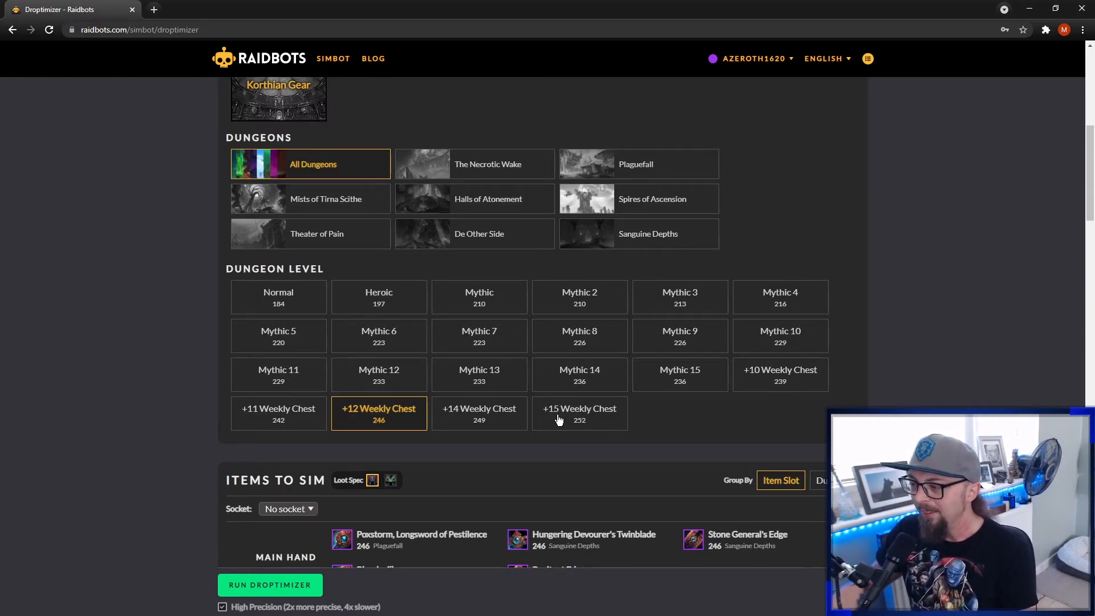
{"action": "mouse_move", "coordinate": [351, 399]}
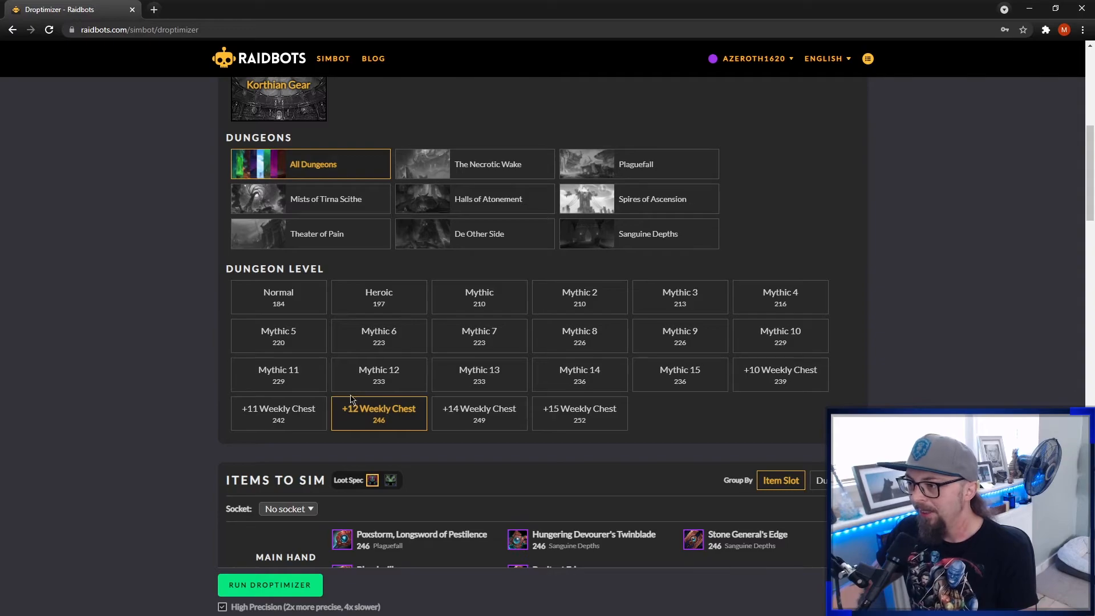
Choose Sanctum of Domination as the Droptimizer loot source at Heroic difficulty.
{"action": "scroll", "scroll_direction": "up", "scroll_amount": 3}
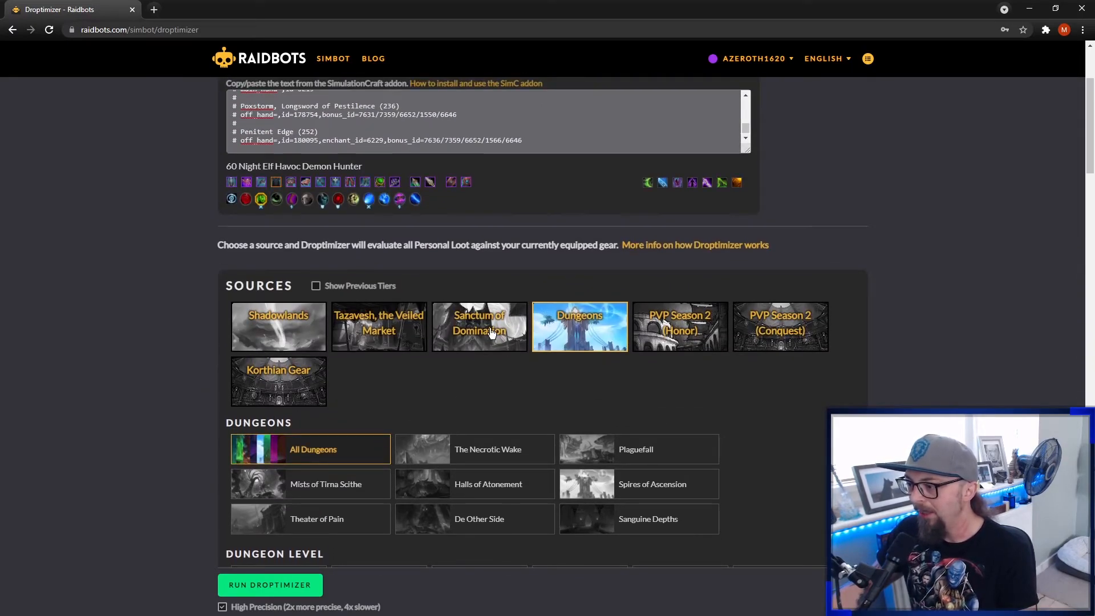
{"action": "left_click", "coordinate": [479, 326]}
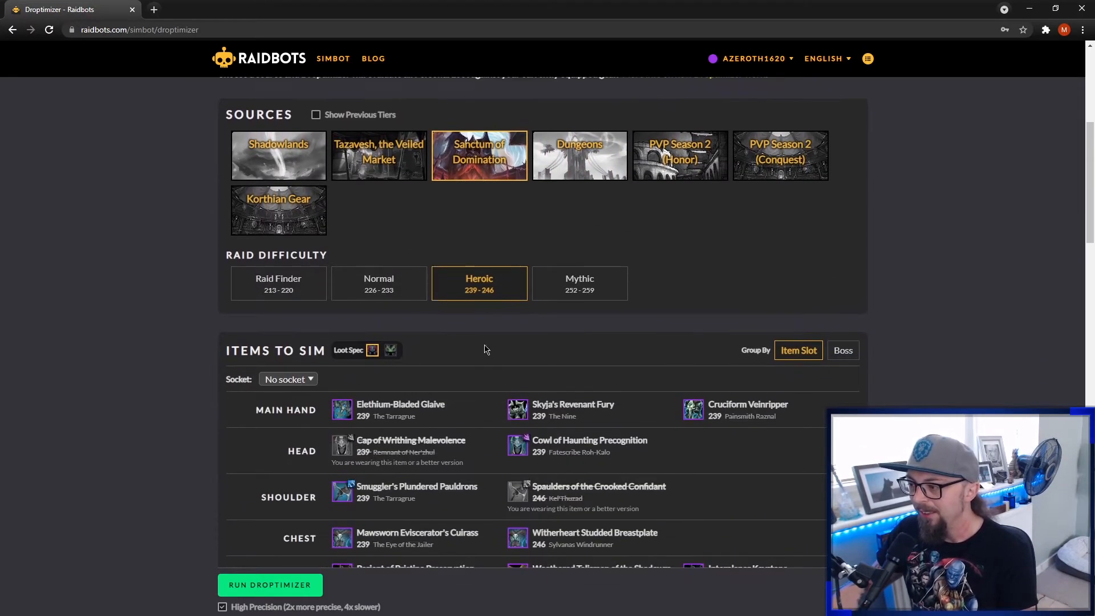
{"action": "mouse_move", "coordinate": [353, 290]}
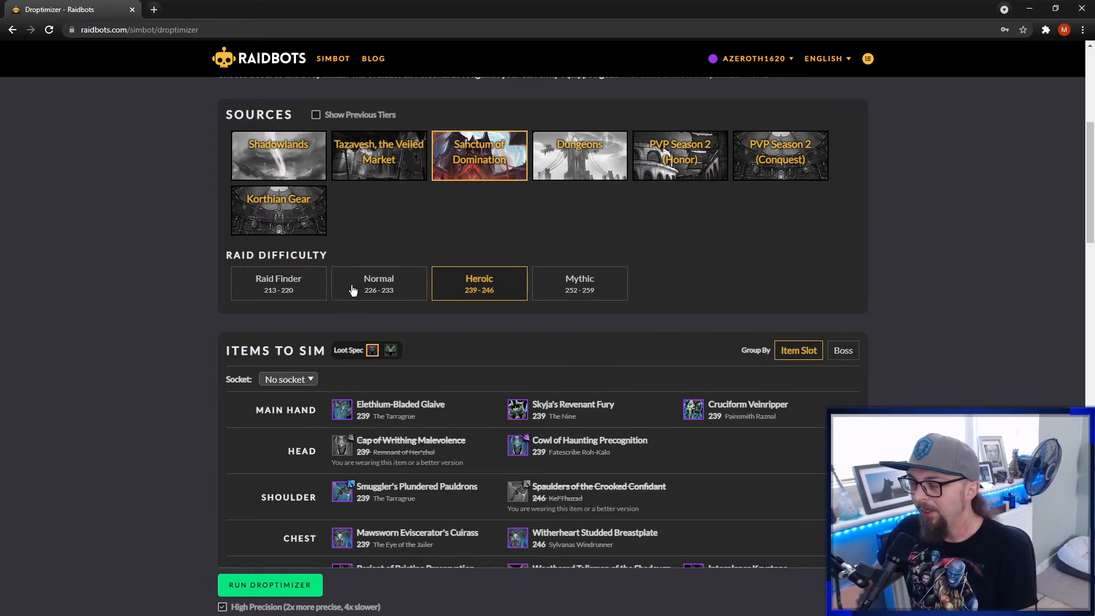
{"action": "mouse_move", "coordinate": [181, 369]}
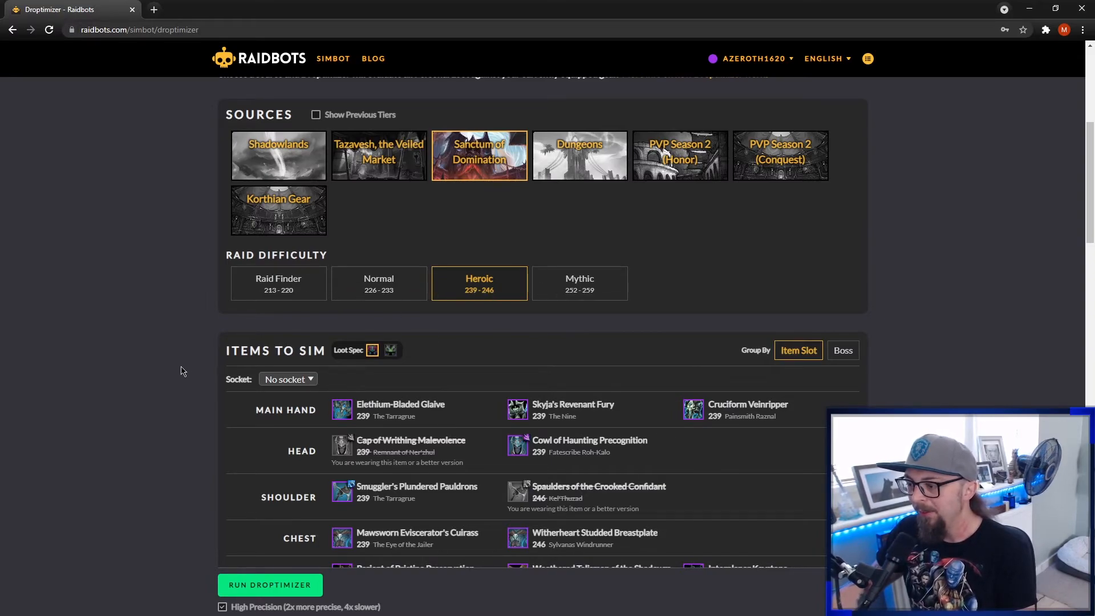
{"action": "mouse_move", "coordinate": [460, 344]}
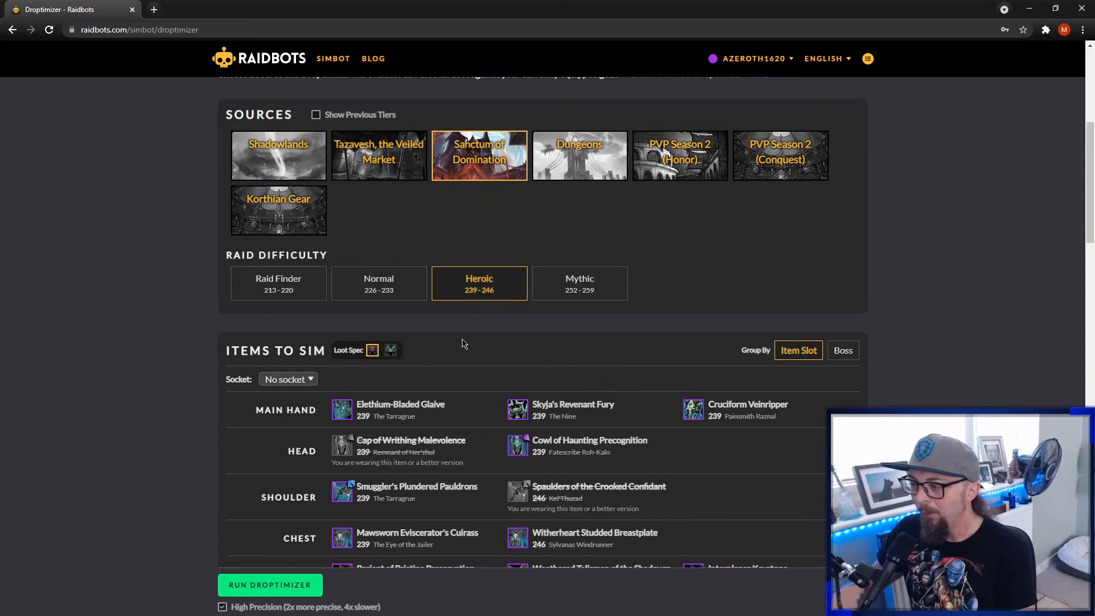
{"action": "mouse_move", "coordinate": [512, 287]}
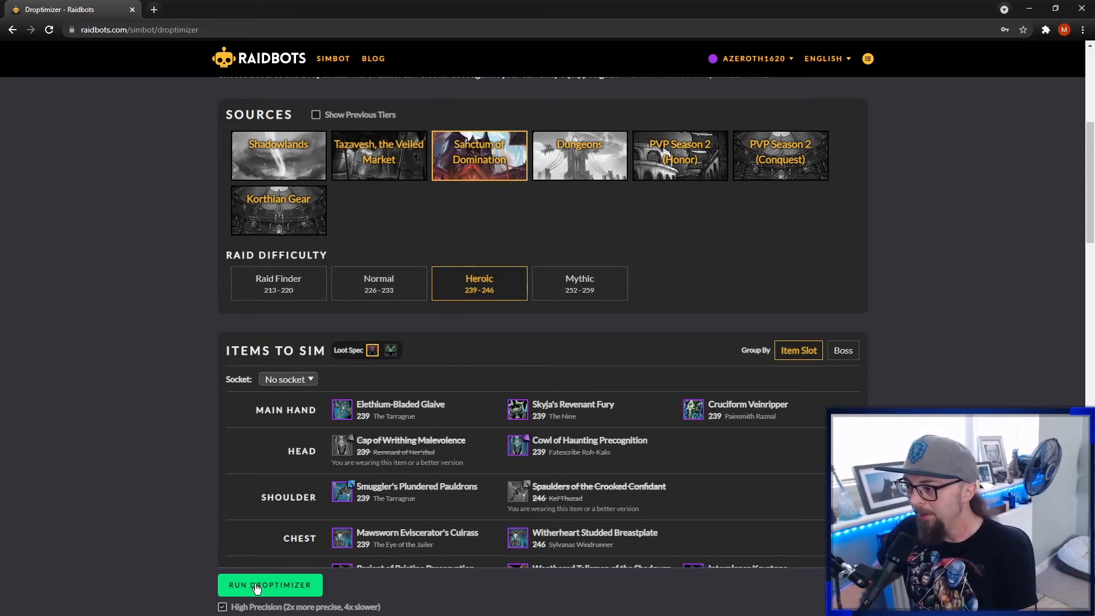
{"action": "left_click", "coordinate": [269, 584]}
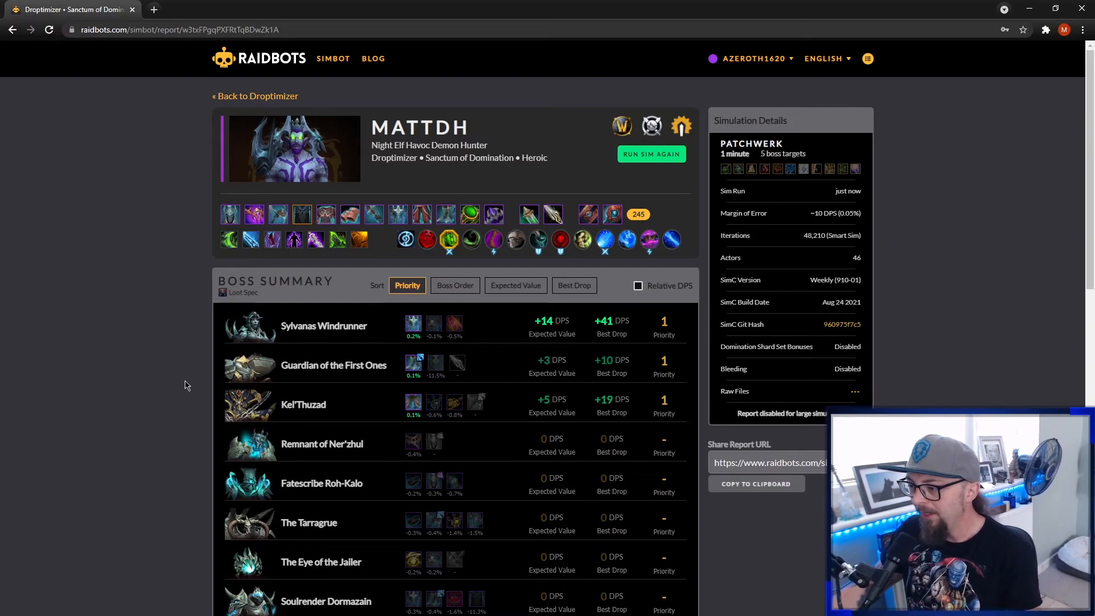
{"action": "mouse_move", "coordinate": [412, 323]}
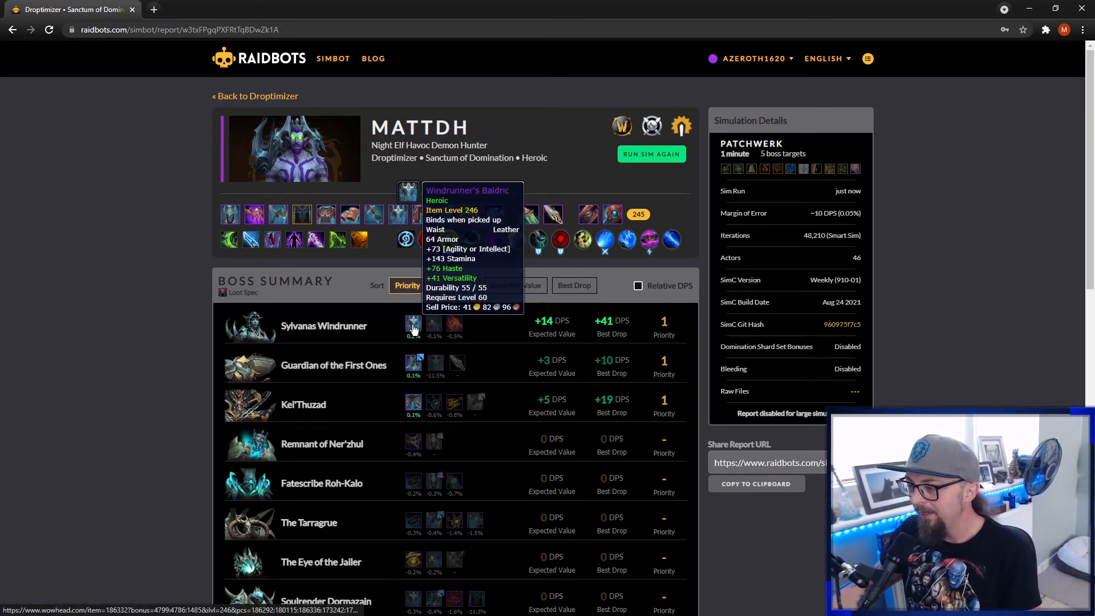
{"action": "mouse_move", "coordinate": [412, 362]}
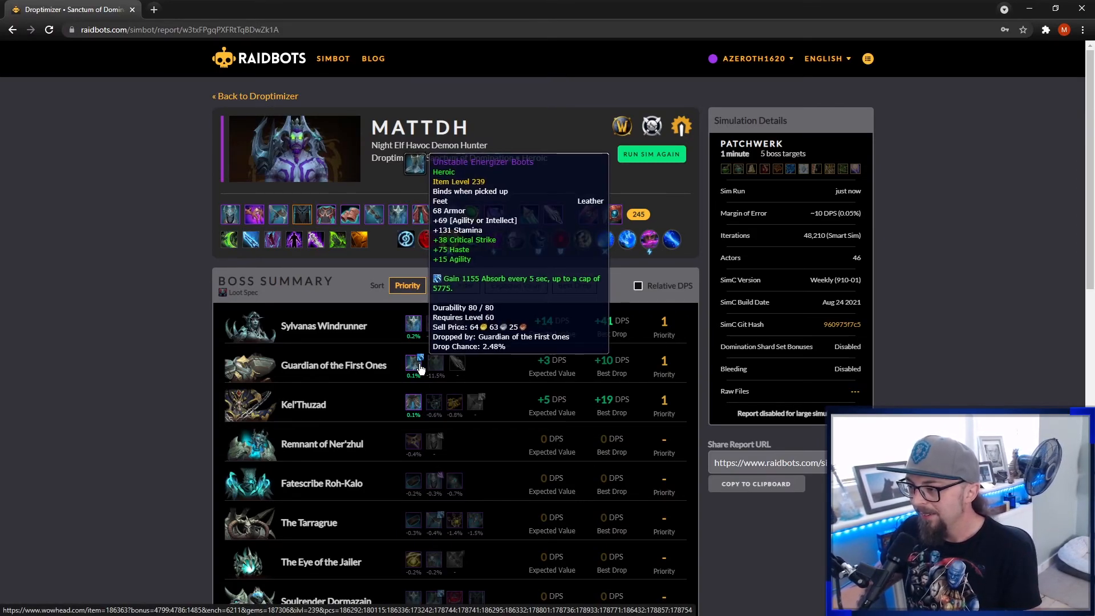
{"action": "mouse_move", "coordinate": [507, 409]}
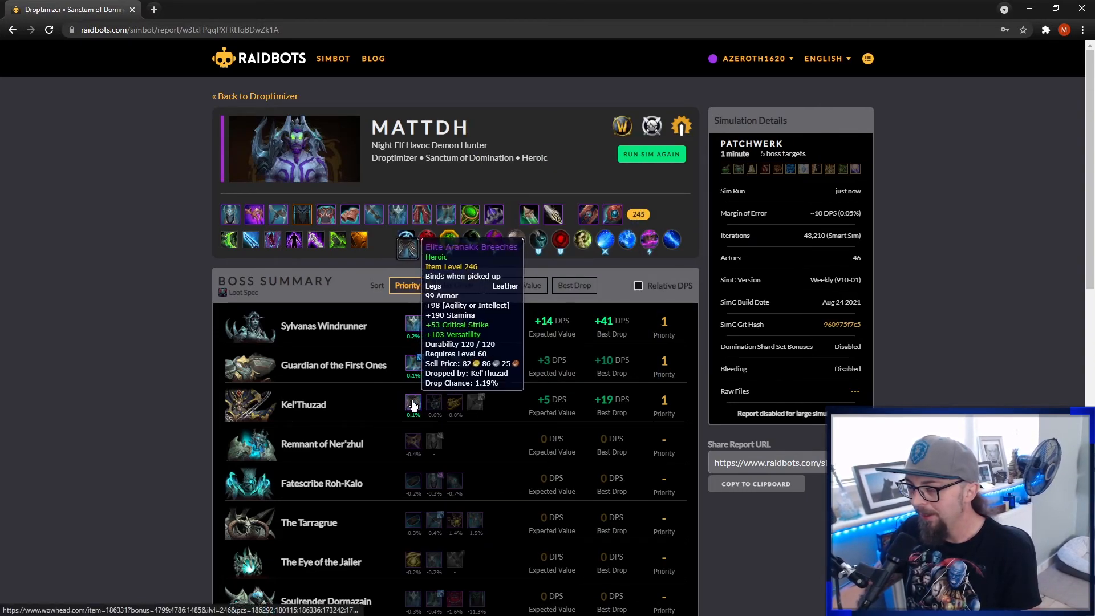
{"action": "scroll", "scroll_direction": "down", "scroll_amount": 3}
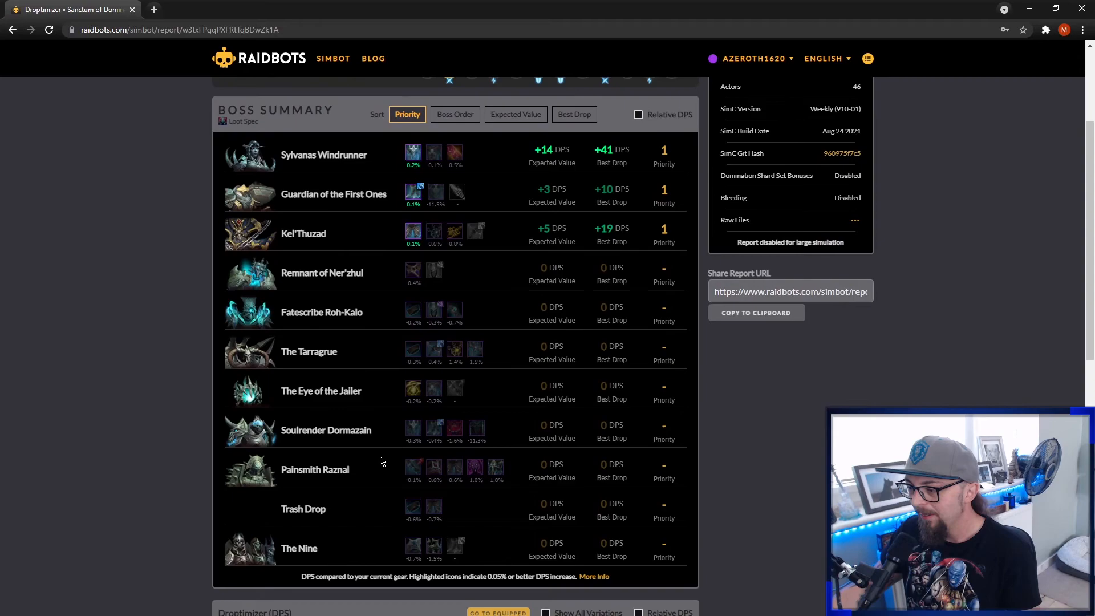
{"action": "mouse_move", "coordinate": [494, 466]}
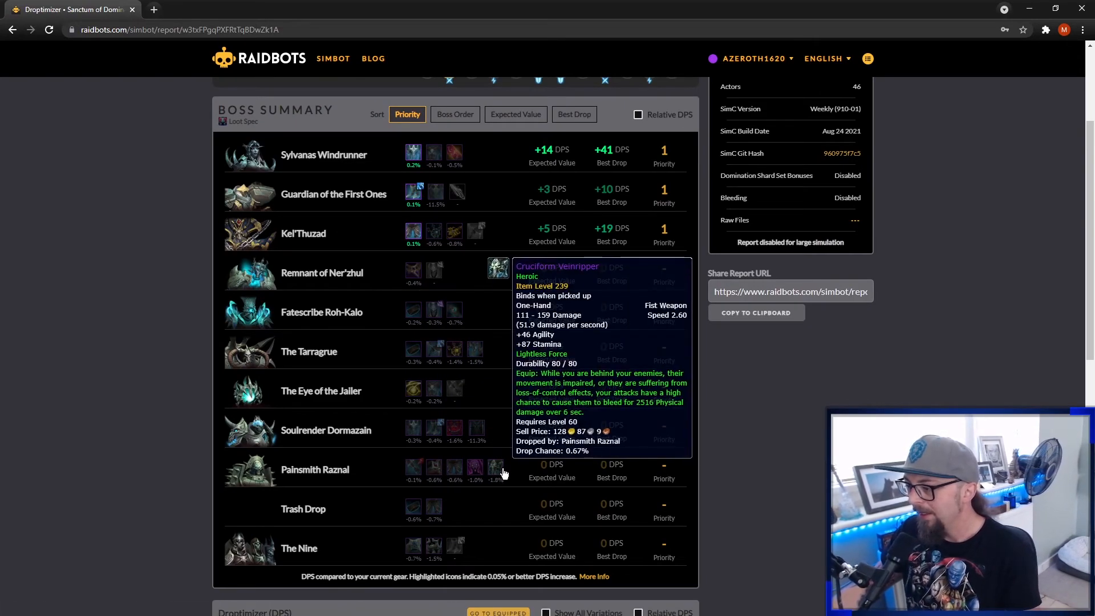
{"action": "scroll", "scroll_direction": "up", "scroll_amount": 3}
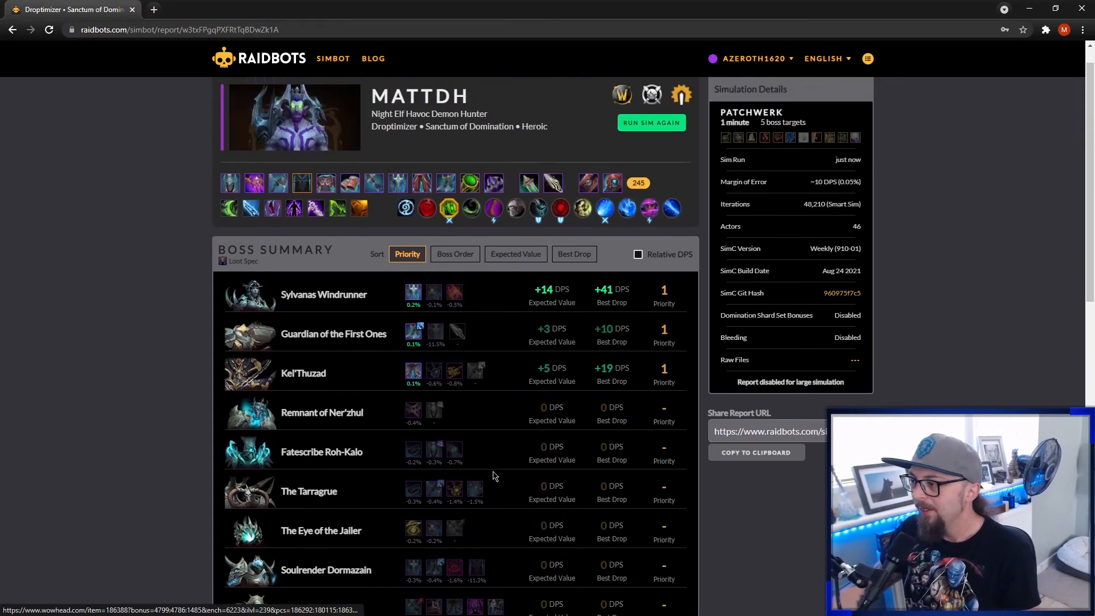
{"action": "scroll", "scroll_direction": "up", "scroll_amount": 3}
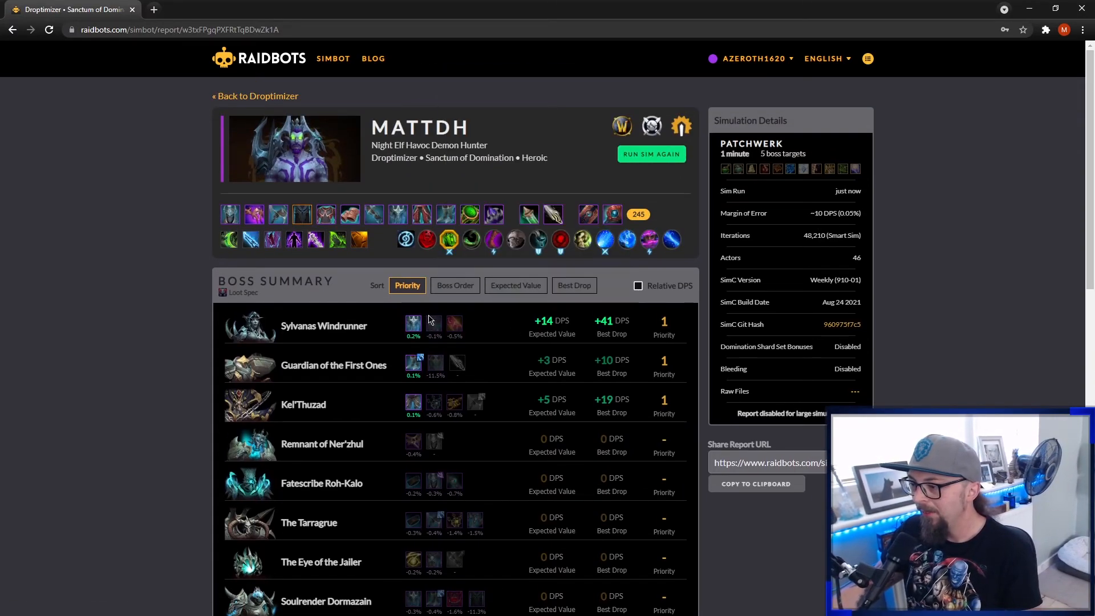
{"action": "mouse_move", "coordinate": [185, 318]}
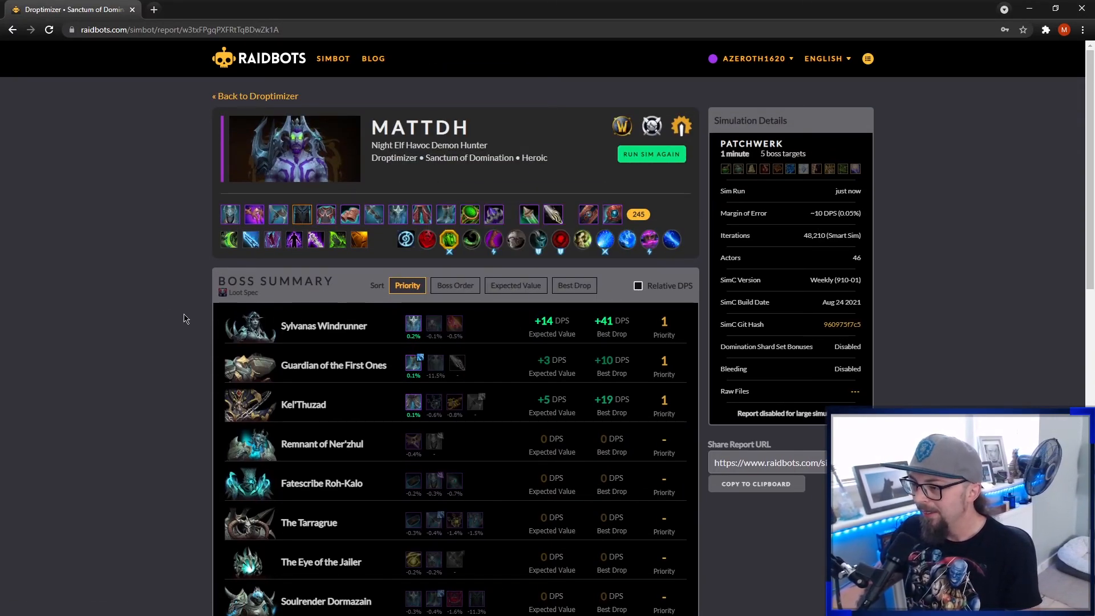
{"action": "mouse_move", "coordinate": [77, 301]}
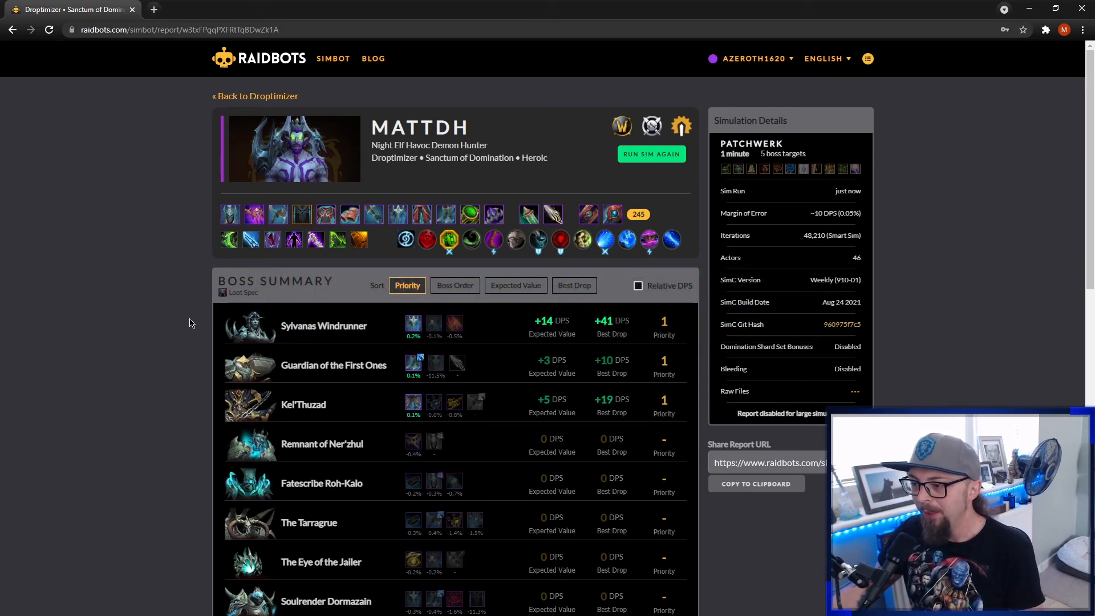
{"action": "mouse_move", "coordinate": [167, 323]}
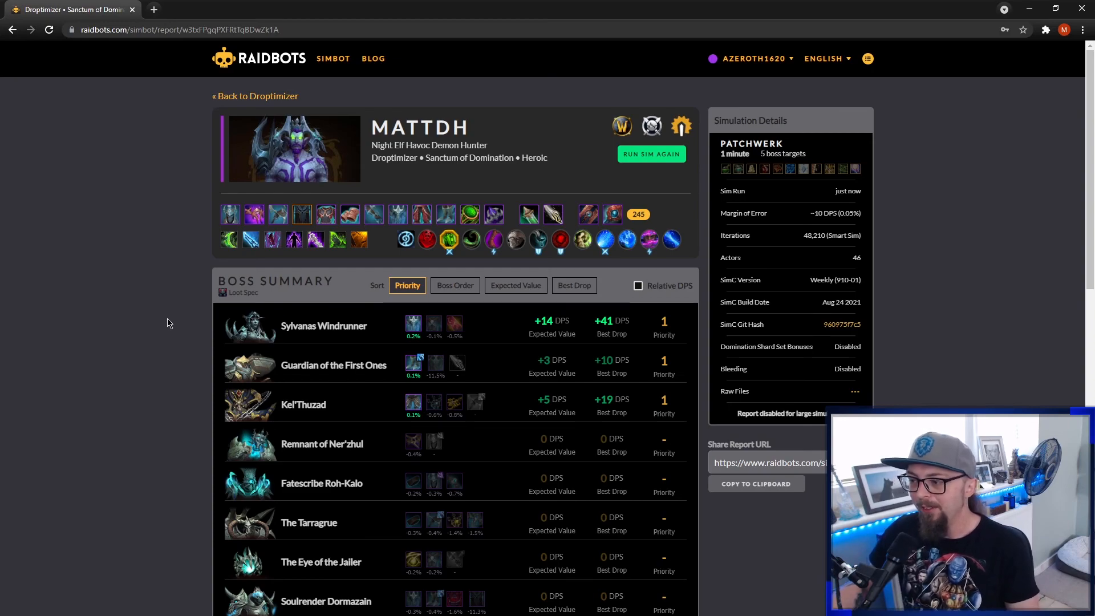